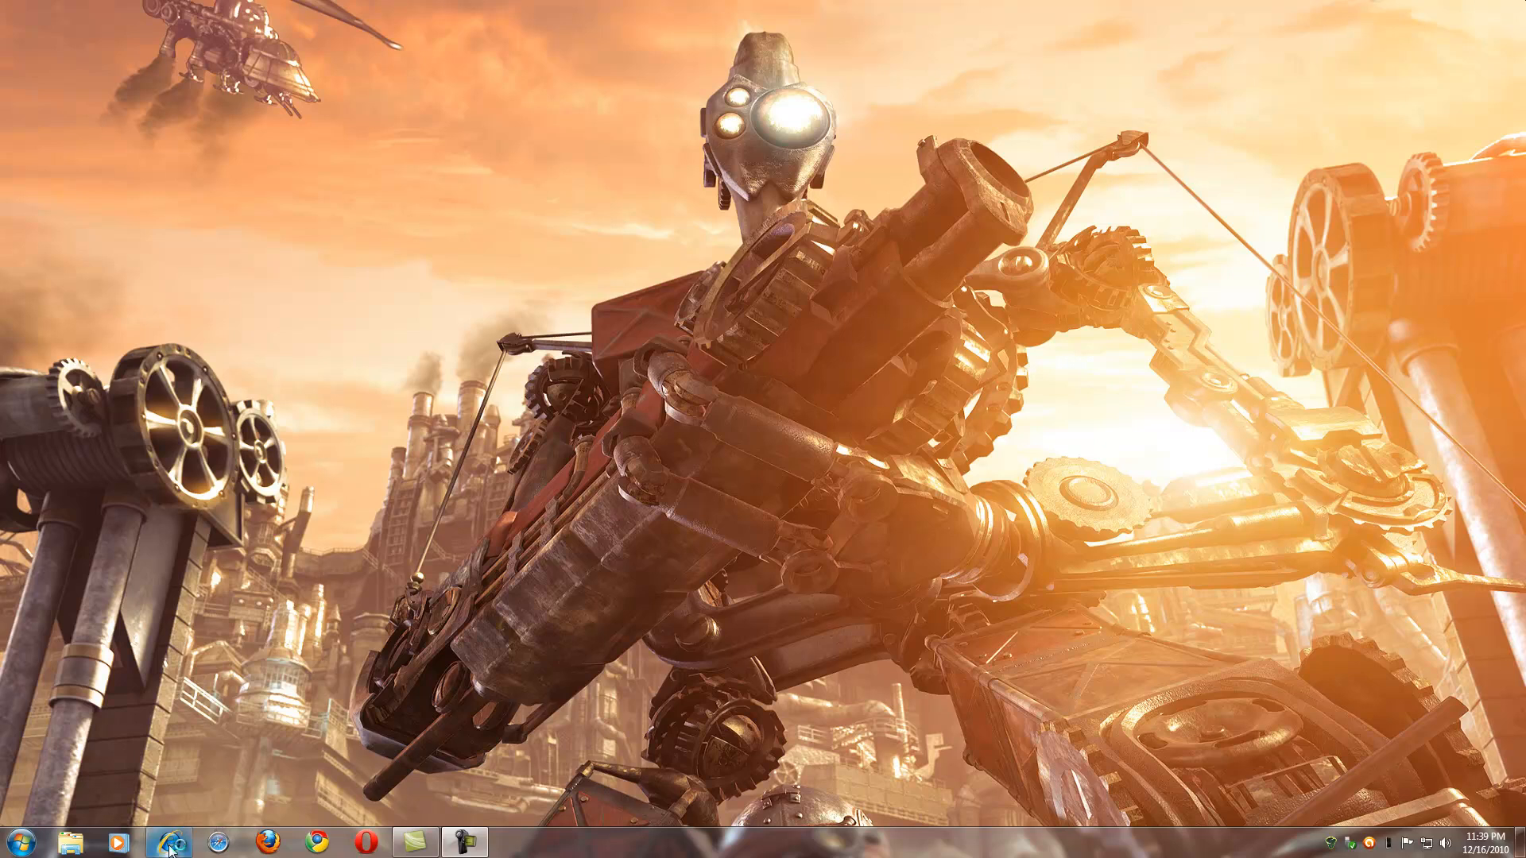
Launch Internet Explorer and search Google for 'wallbase'
click(149, 840)
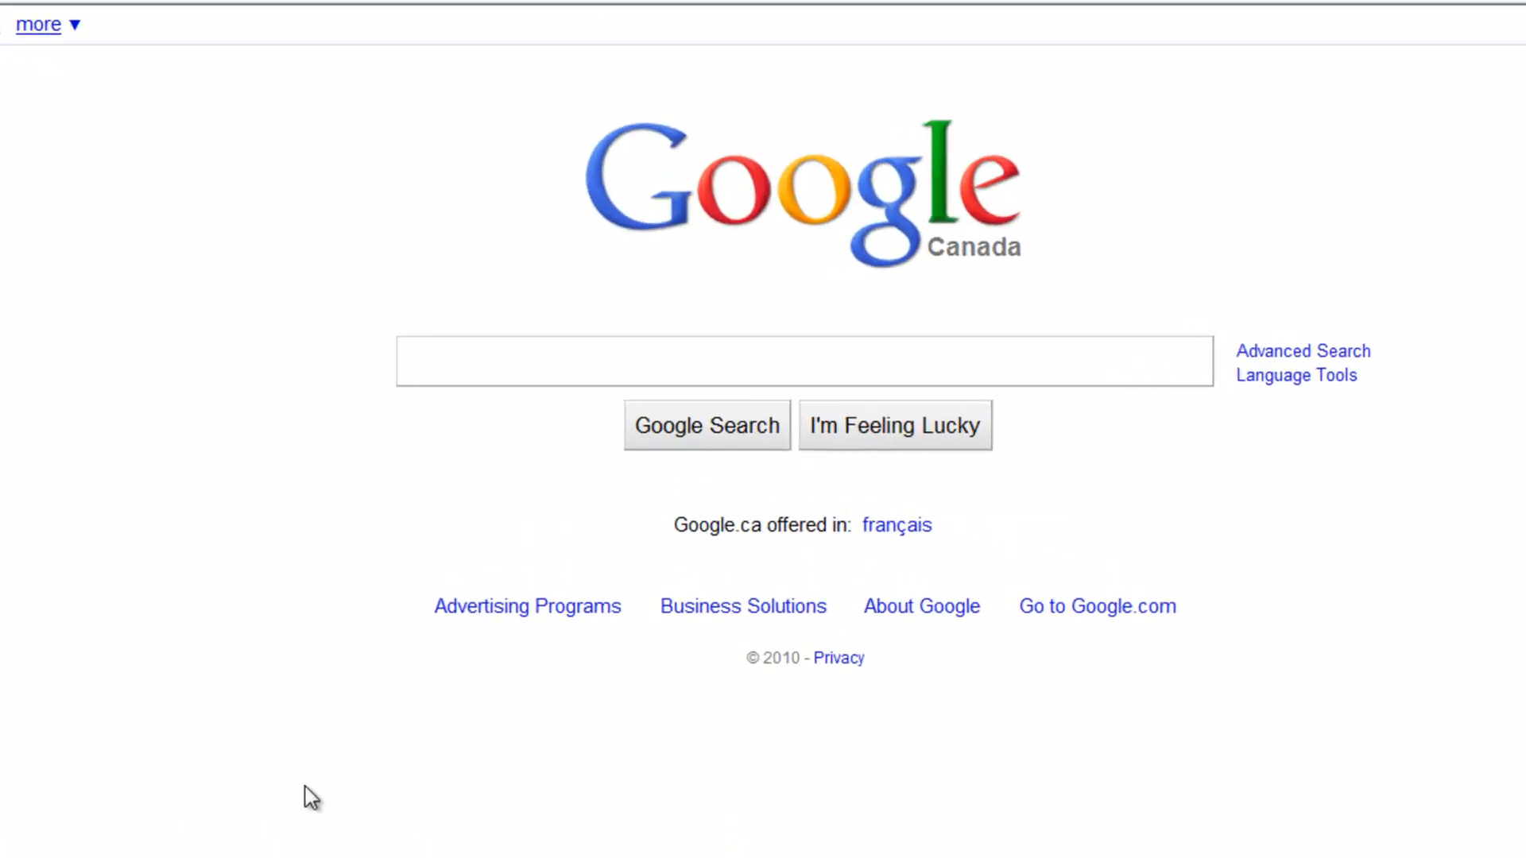
text(wallbase)
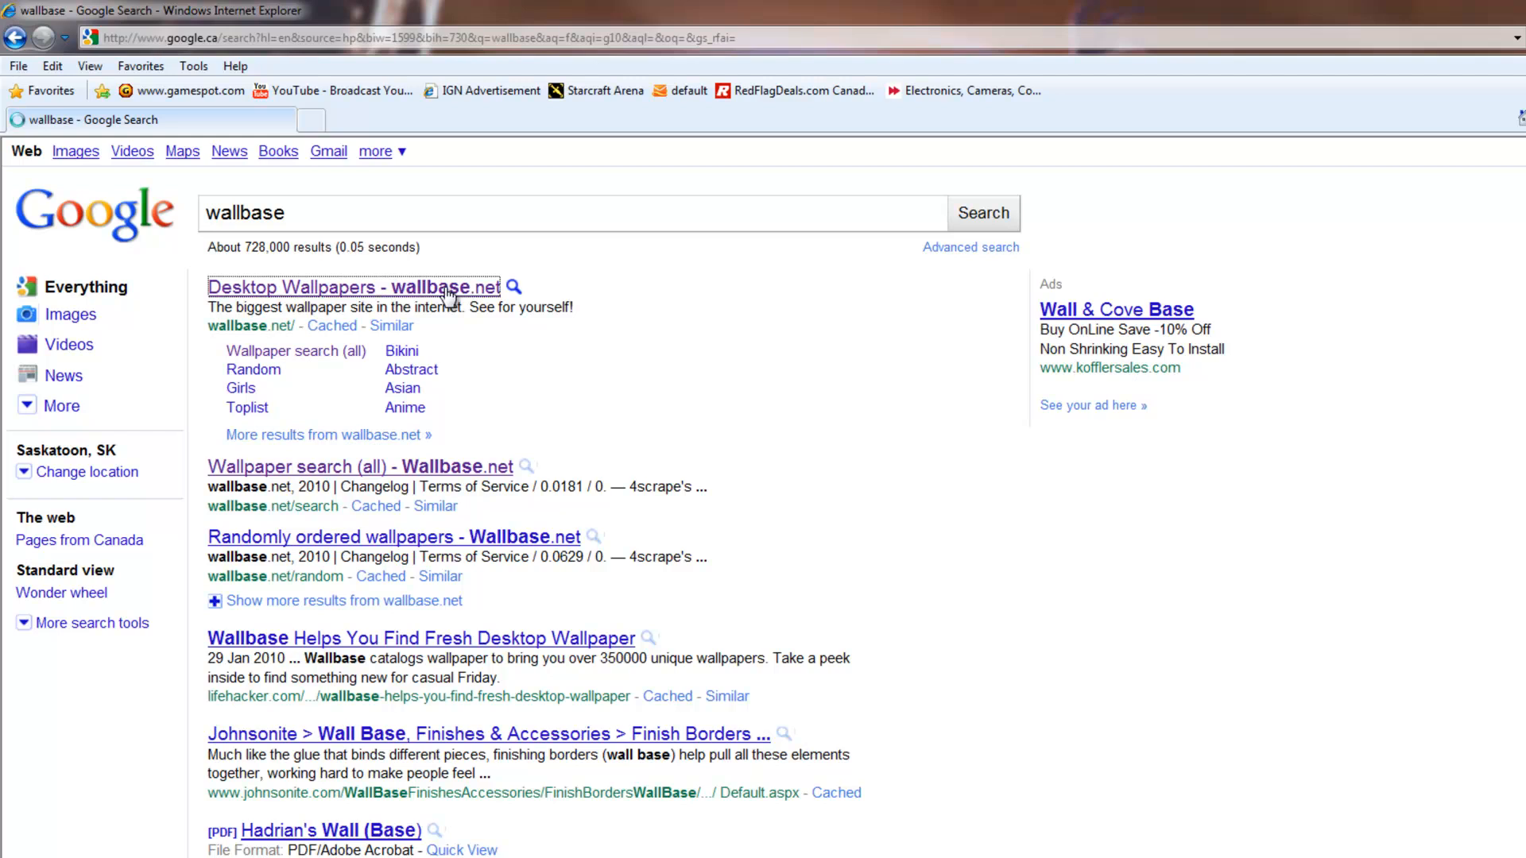
Go to wallbase.net and run a Color search for the deep blue #1F118C
click(351, 286)
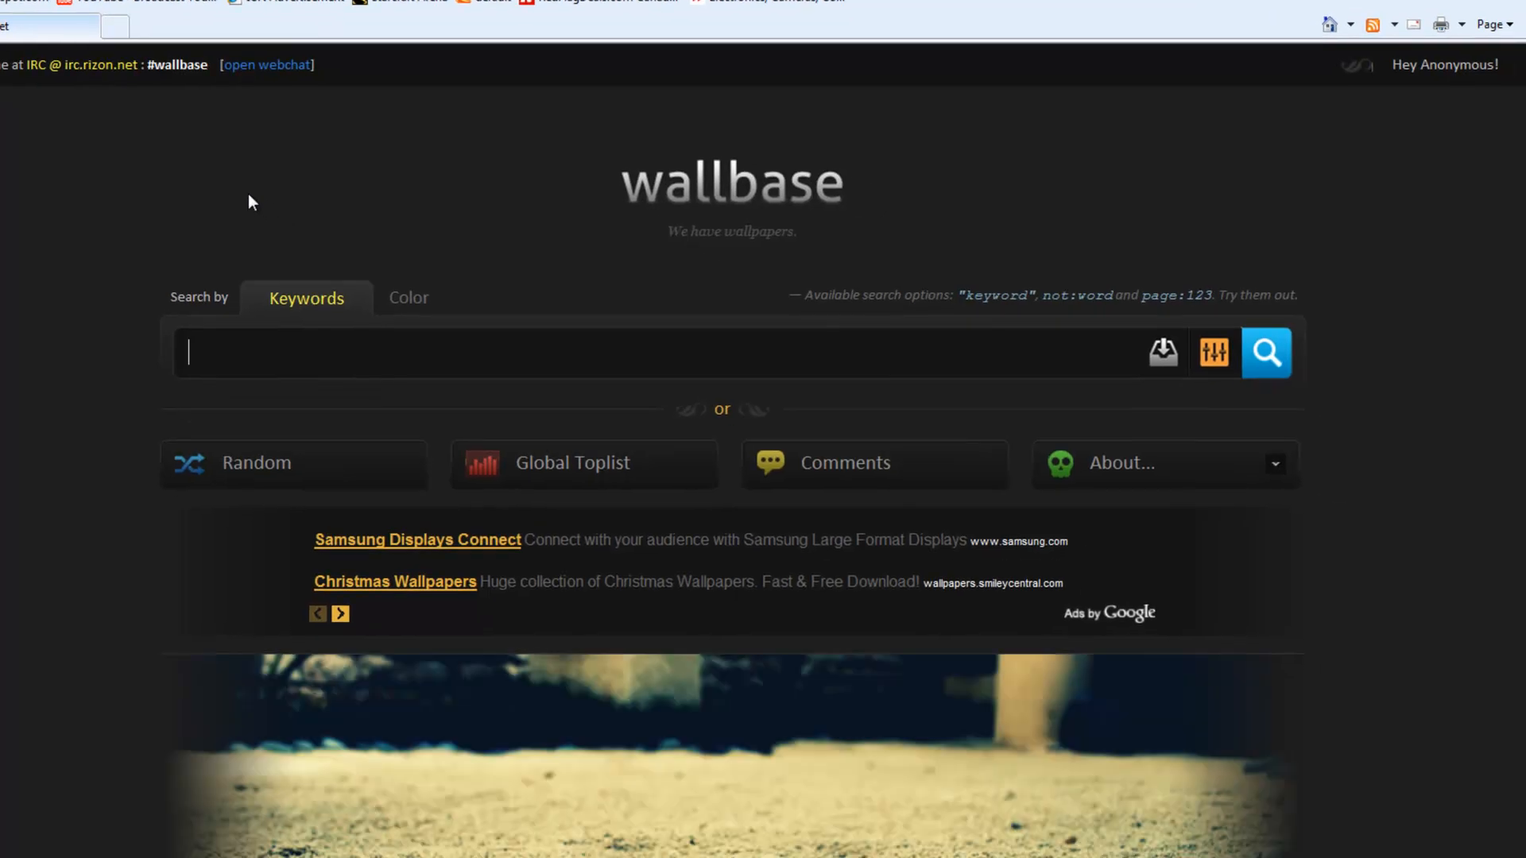
mouse_move(201, 214)
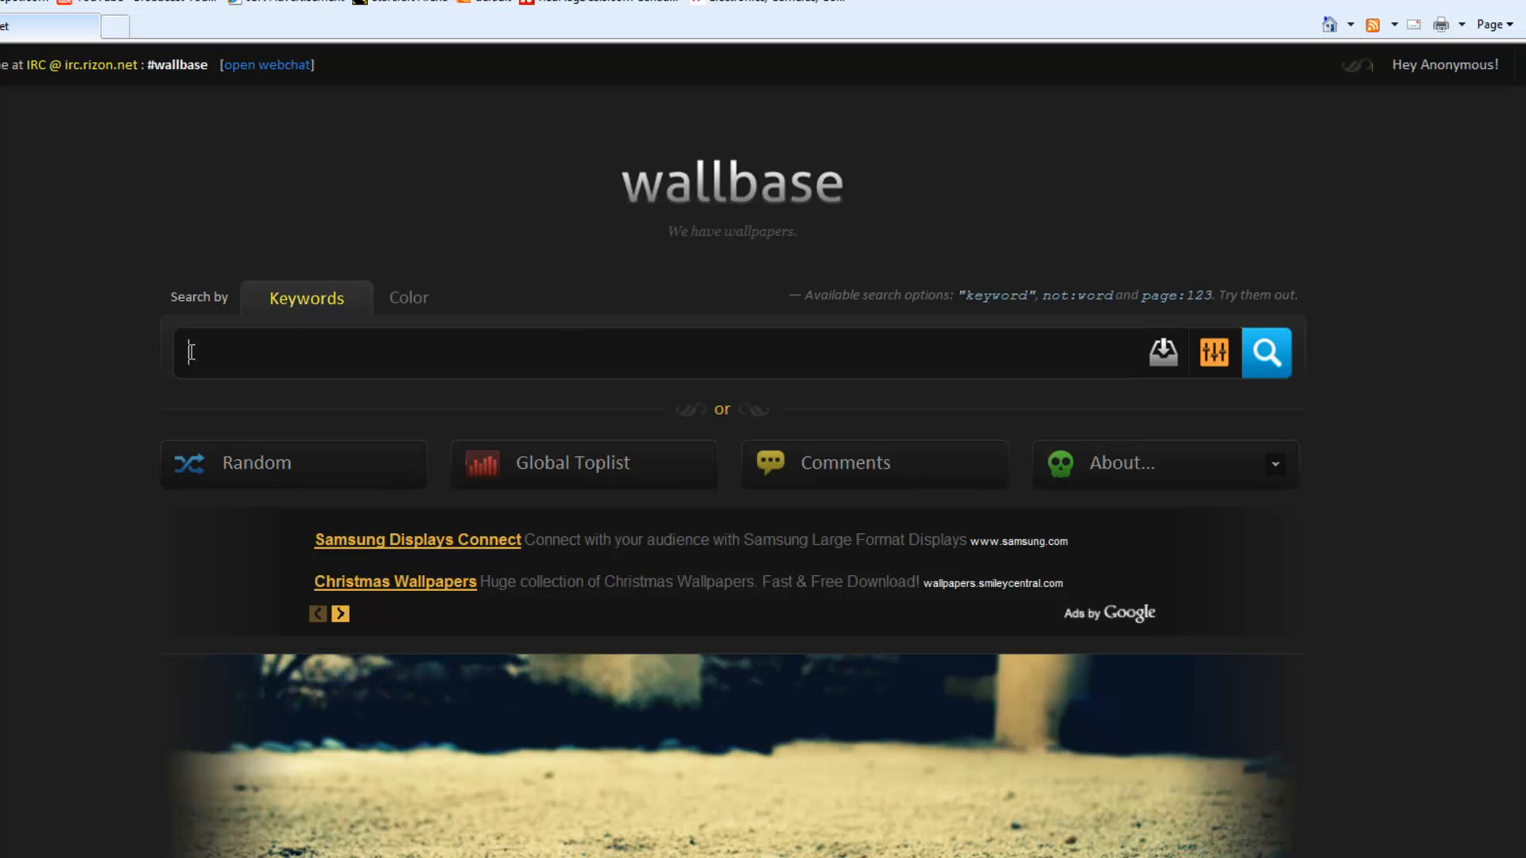
click(397, 299)
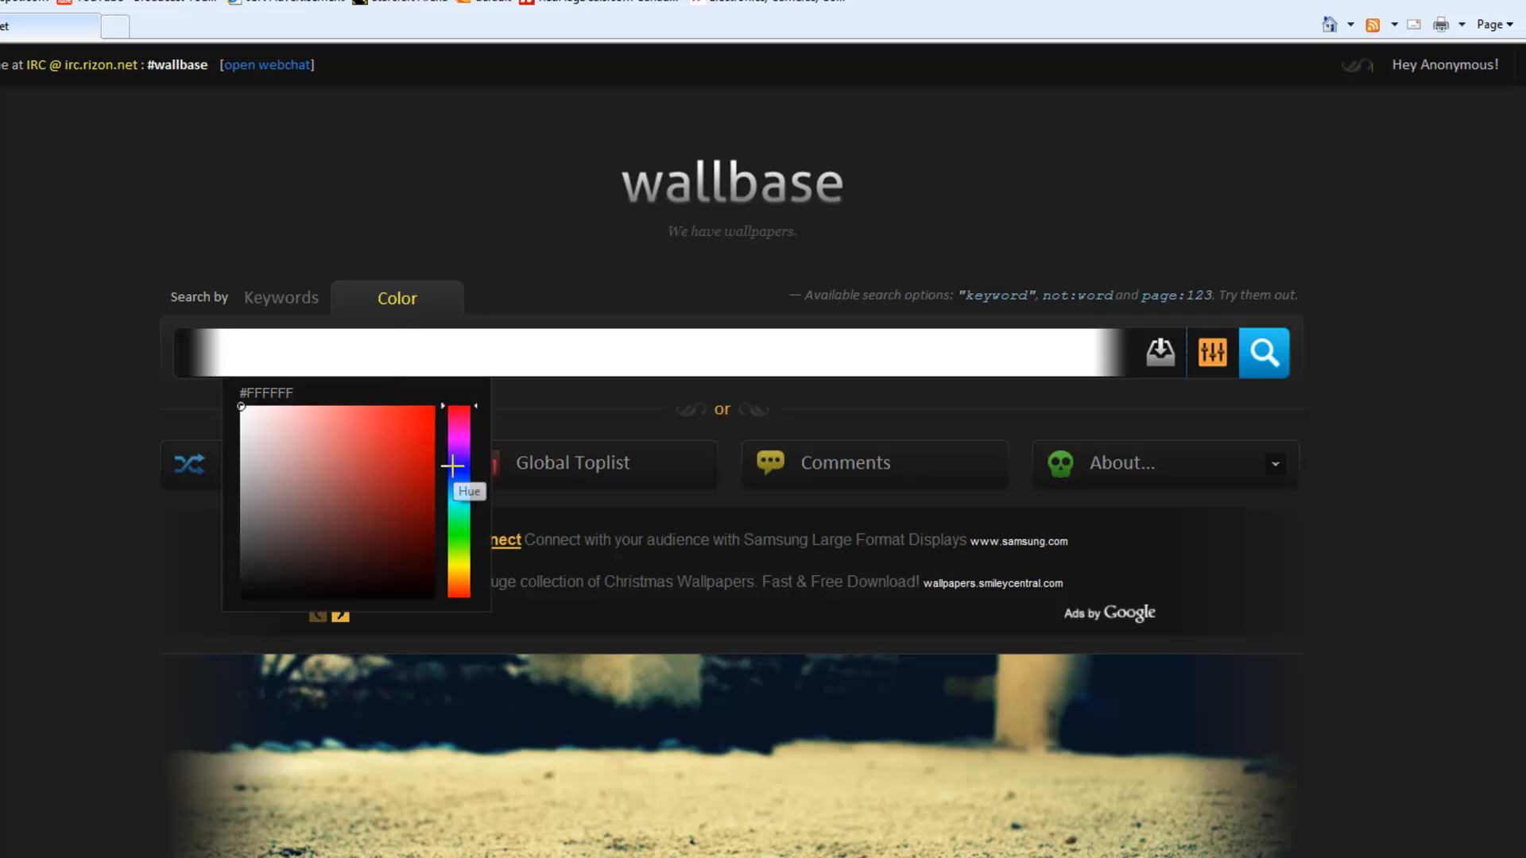
click(458, 468)
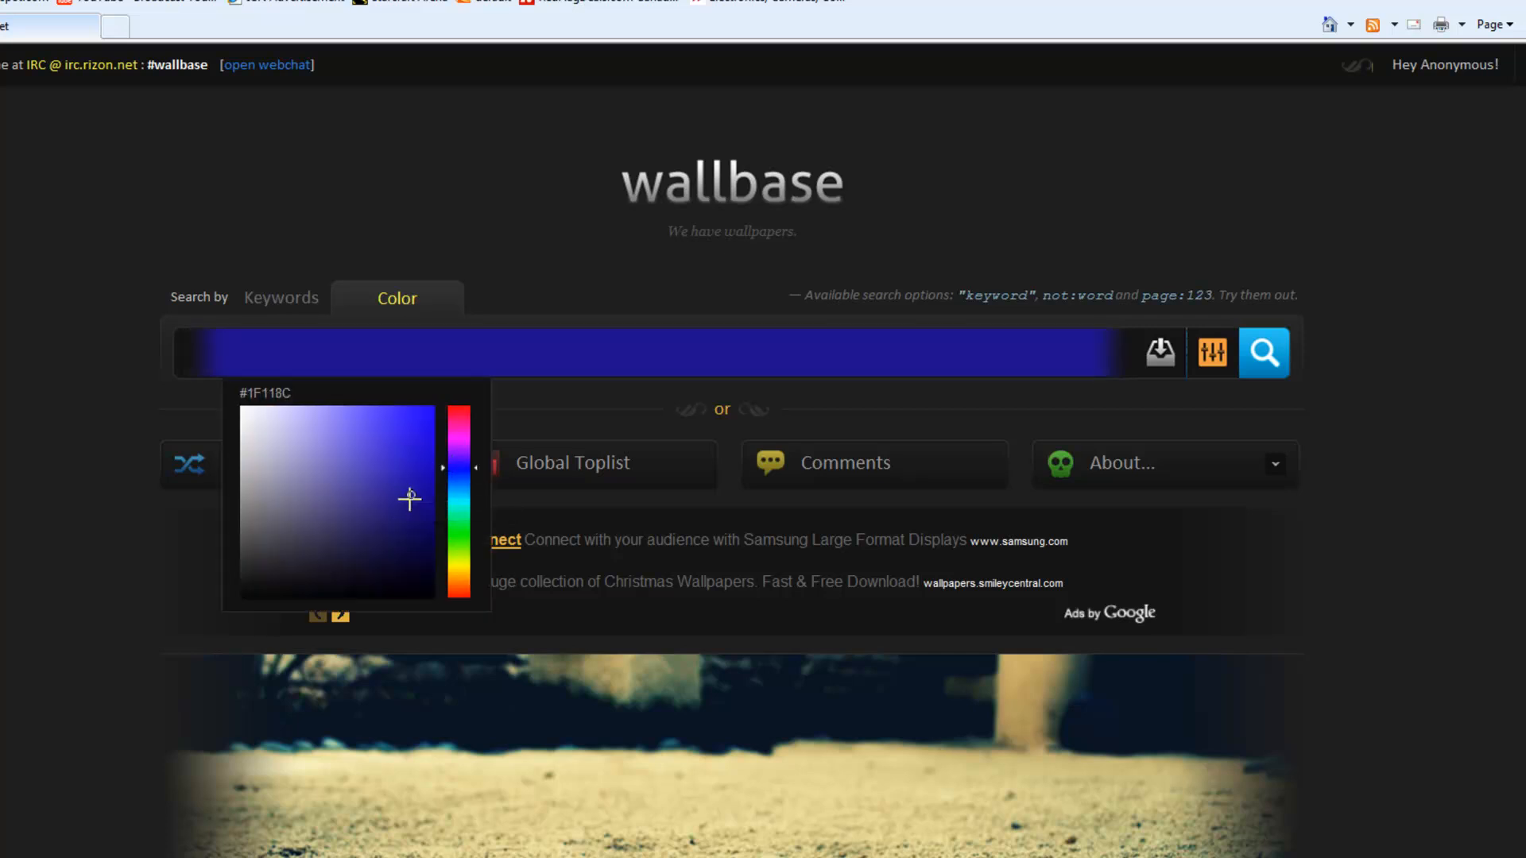
click(415, 489)
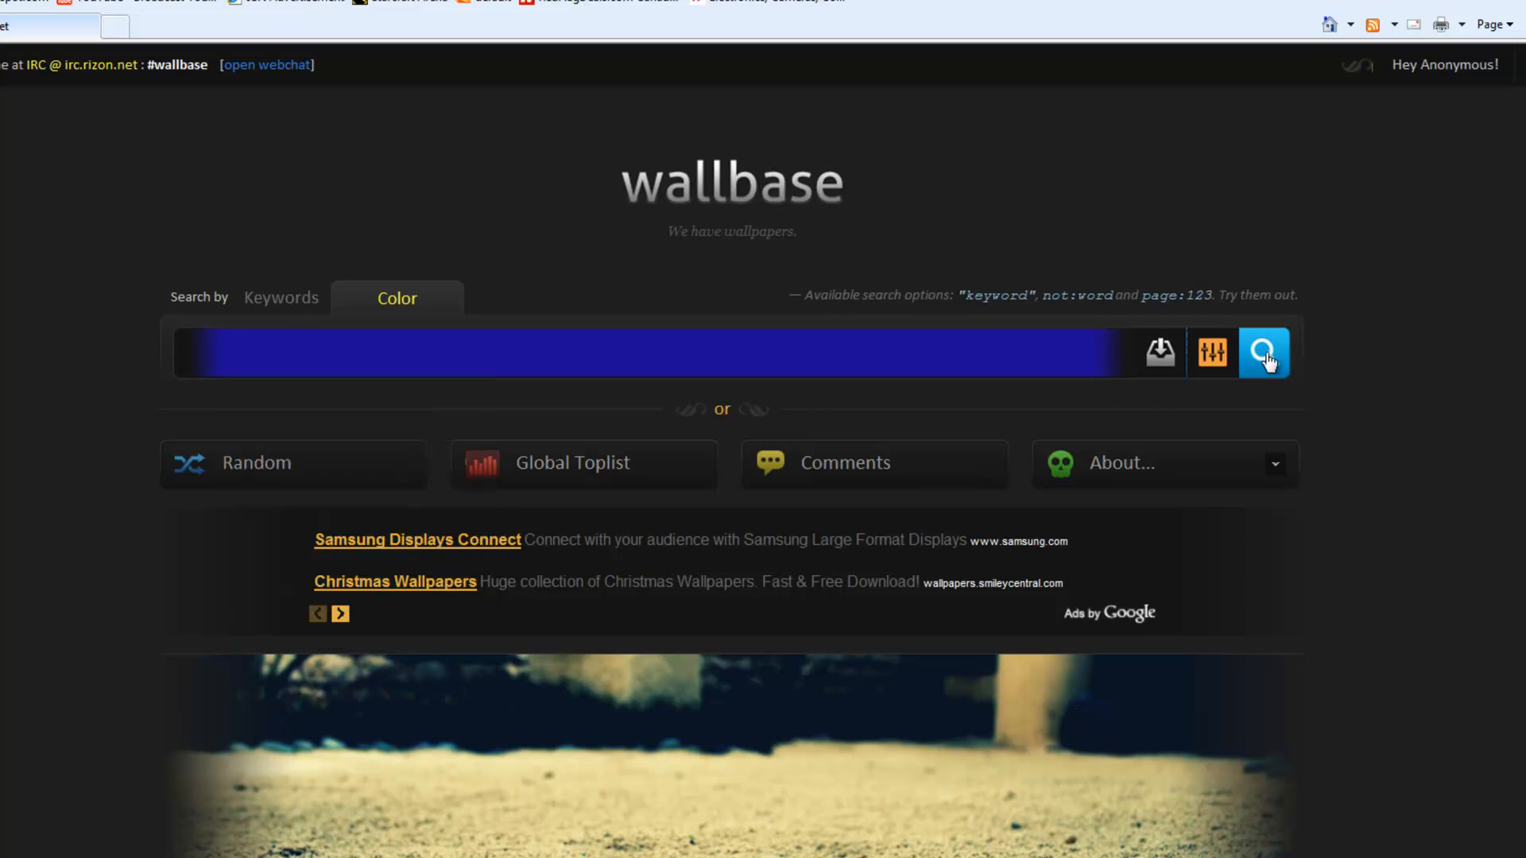
click(1264, 353)
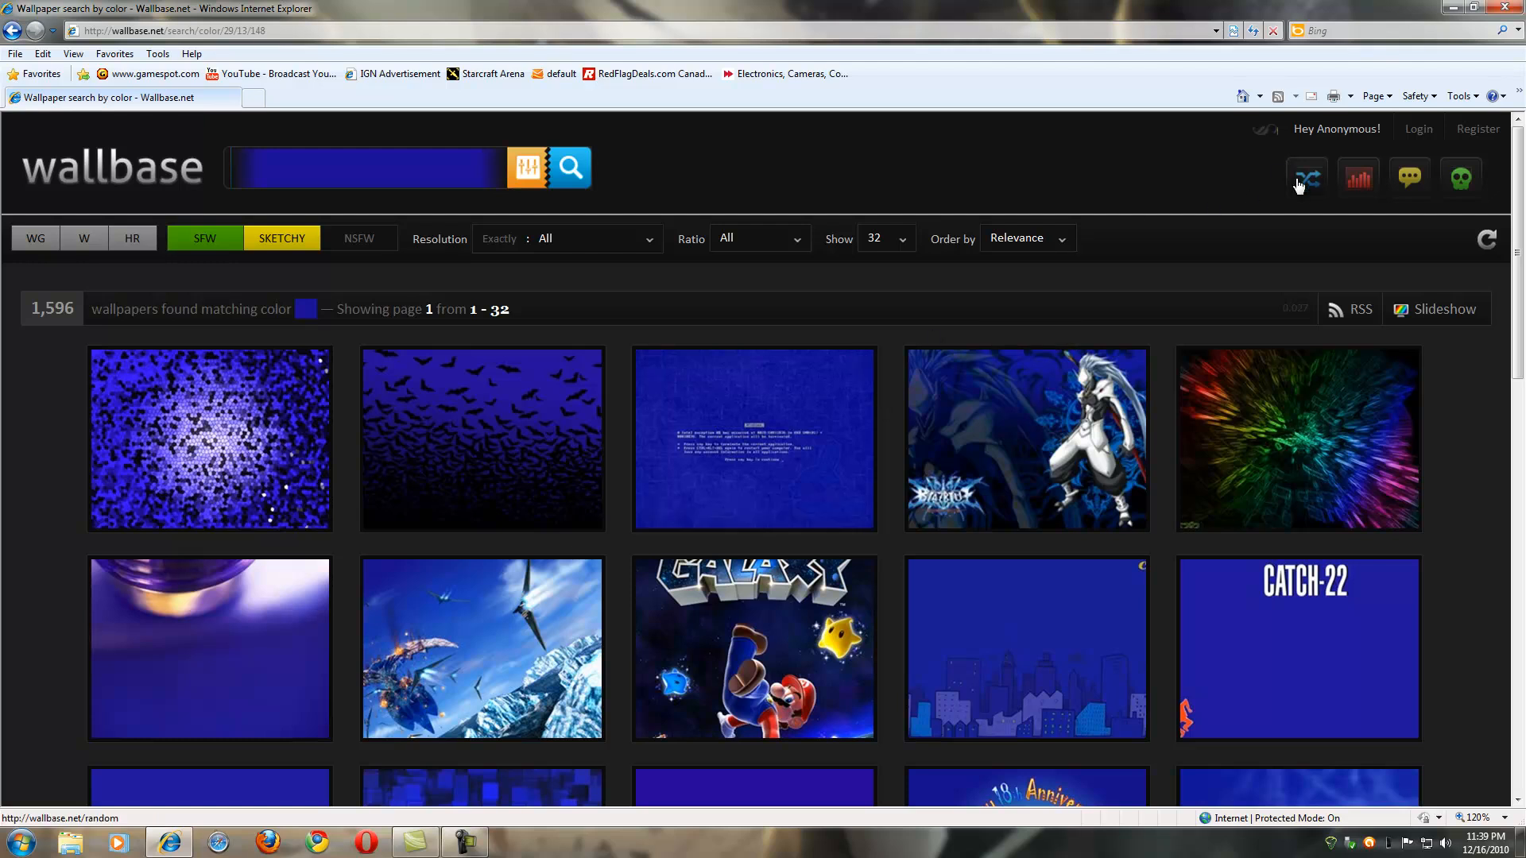
mouse_move(647, 306)
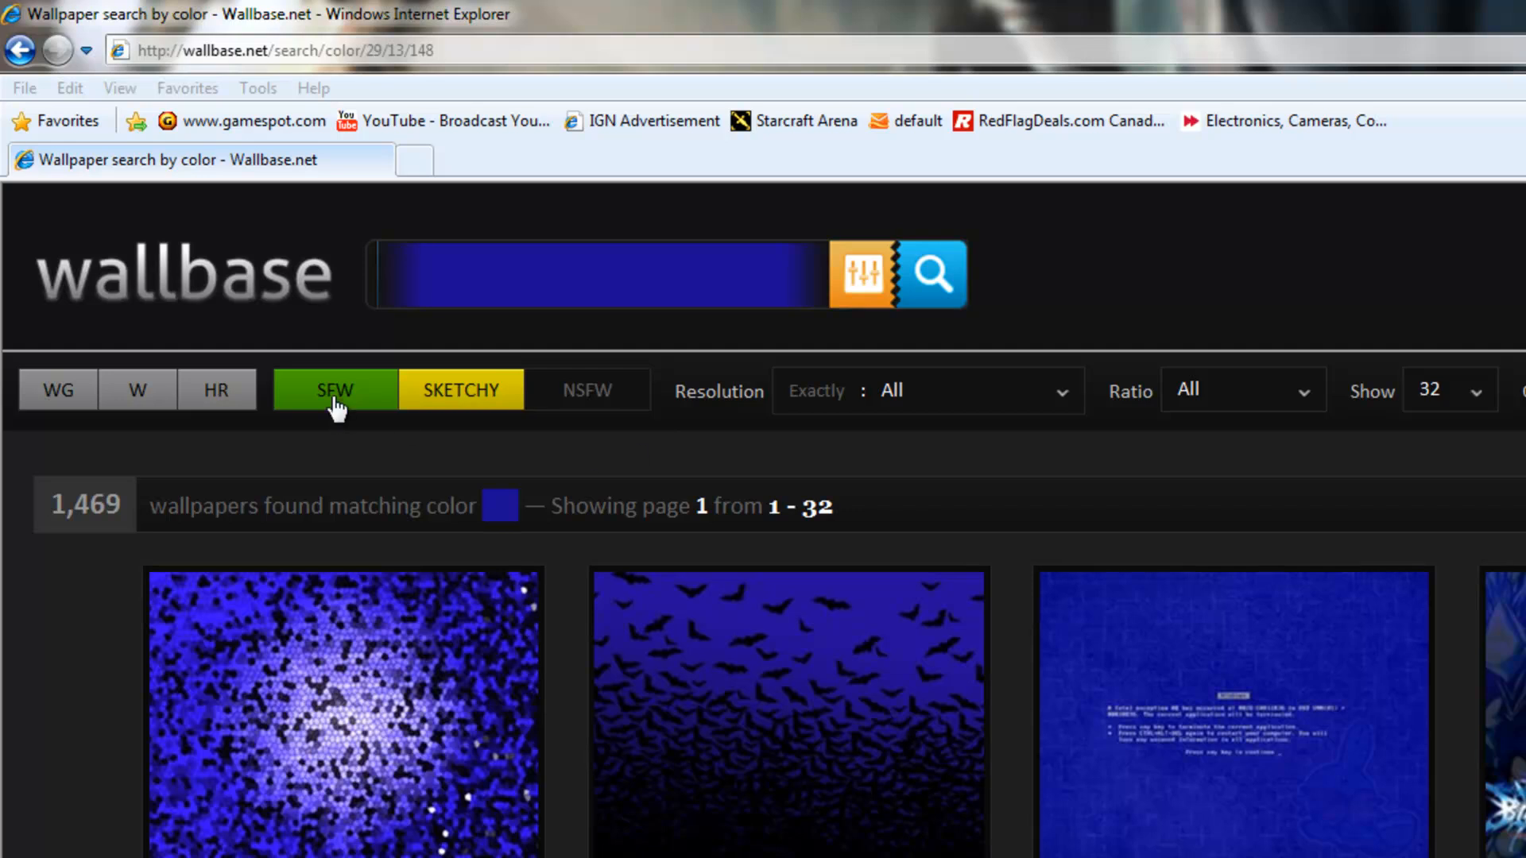
mouse_move(610, 397)
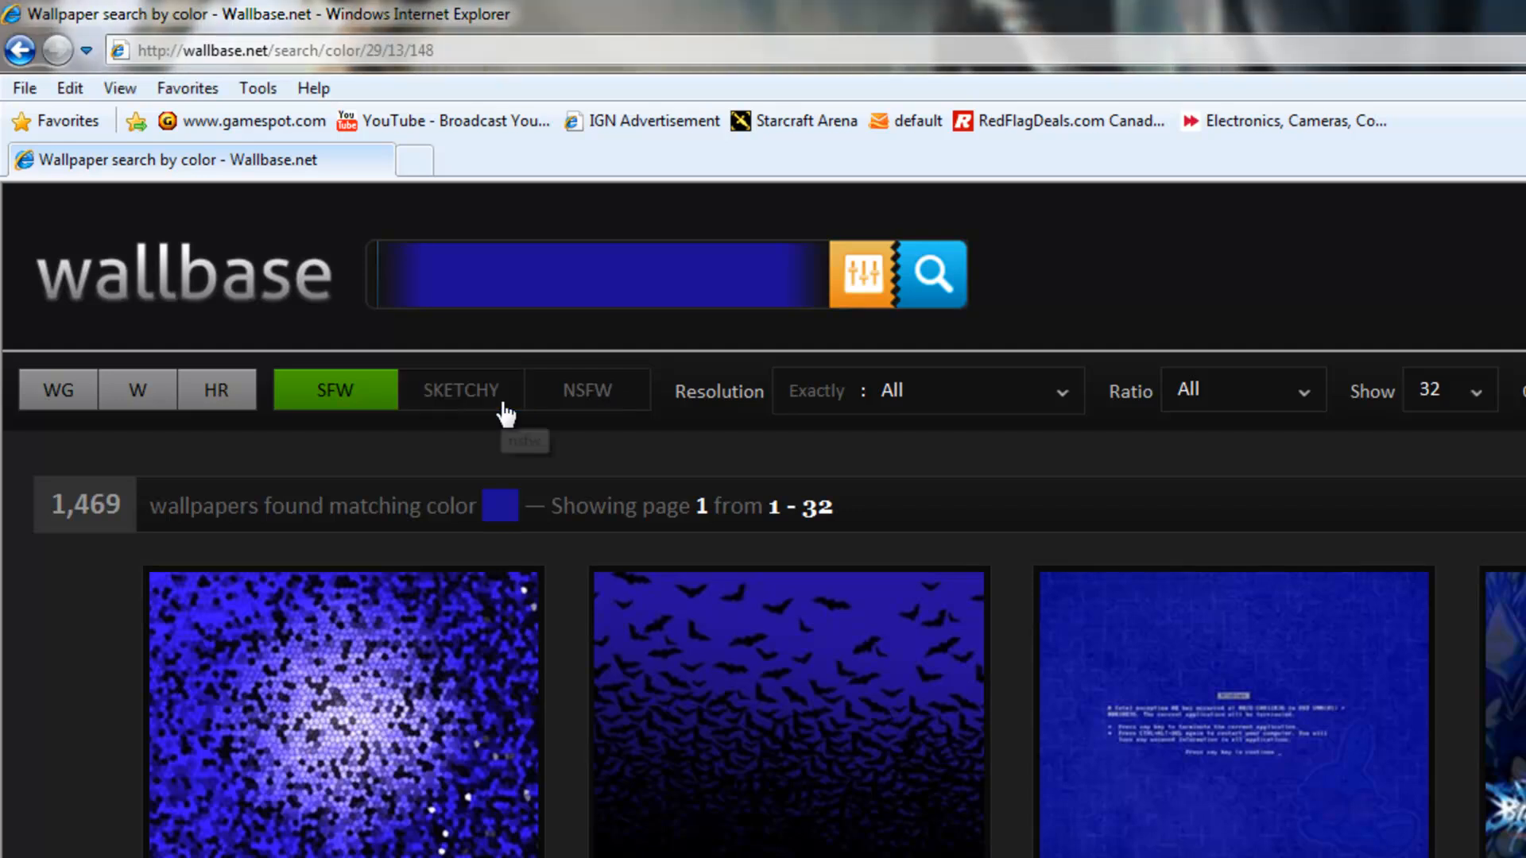
mouse_move(585, 391)
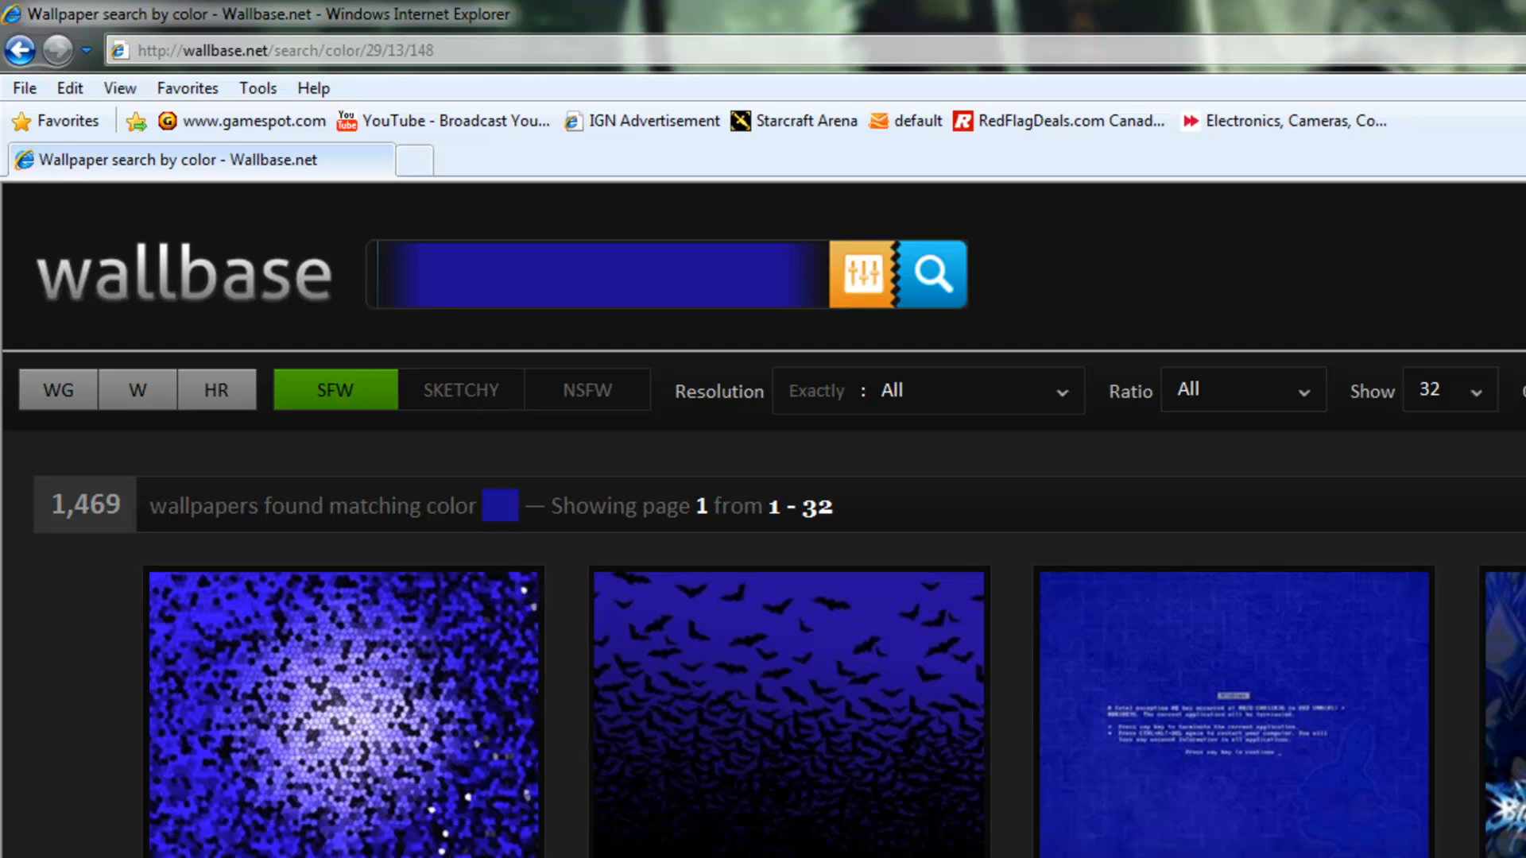
mouse_move(985, 491)
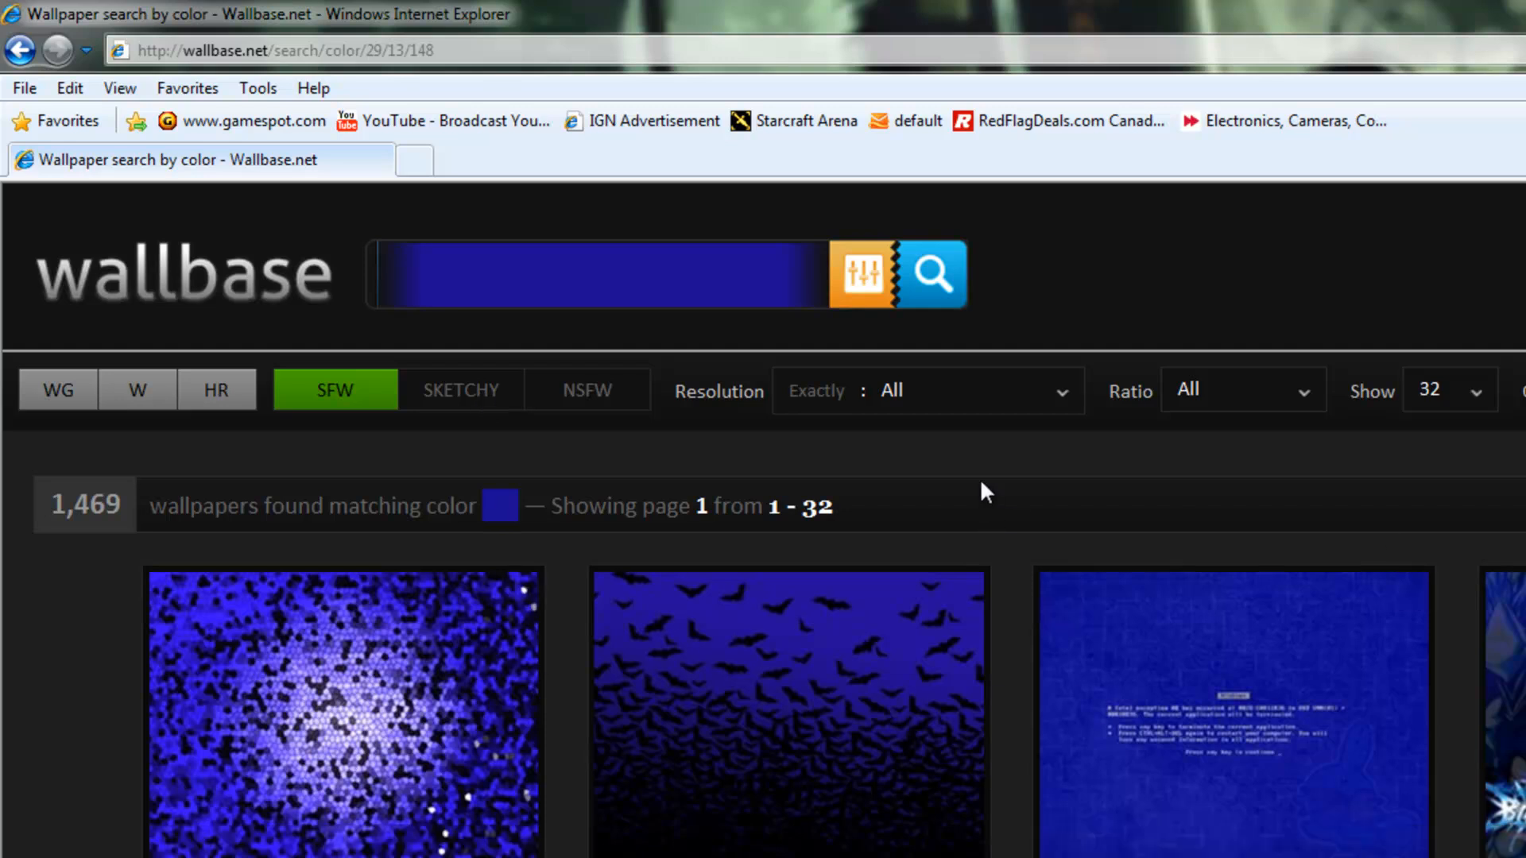
mouse_move(682, 448)
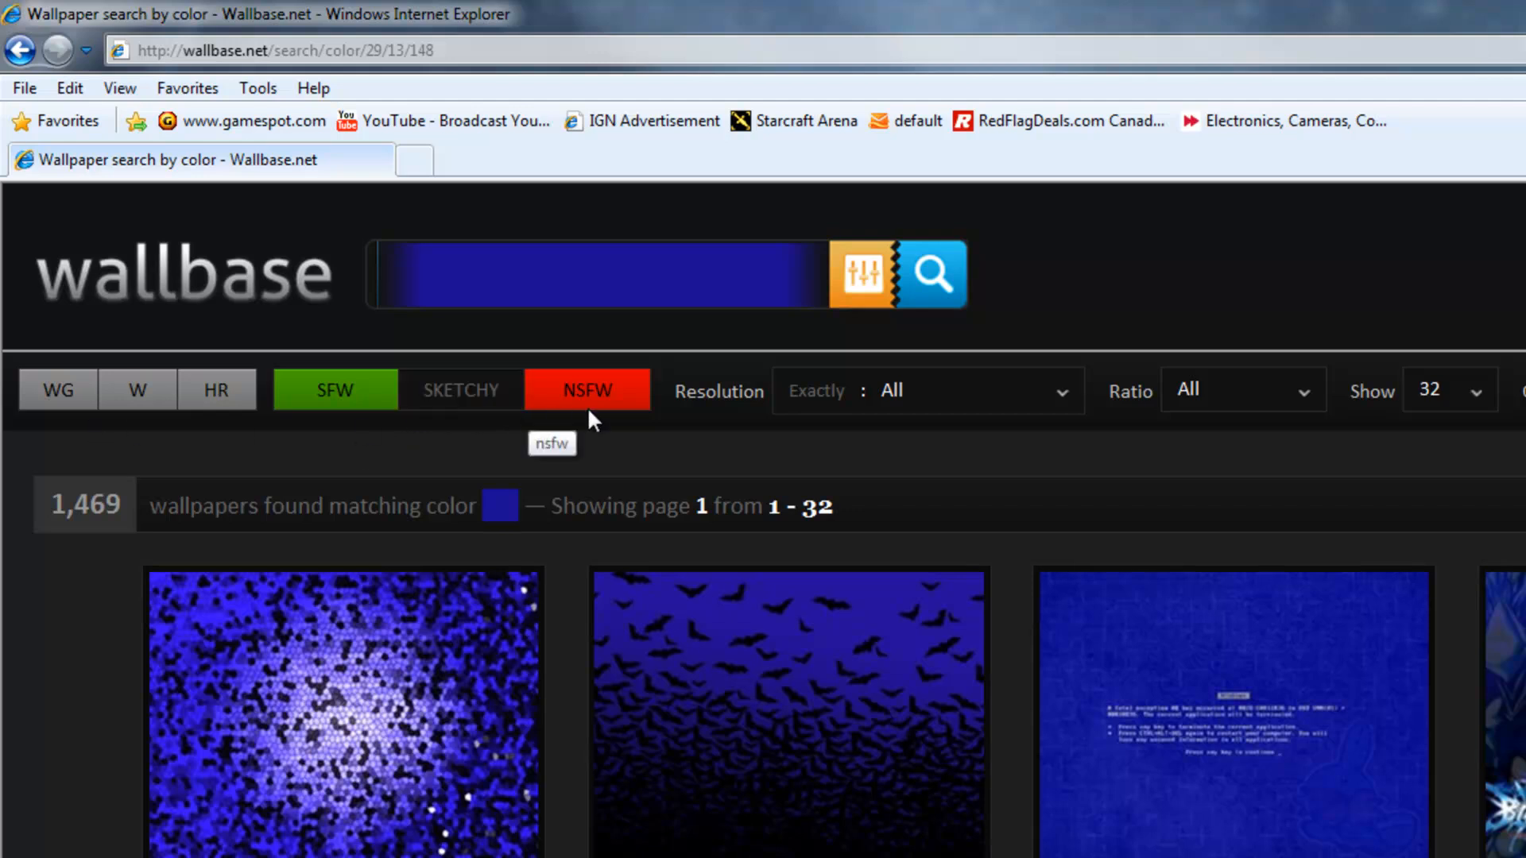
mouse_move(499, 467)
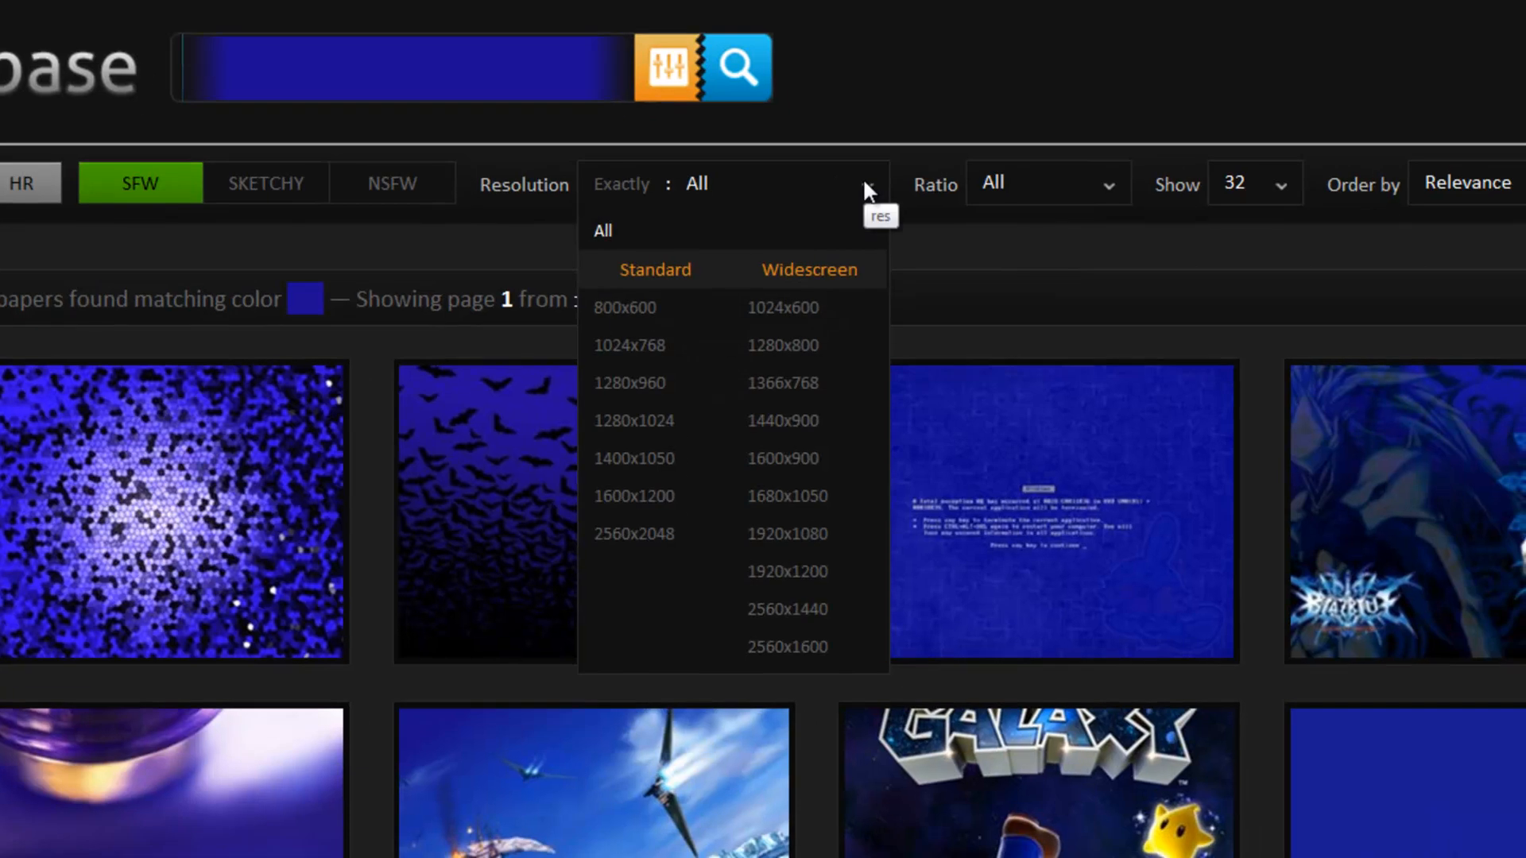
mouse_move(787, 510)
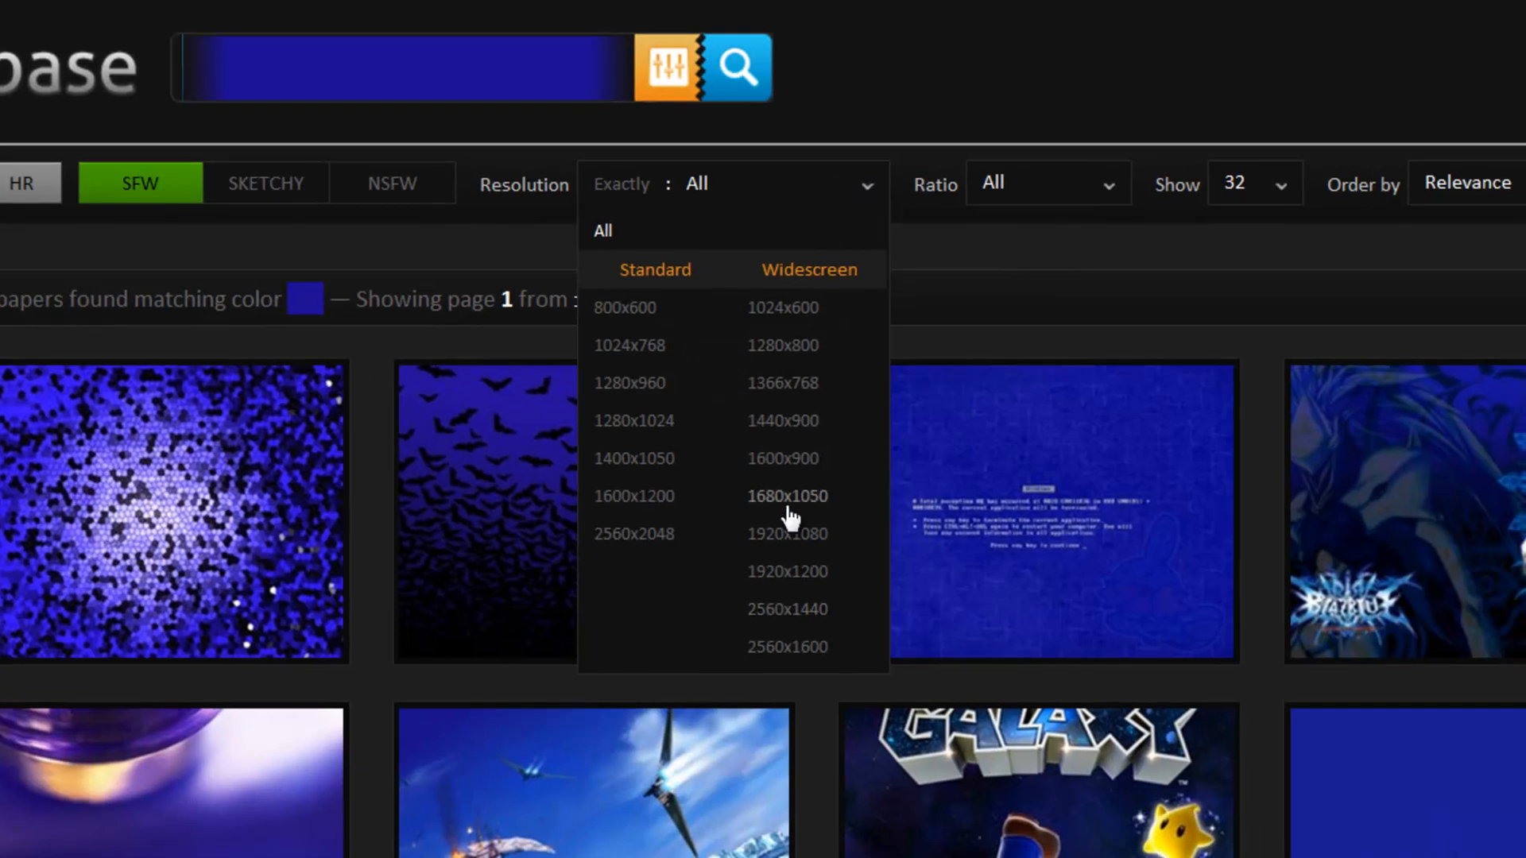
mouse_move(788, 573)
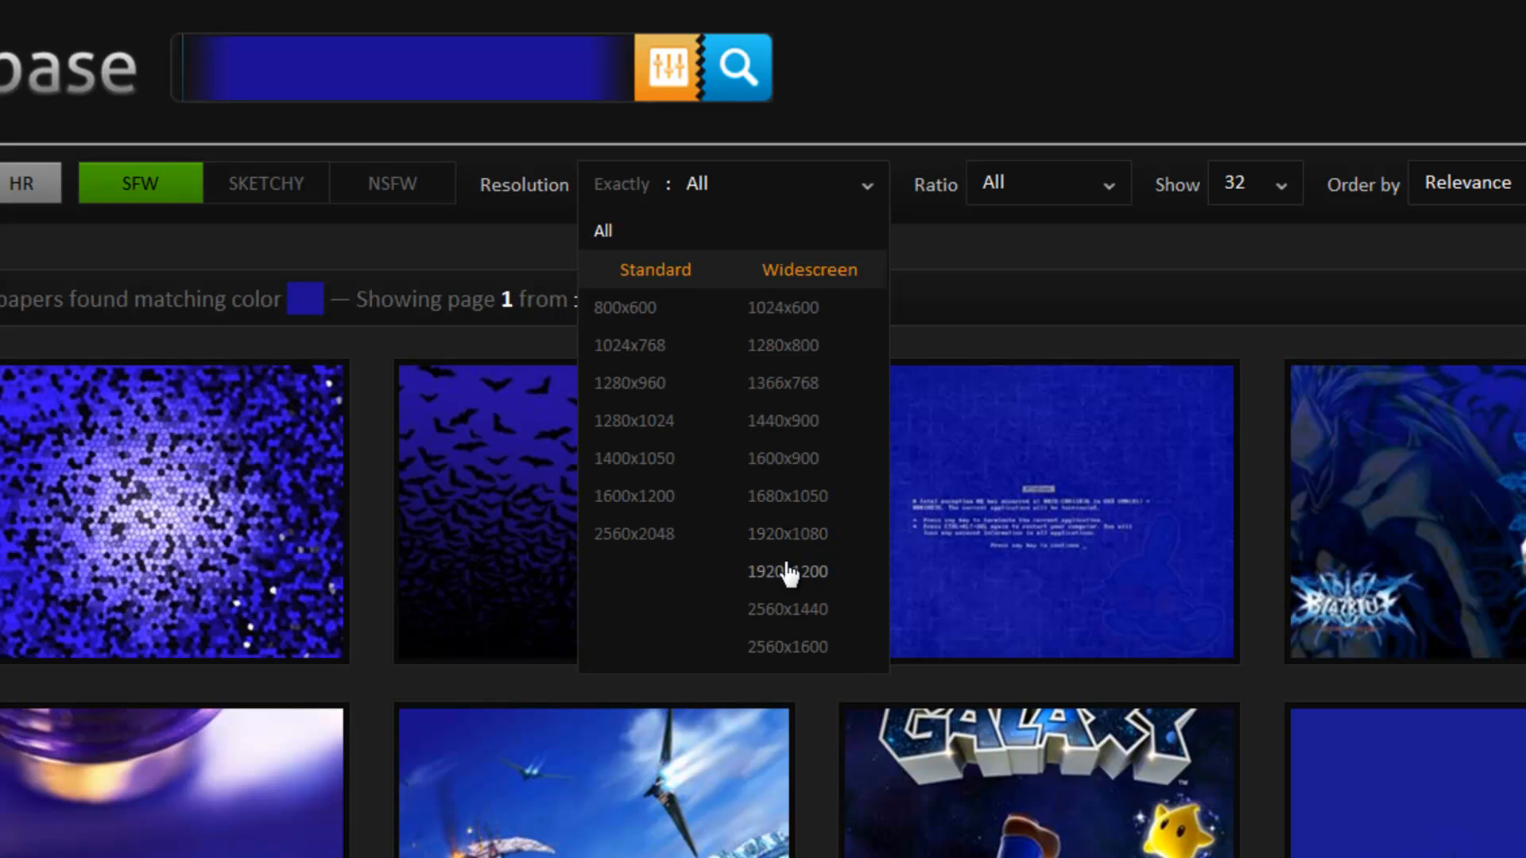
mouse_move(787, 534)
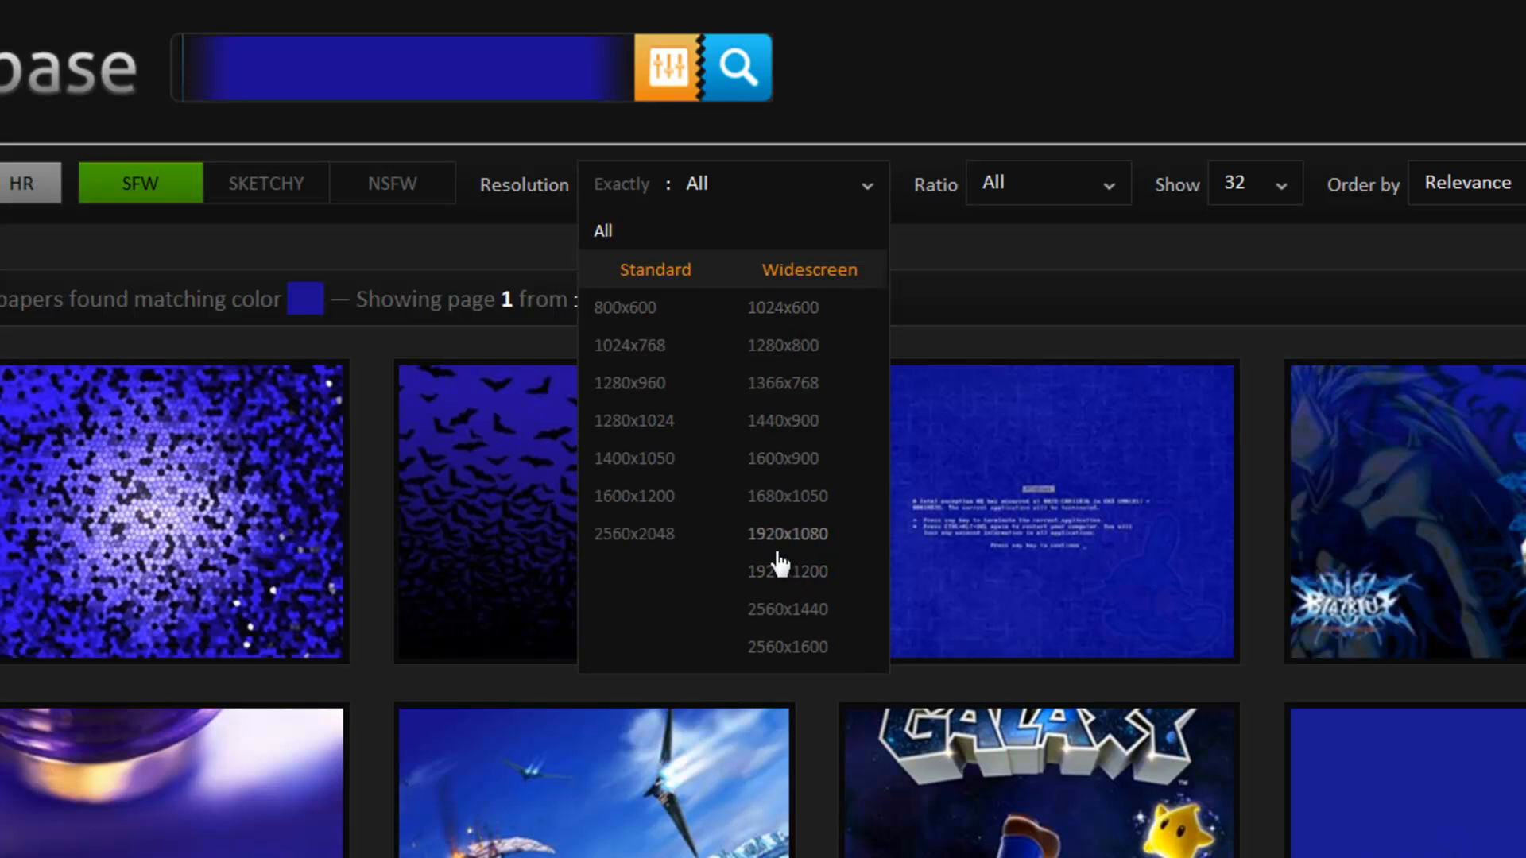
mouse_move(842, 545)
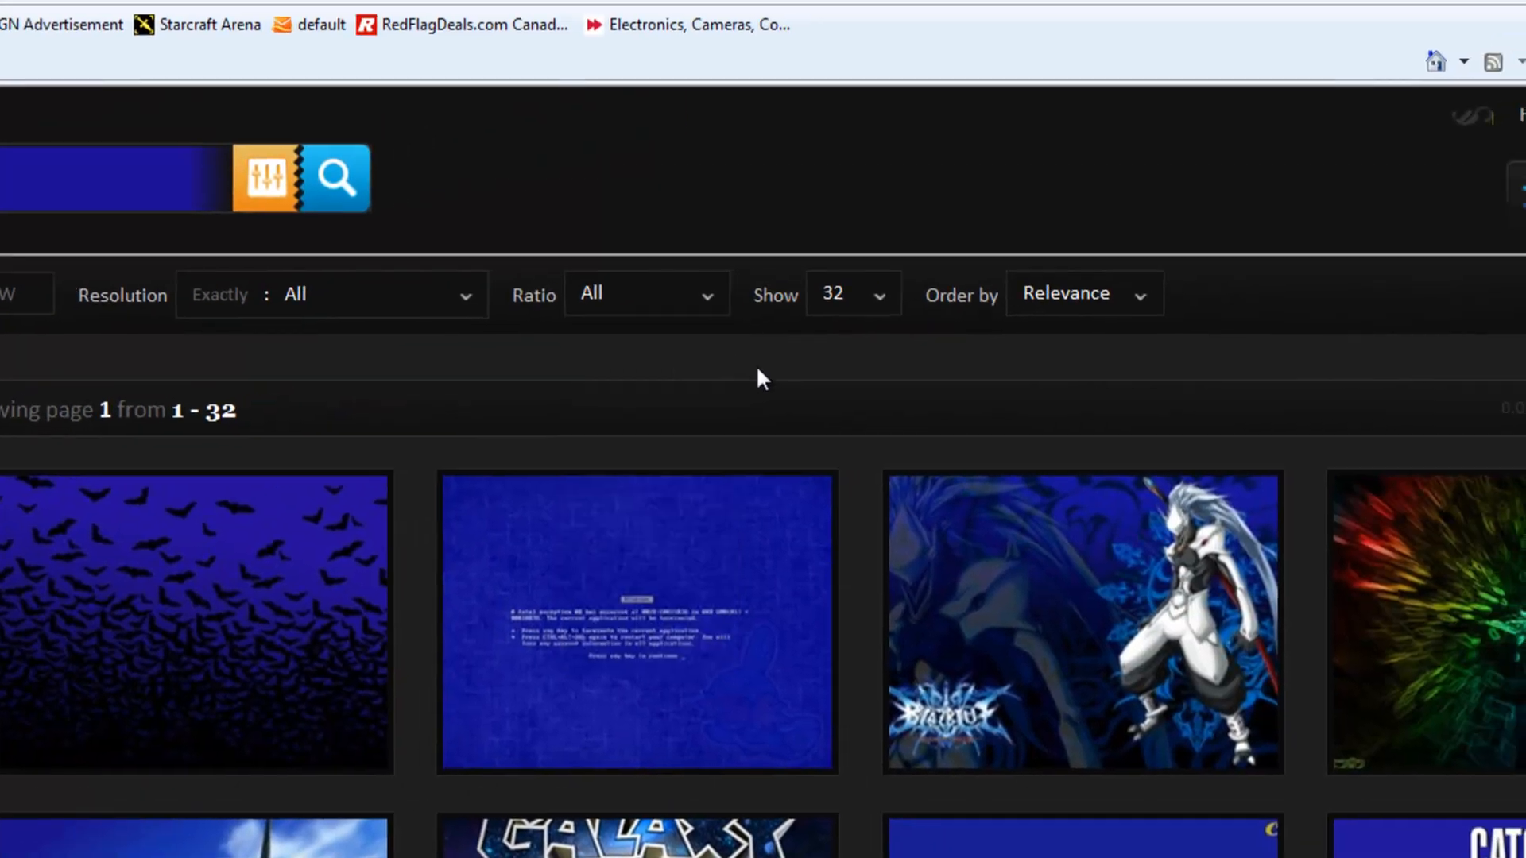
click(852, 294)
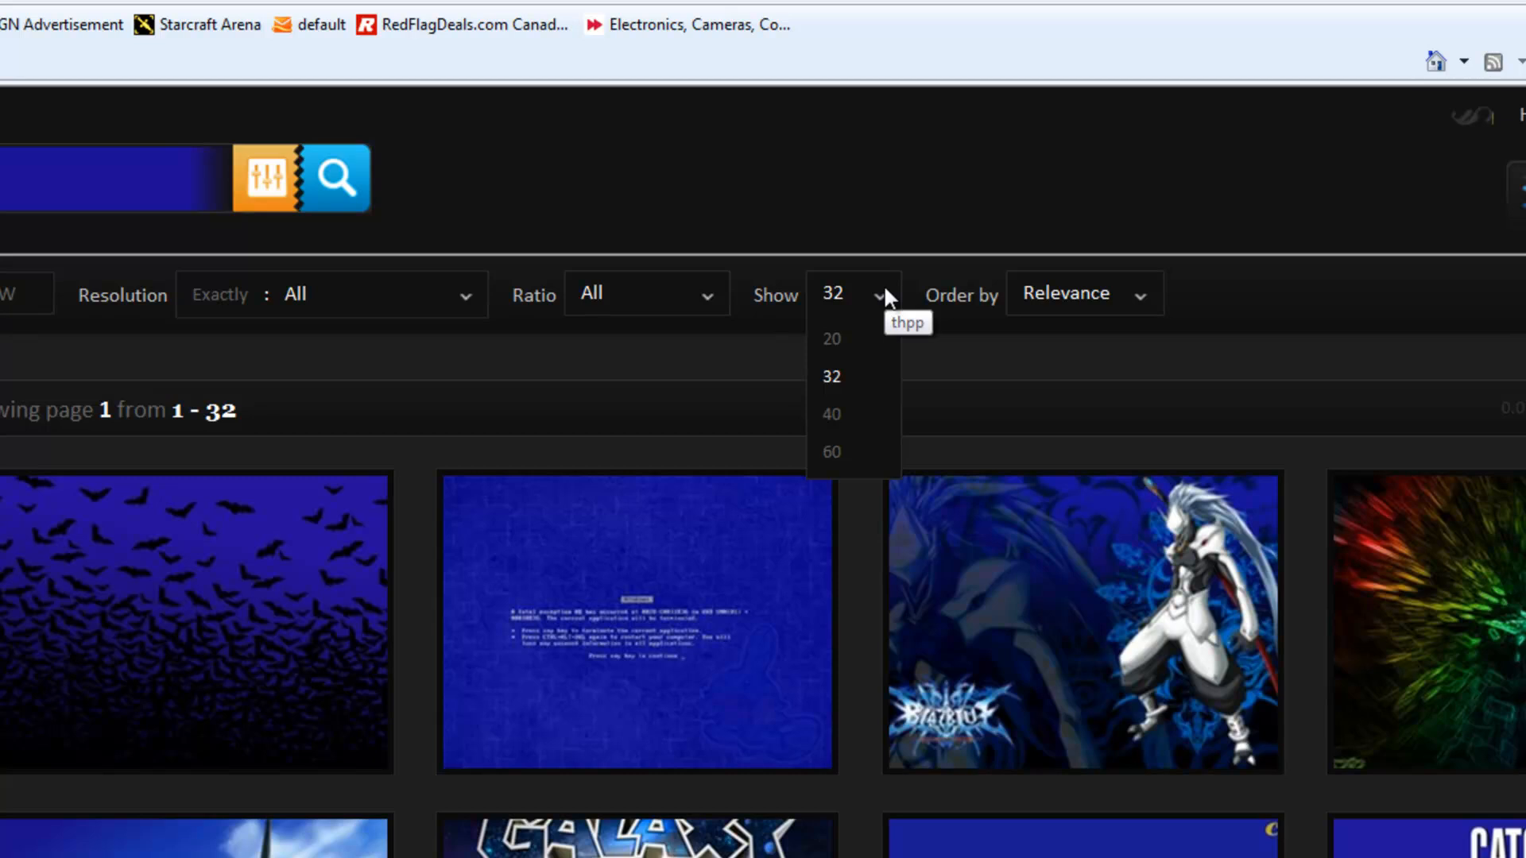
mouse_move(894, 348)
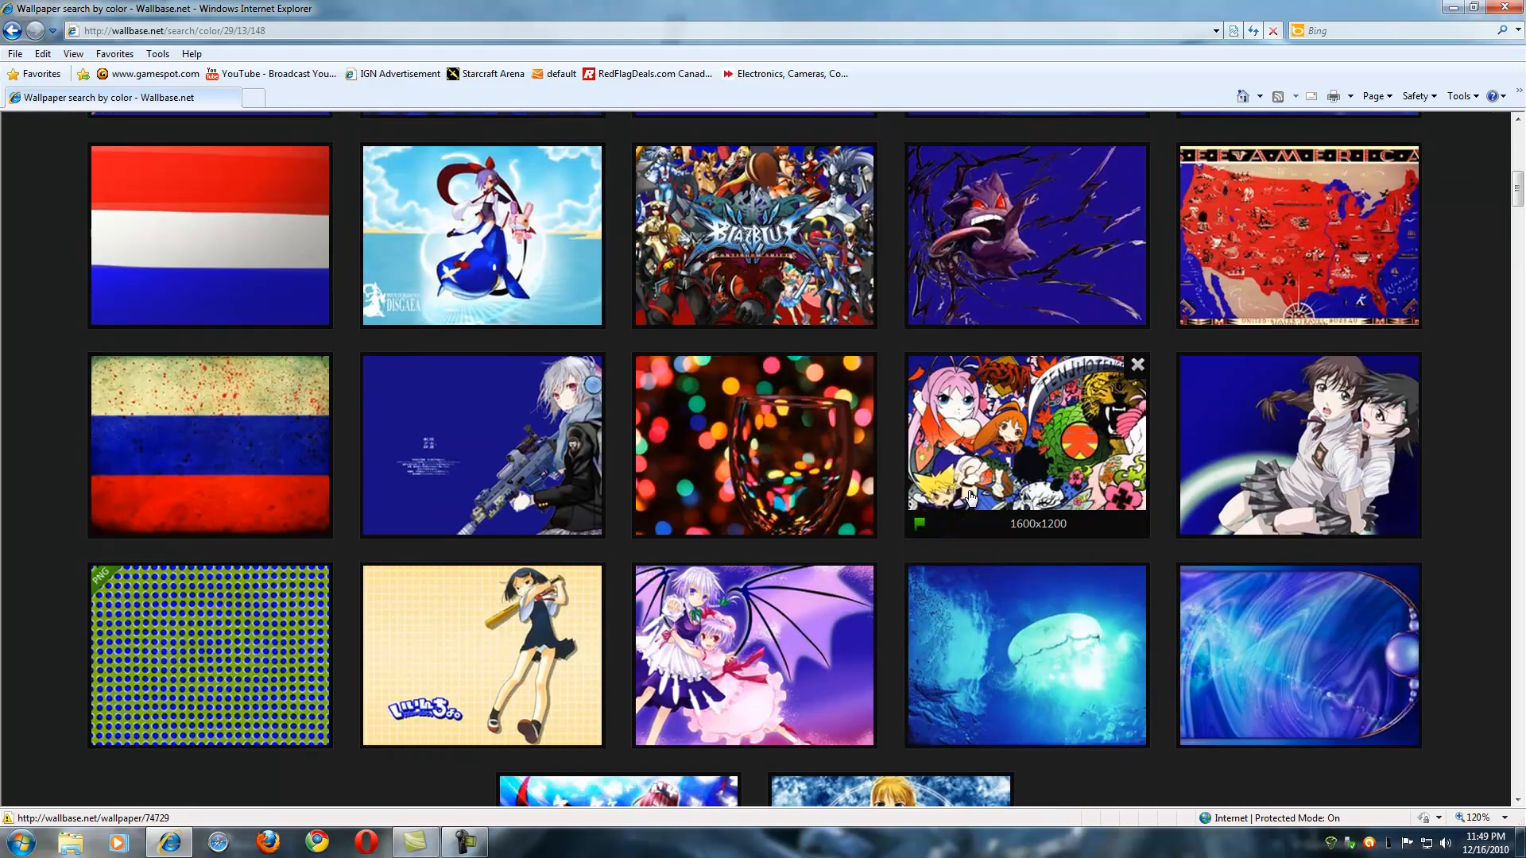
Scroll down the blue results past the Page 2, 3 and 4 separators to entries 97–129
scroll(down, 3)
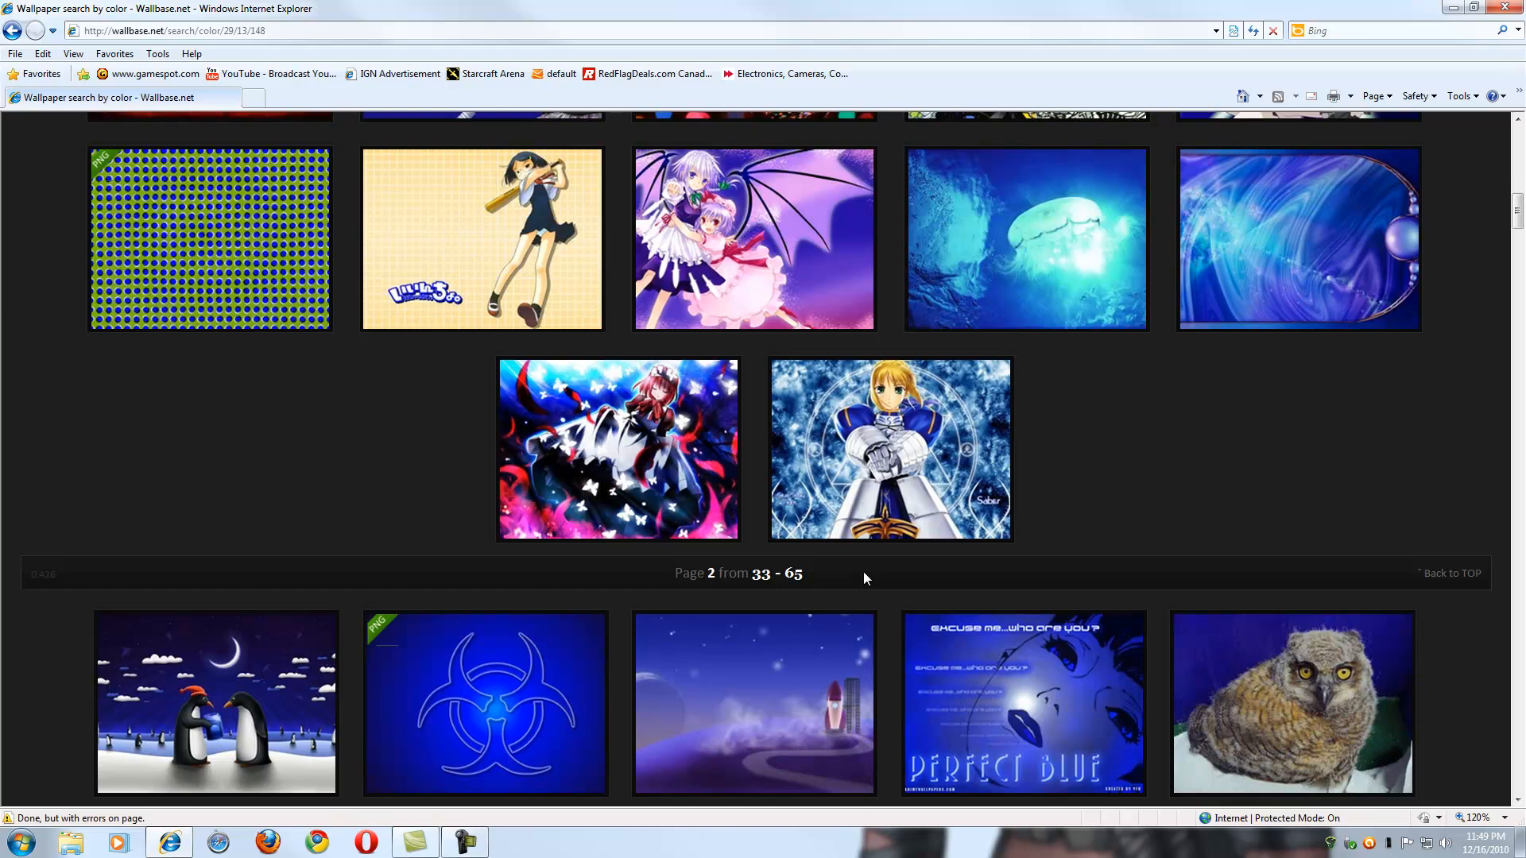
scroll(down, 3)
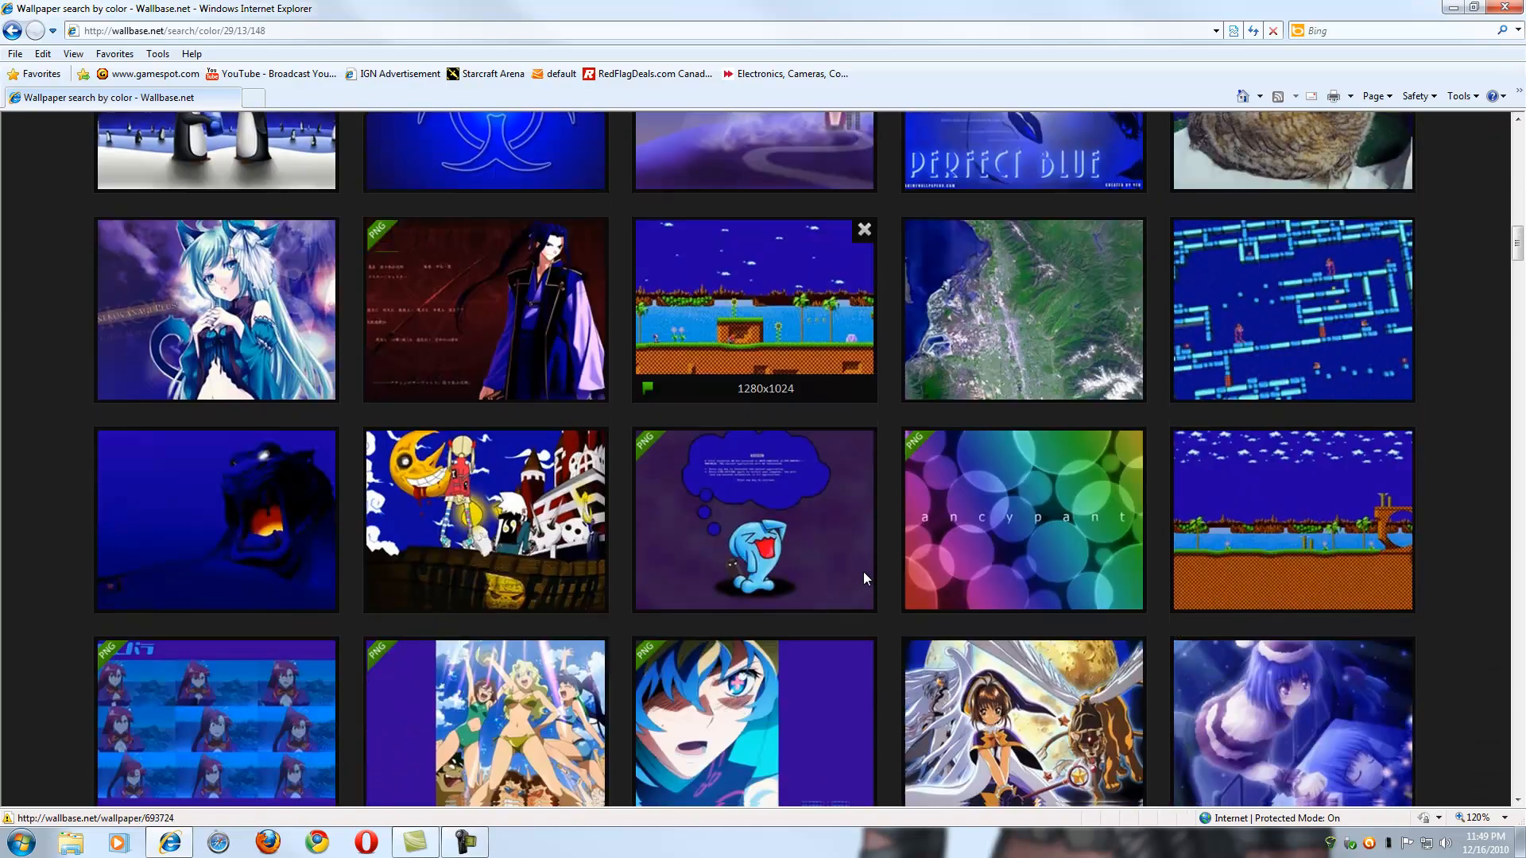
scroll(down, 3)
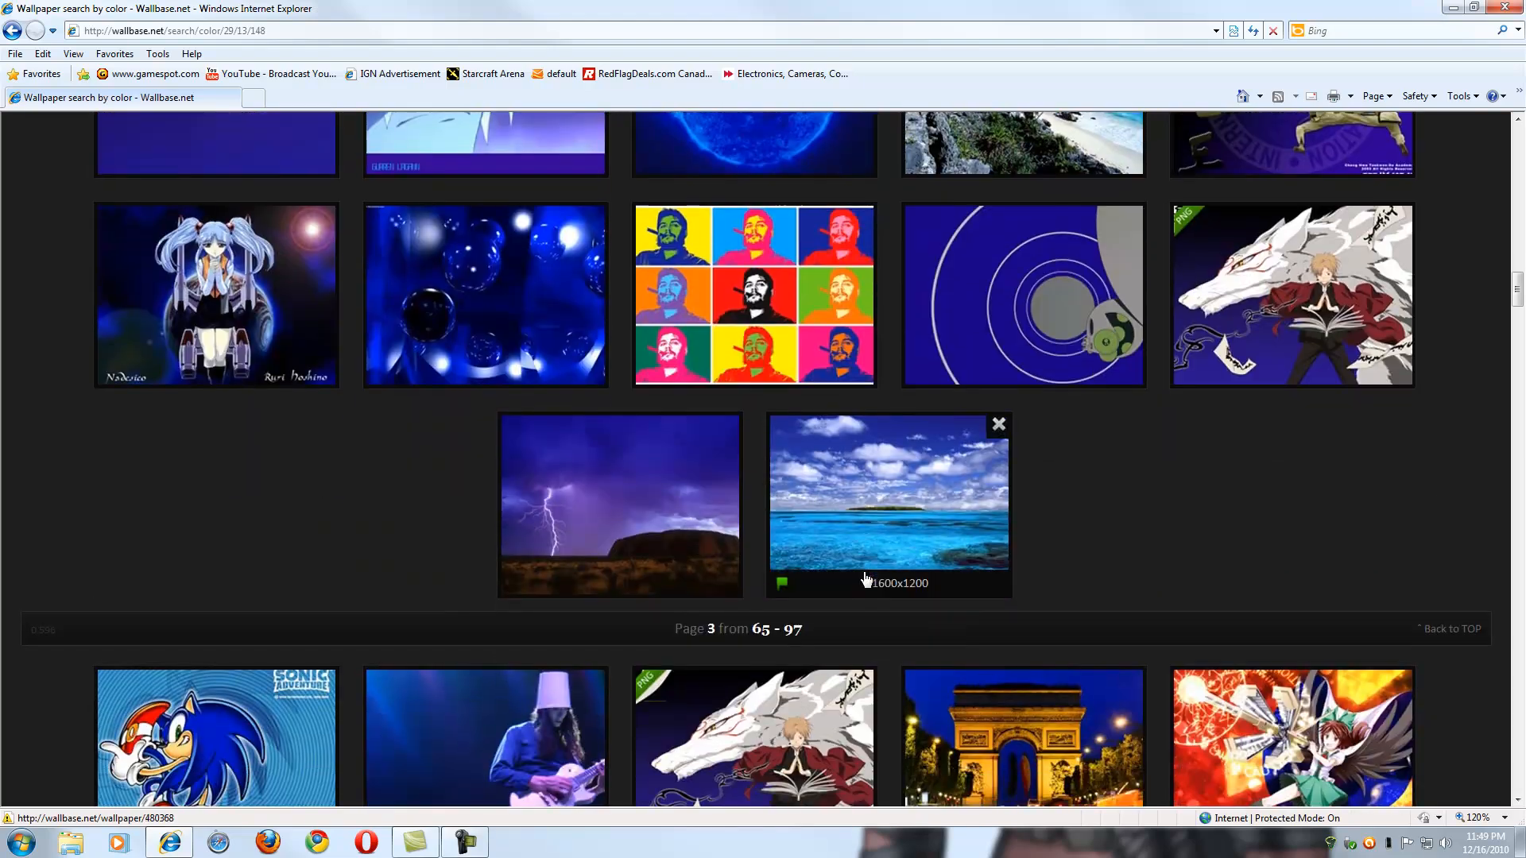
scroll(down, 3)
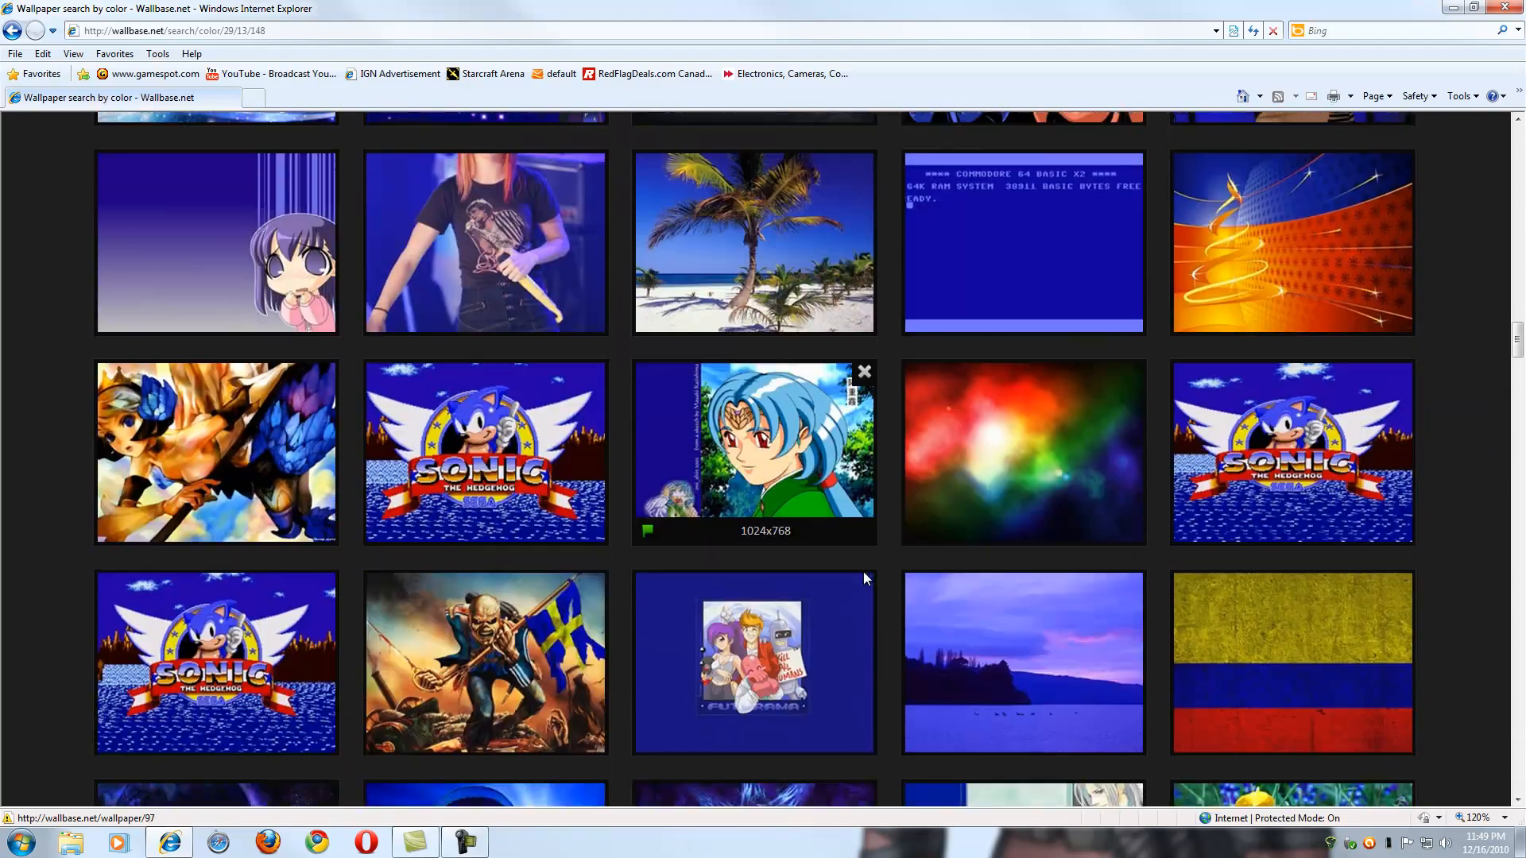
scroll(down, 3)
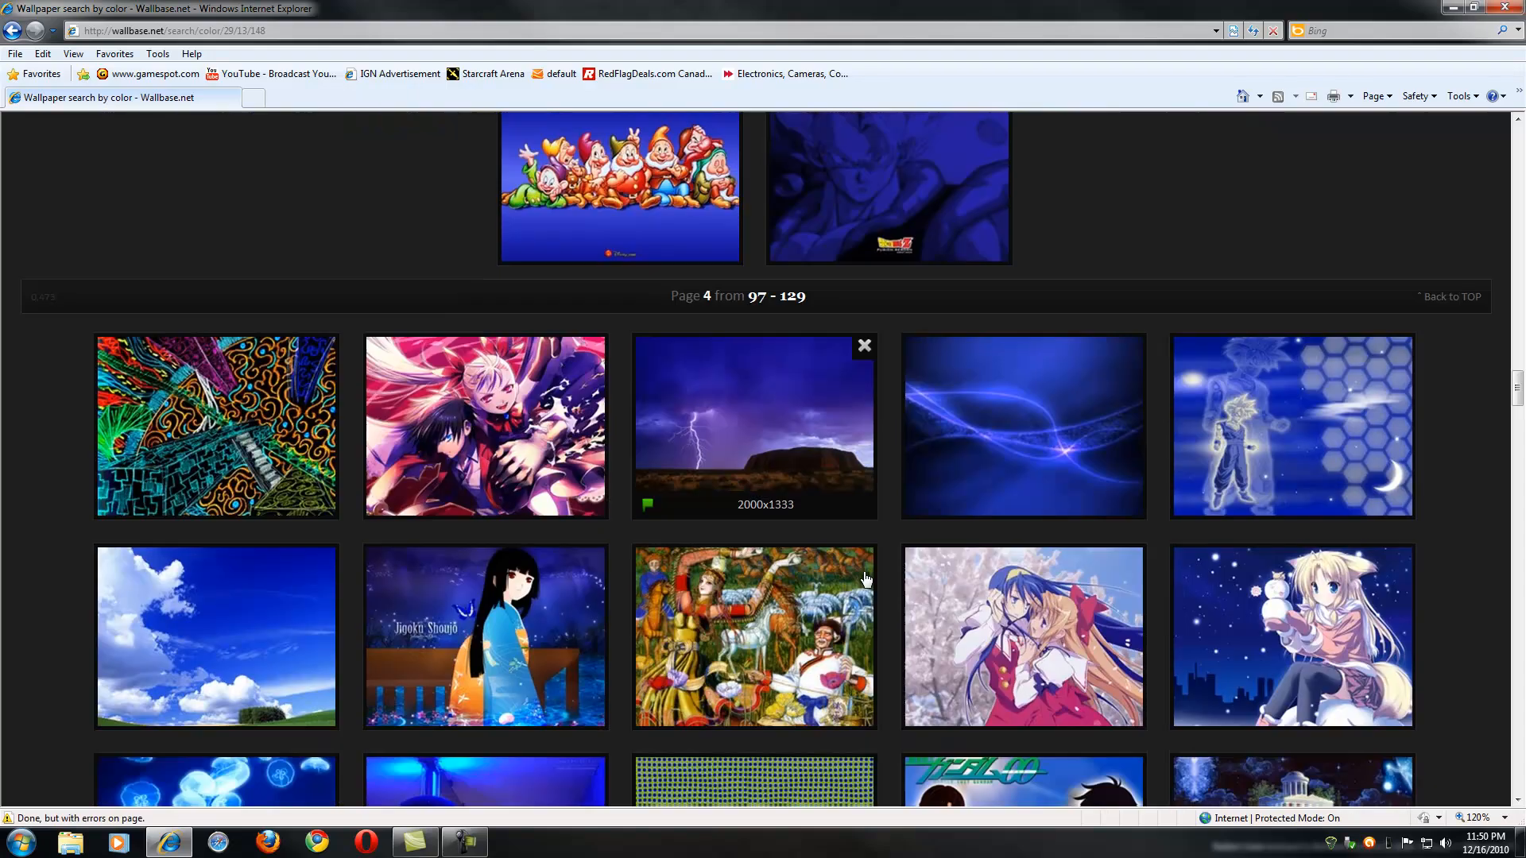
scroll(down, 3)
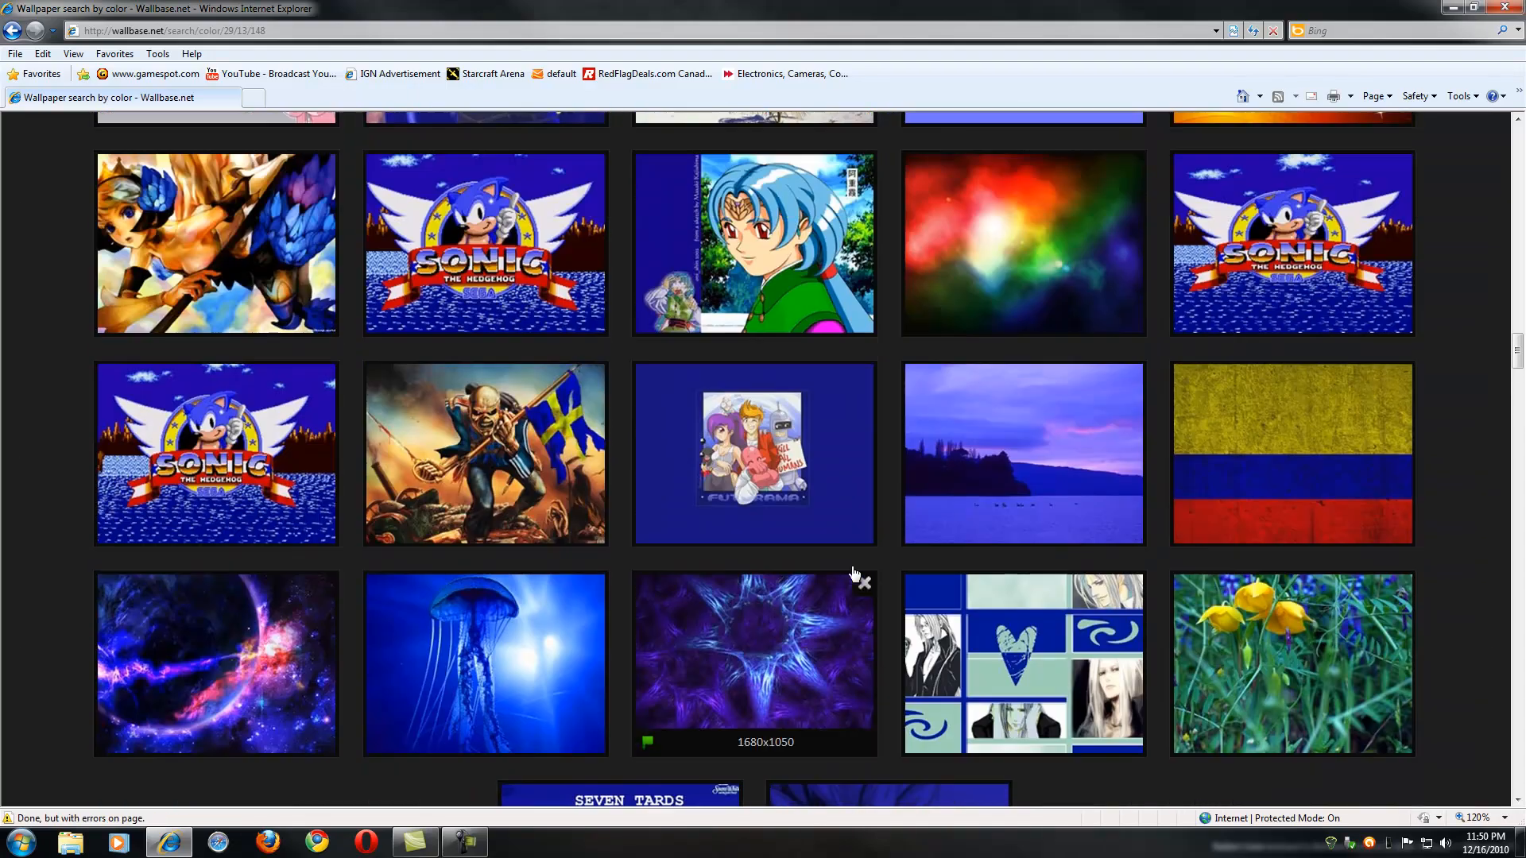
scroll(down, 3)
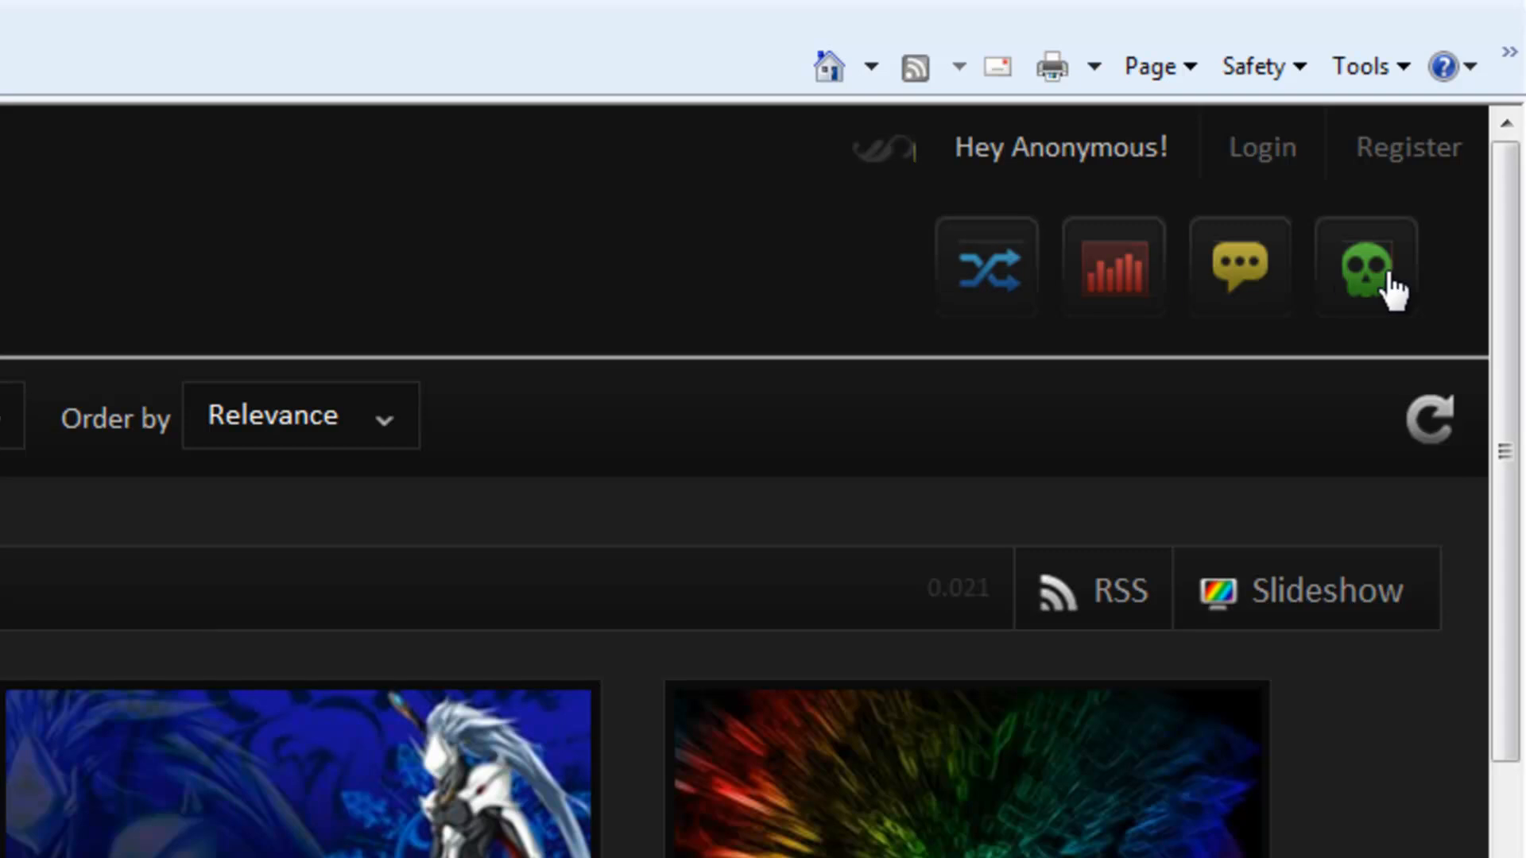
mouse_move(1109, 293)
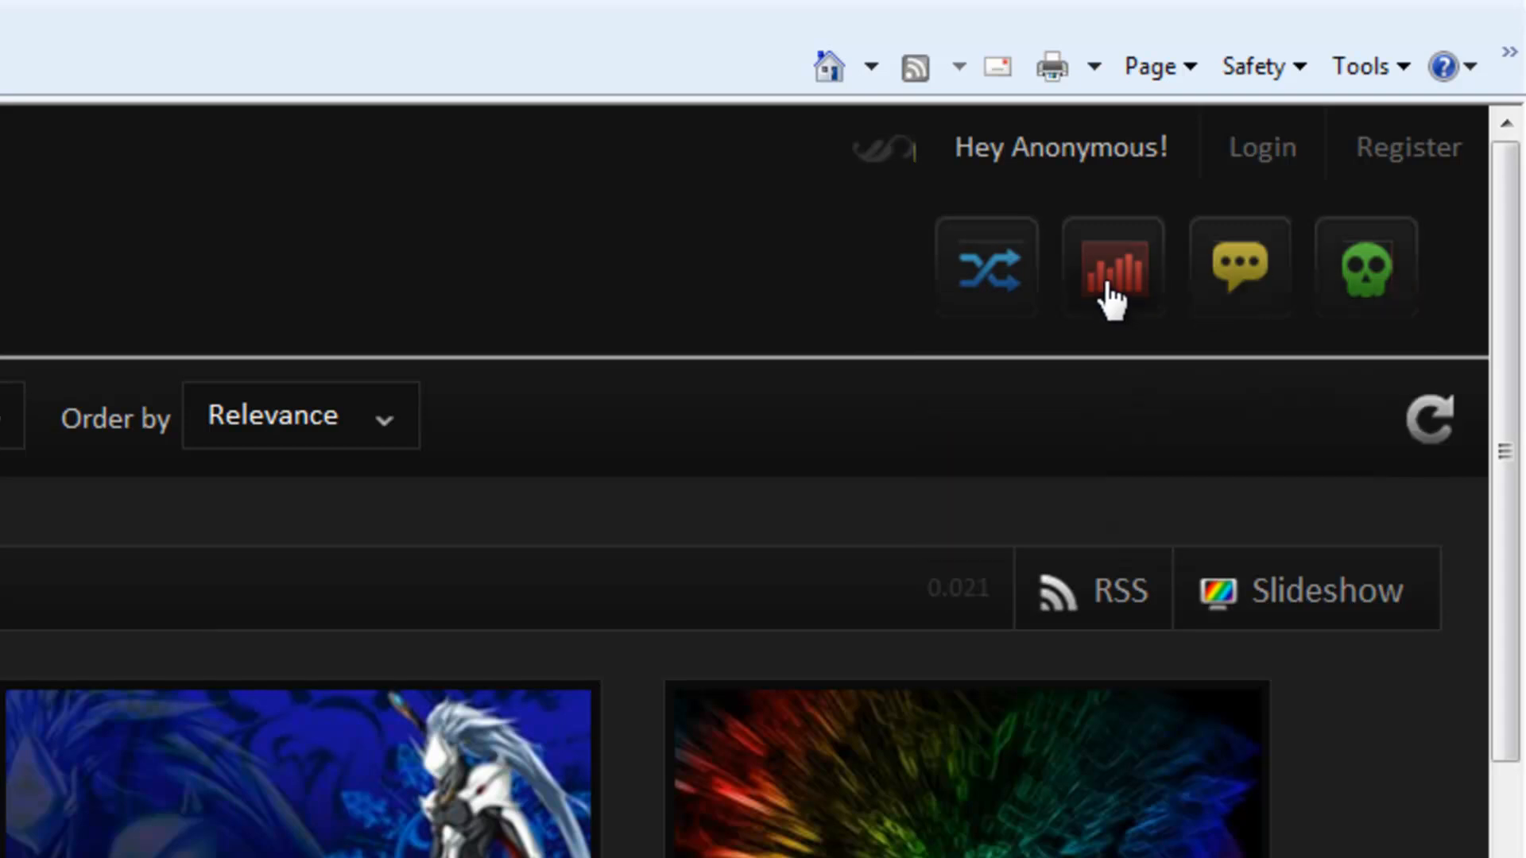
click(1364, 271)
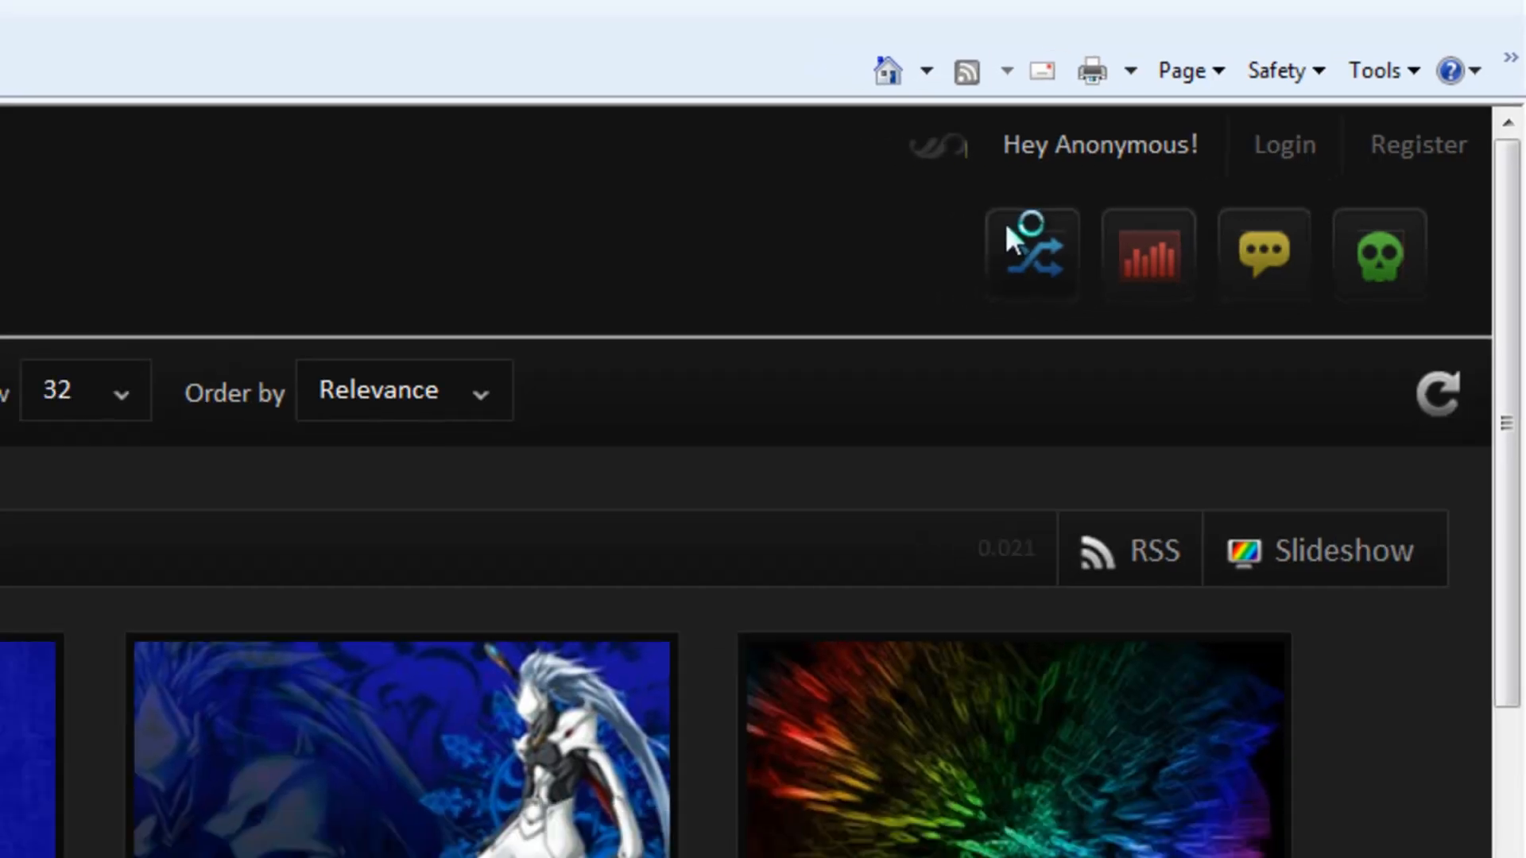
click(1032, 254)
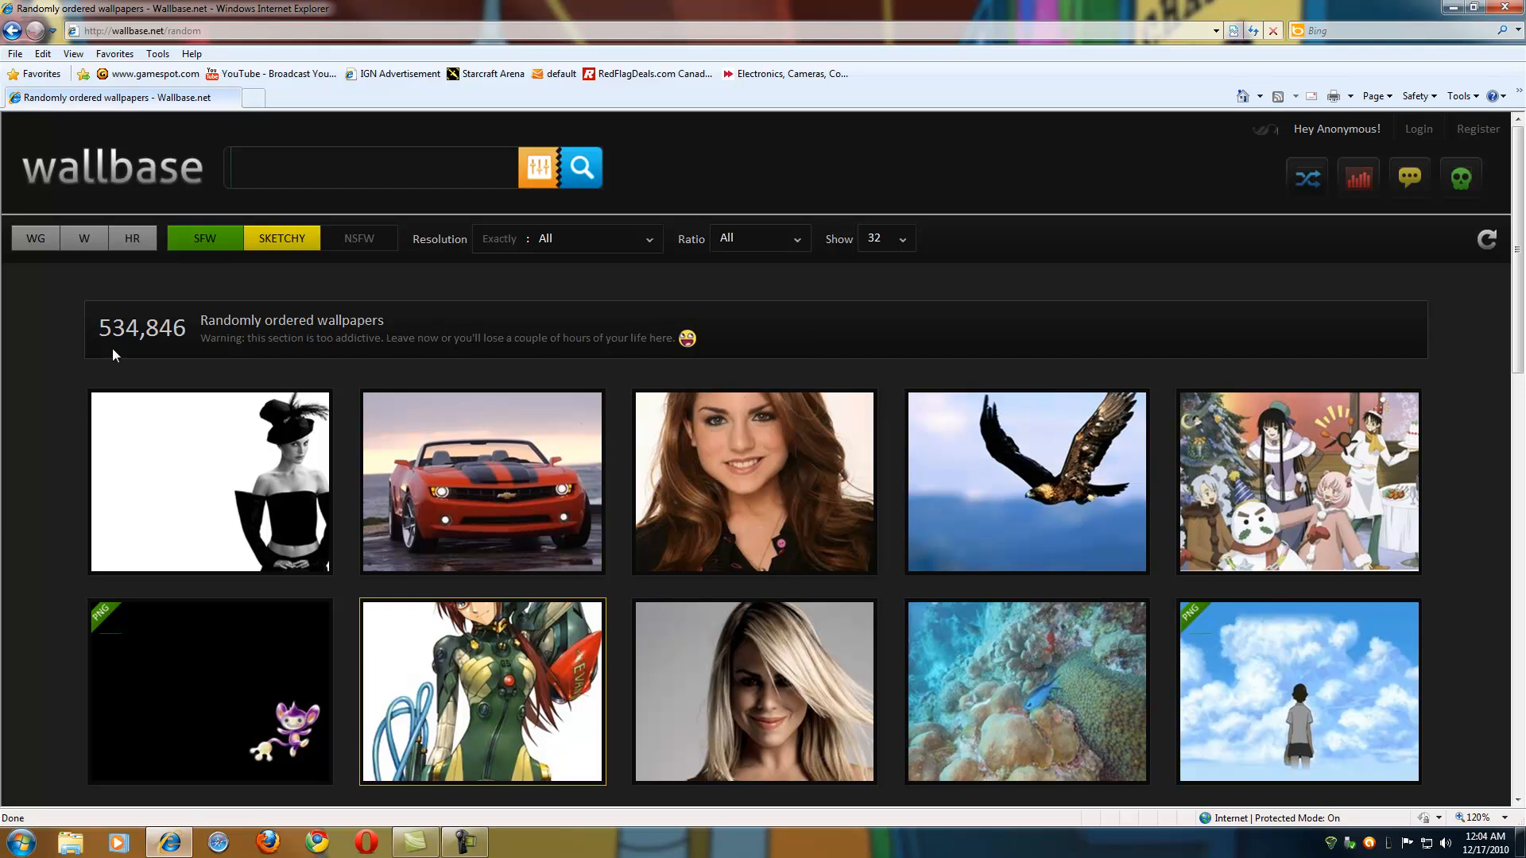
Run a keyword search for 'Superman' and browse down its 230 wallpaper results
click(370, 167)
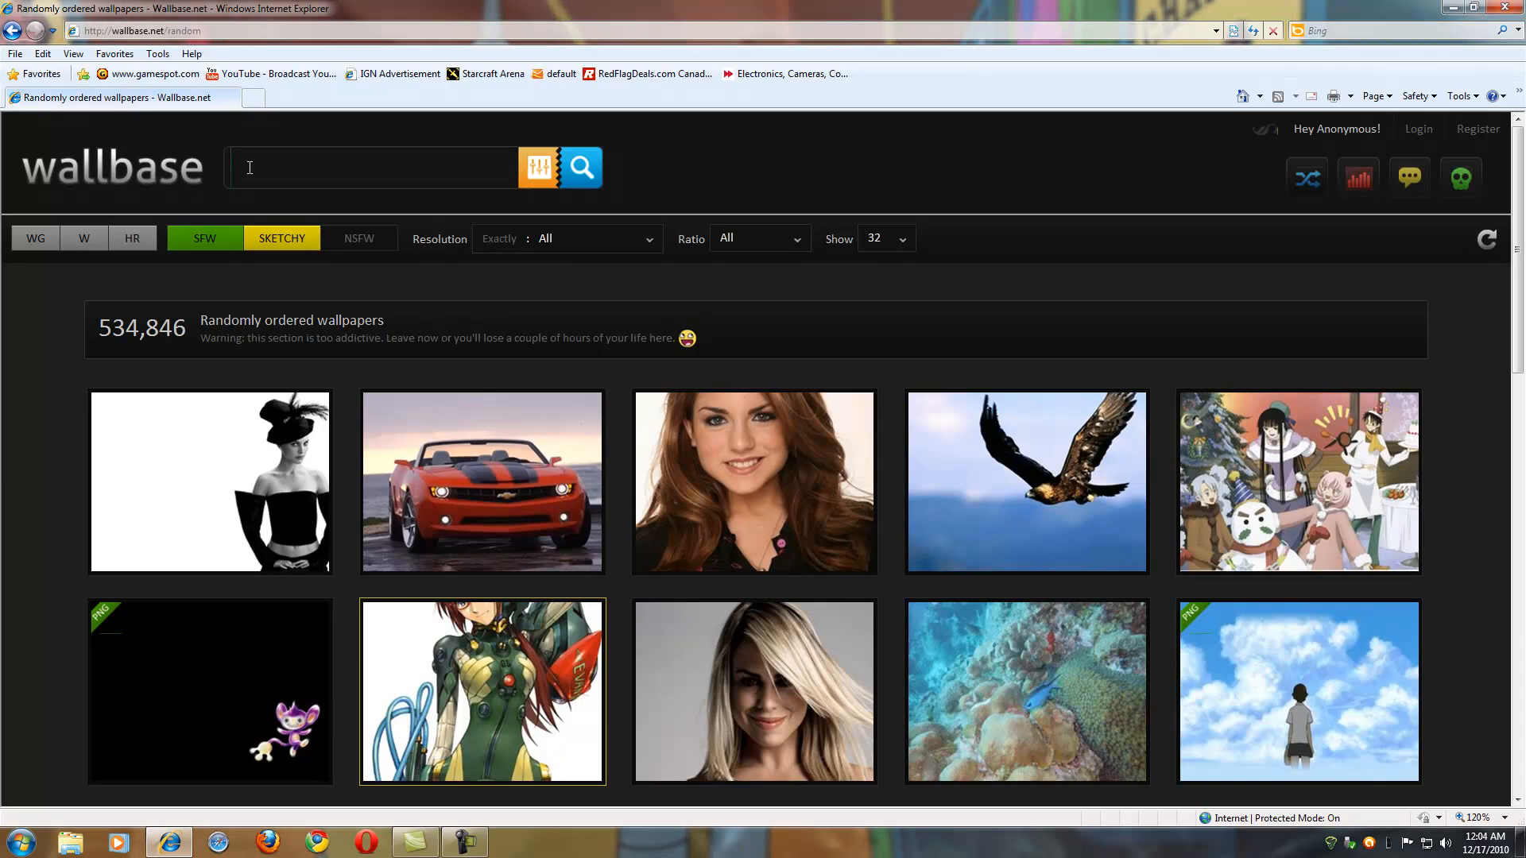
text(Superman)
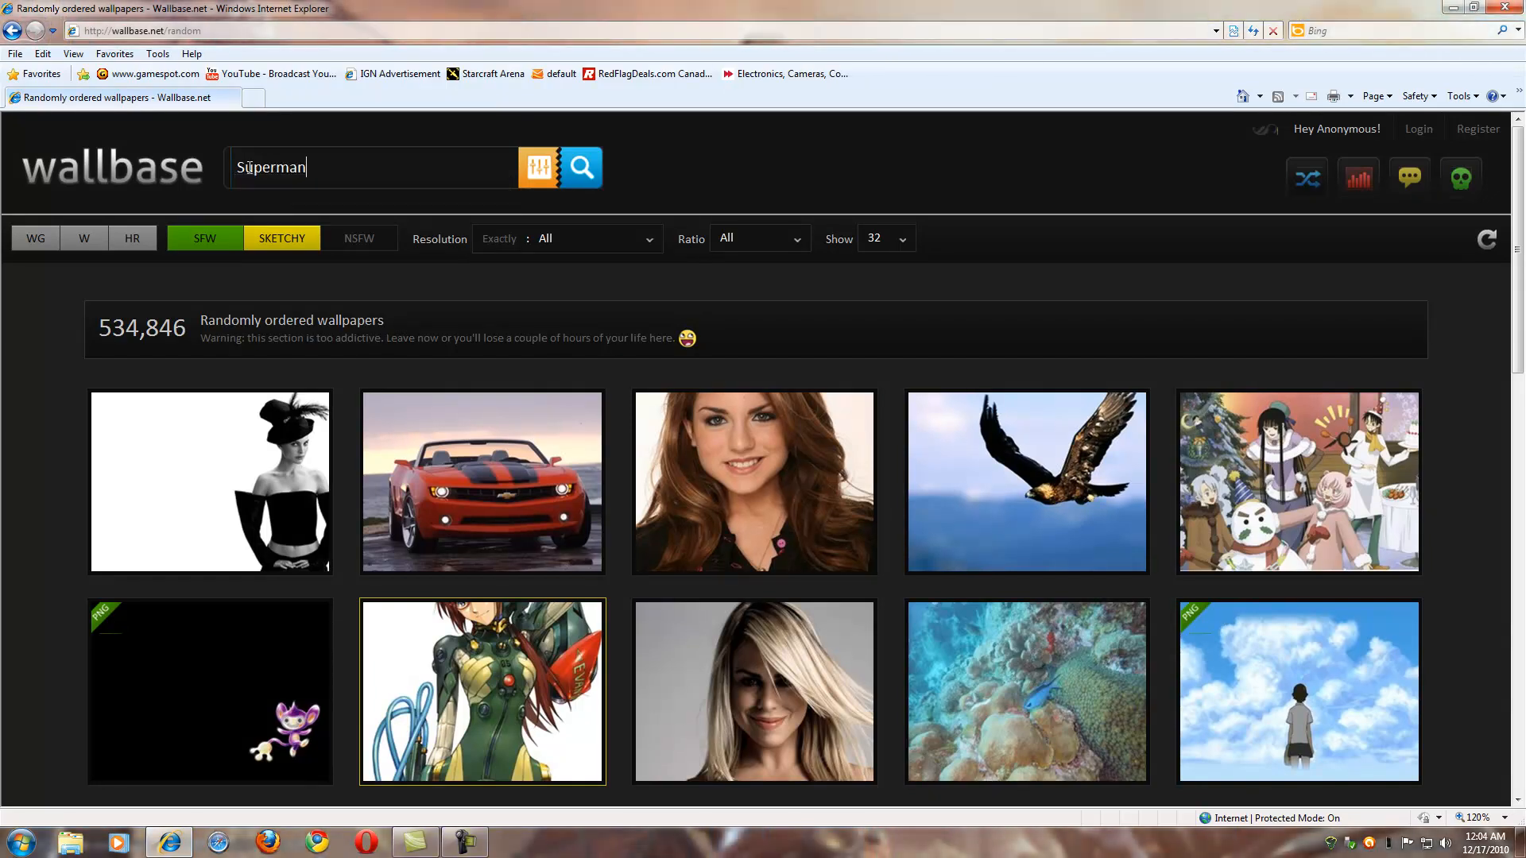
click(580, 167)
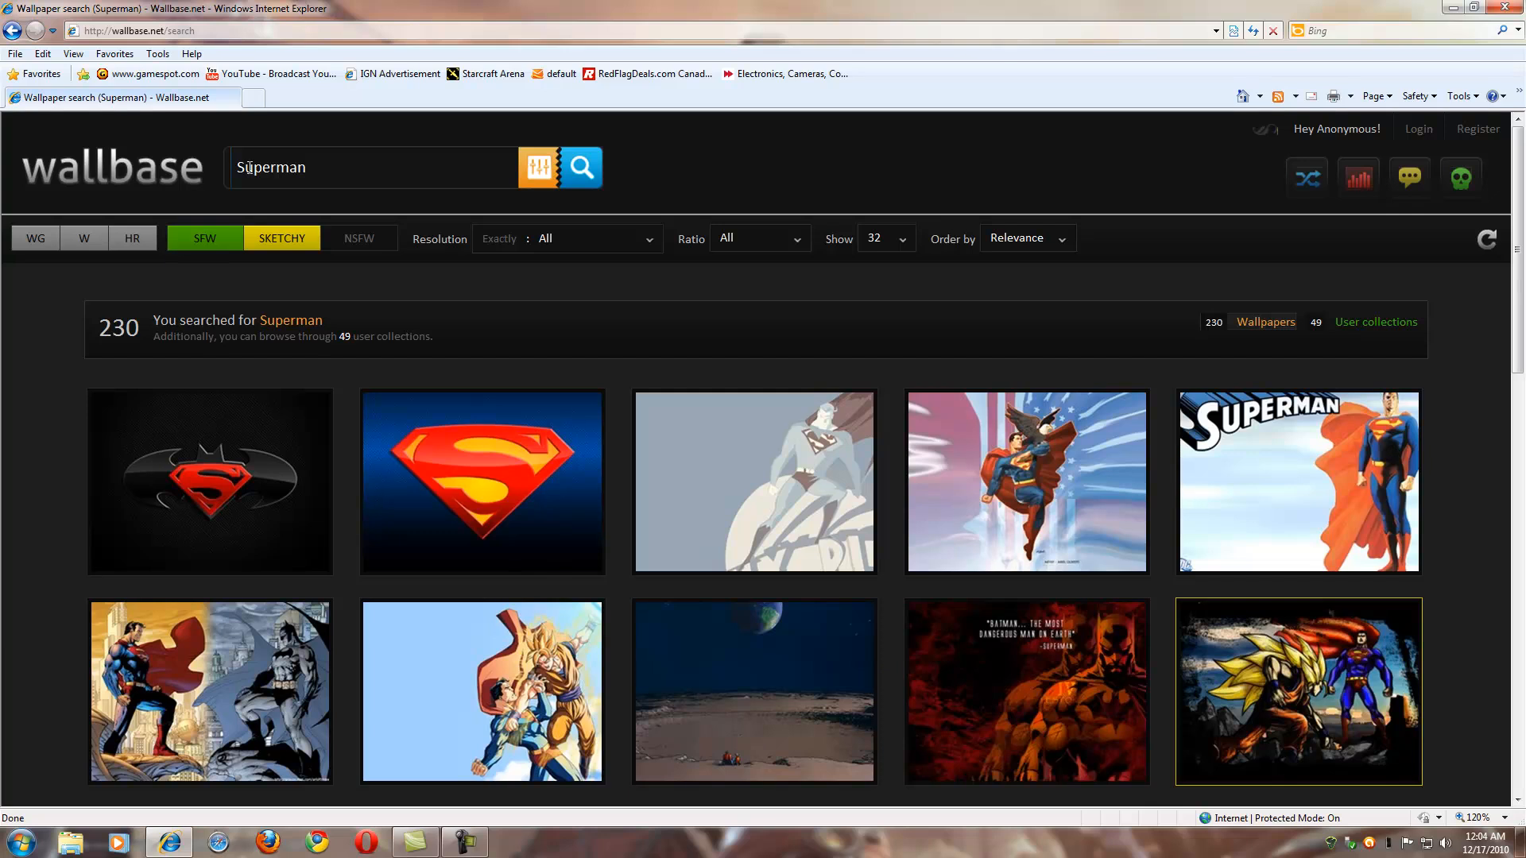
scroll(down, 3)
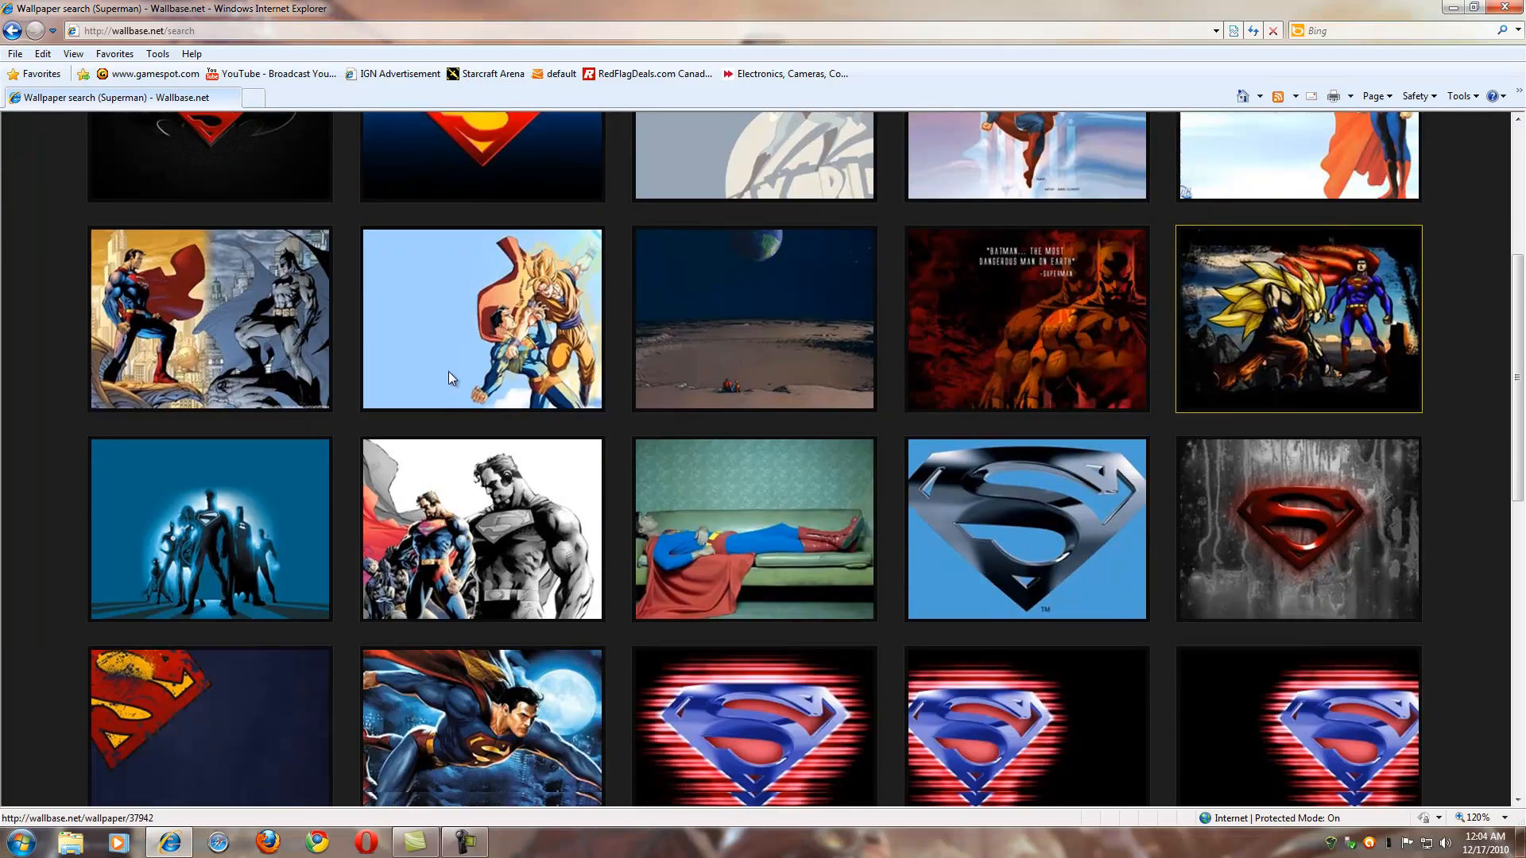
scroll(down, 3)
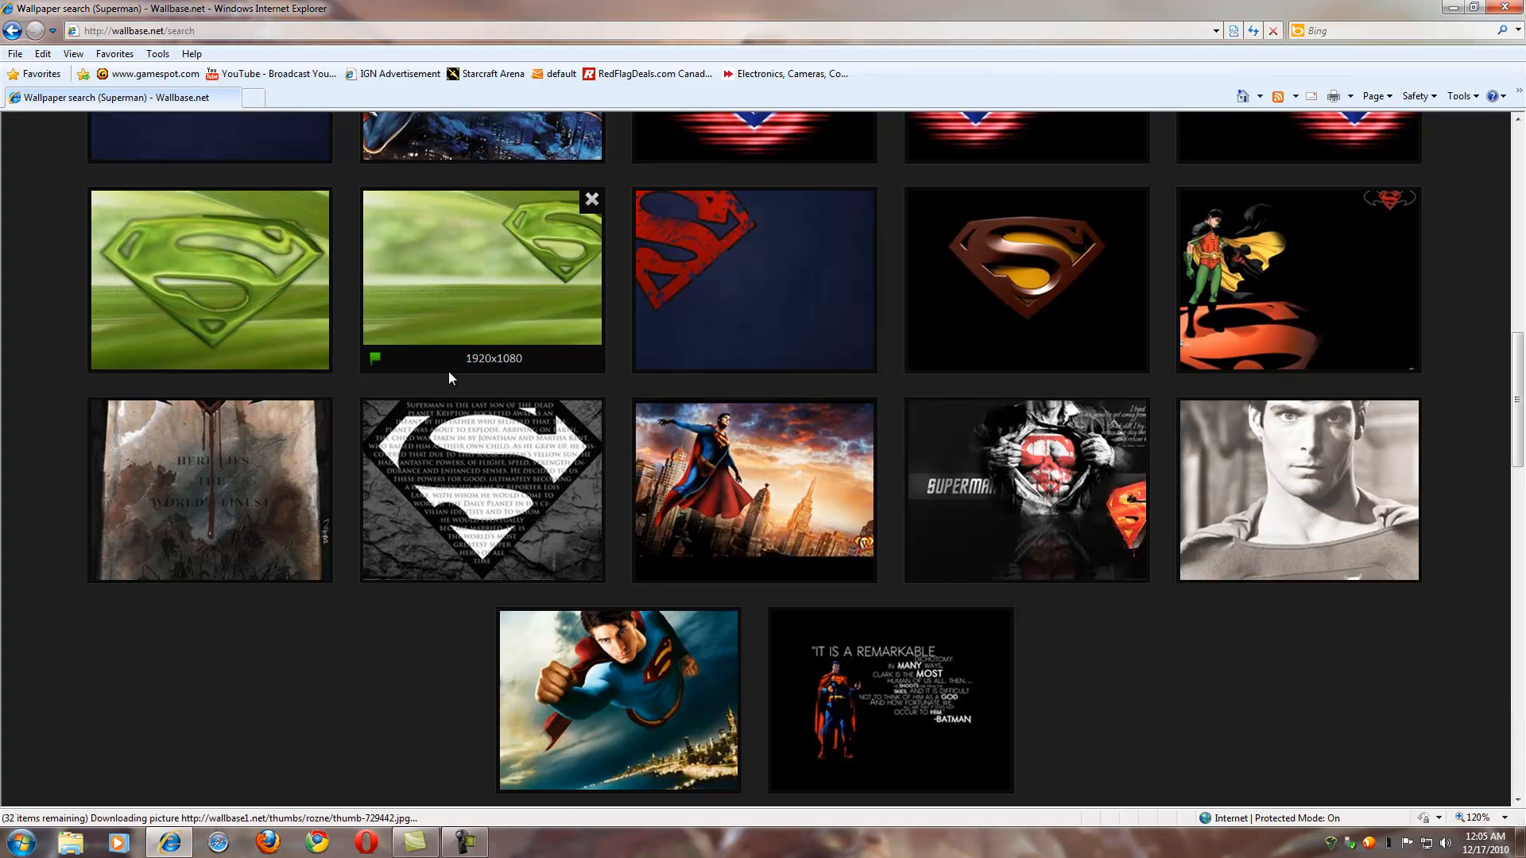
scroll(down, 3)
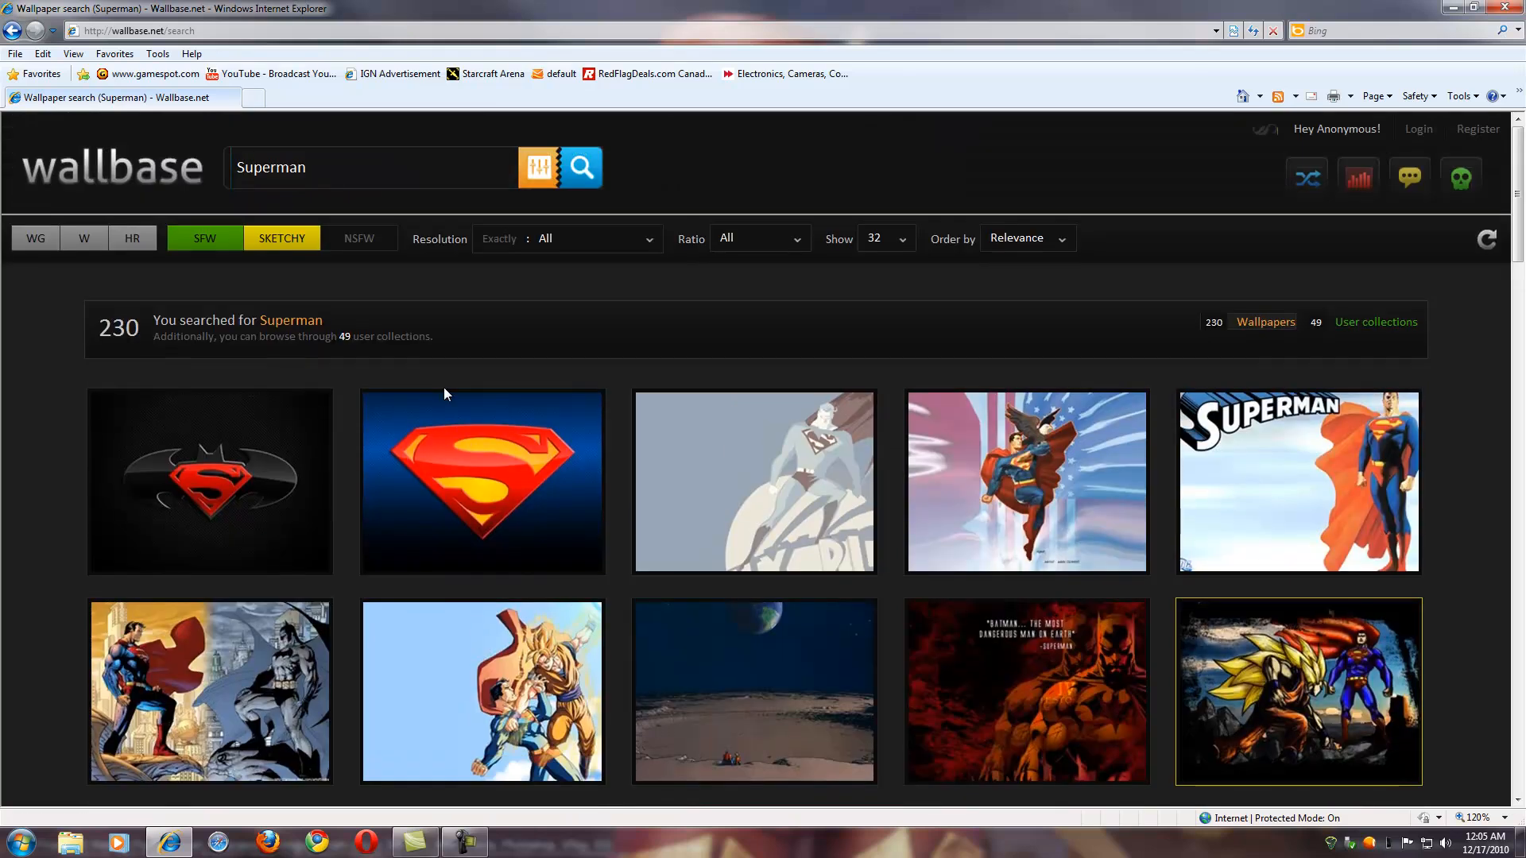
mouse_move(410, 380)
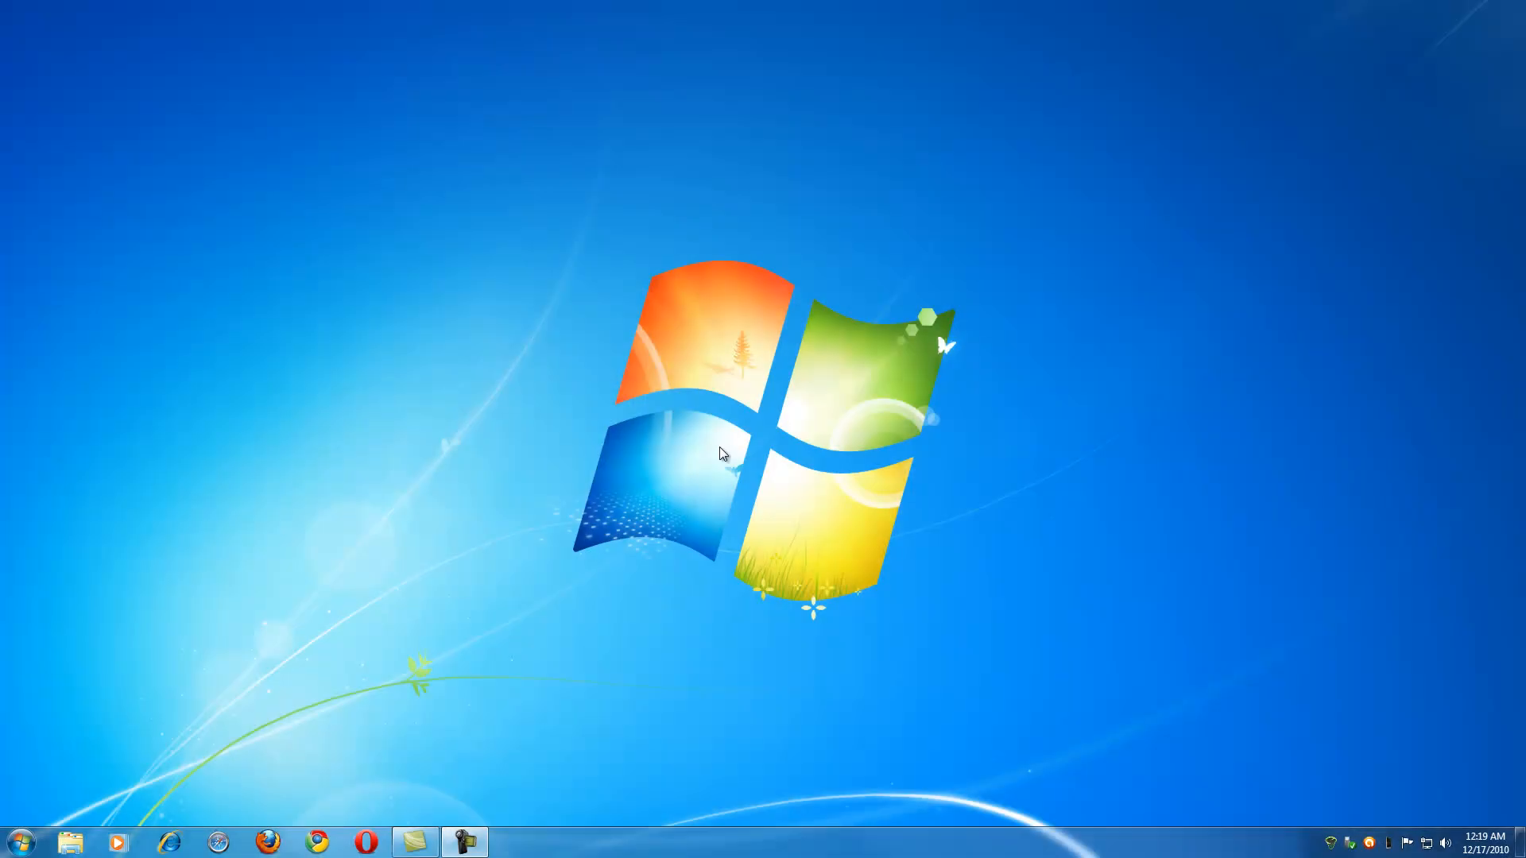
mouse_move(720, 448)
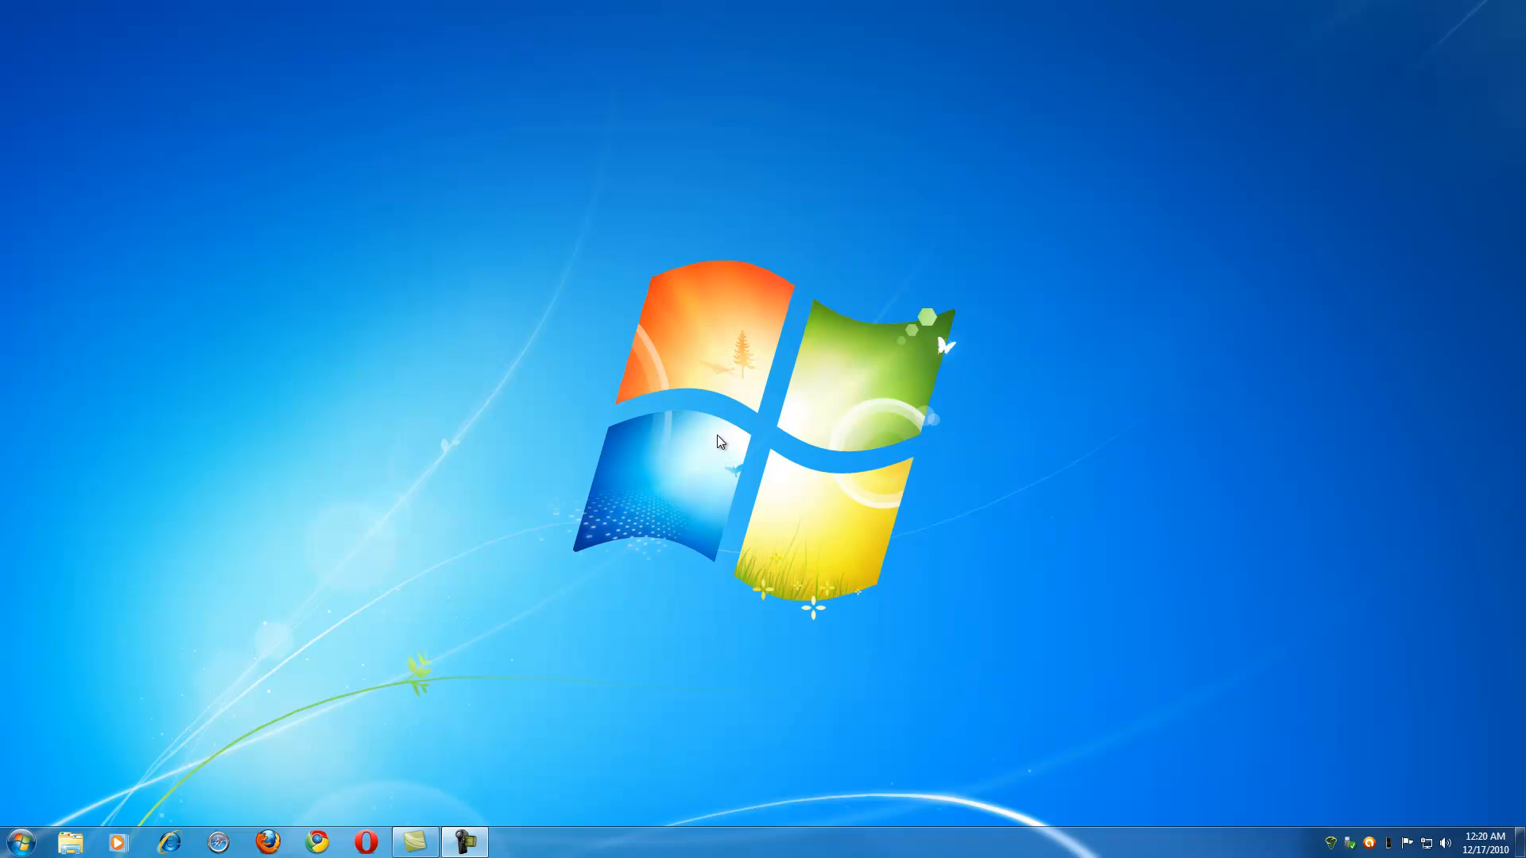
mouse_move(477, 481)
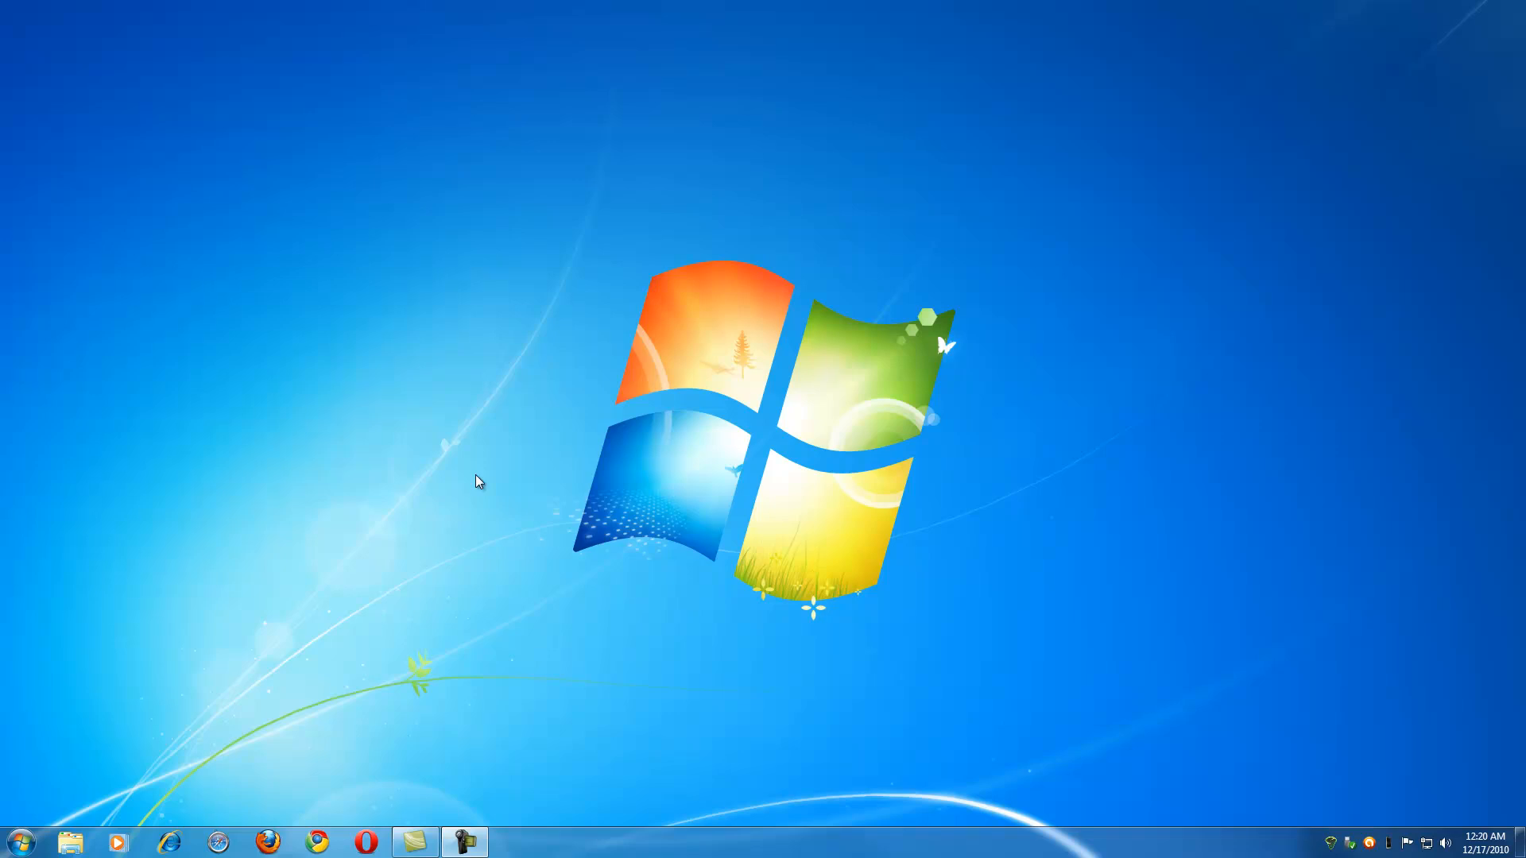
mouse_move(551, 478)
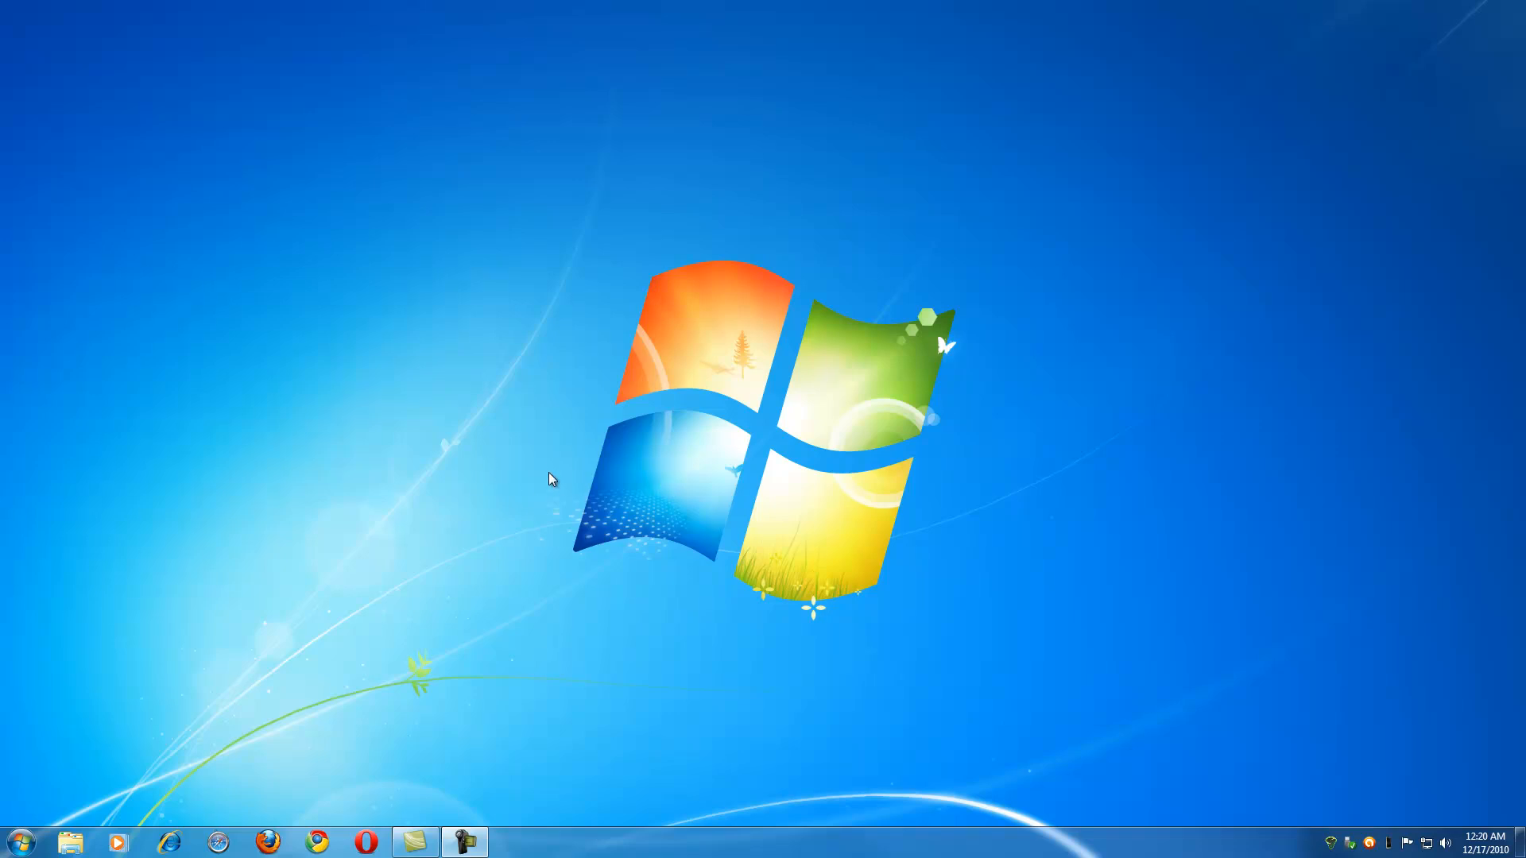
Bring up the Windows 7 desktop's right-click context menu
right_click(550, 478)
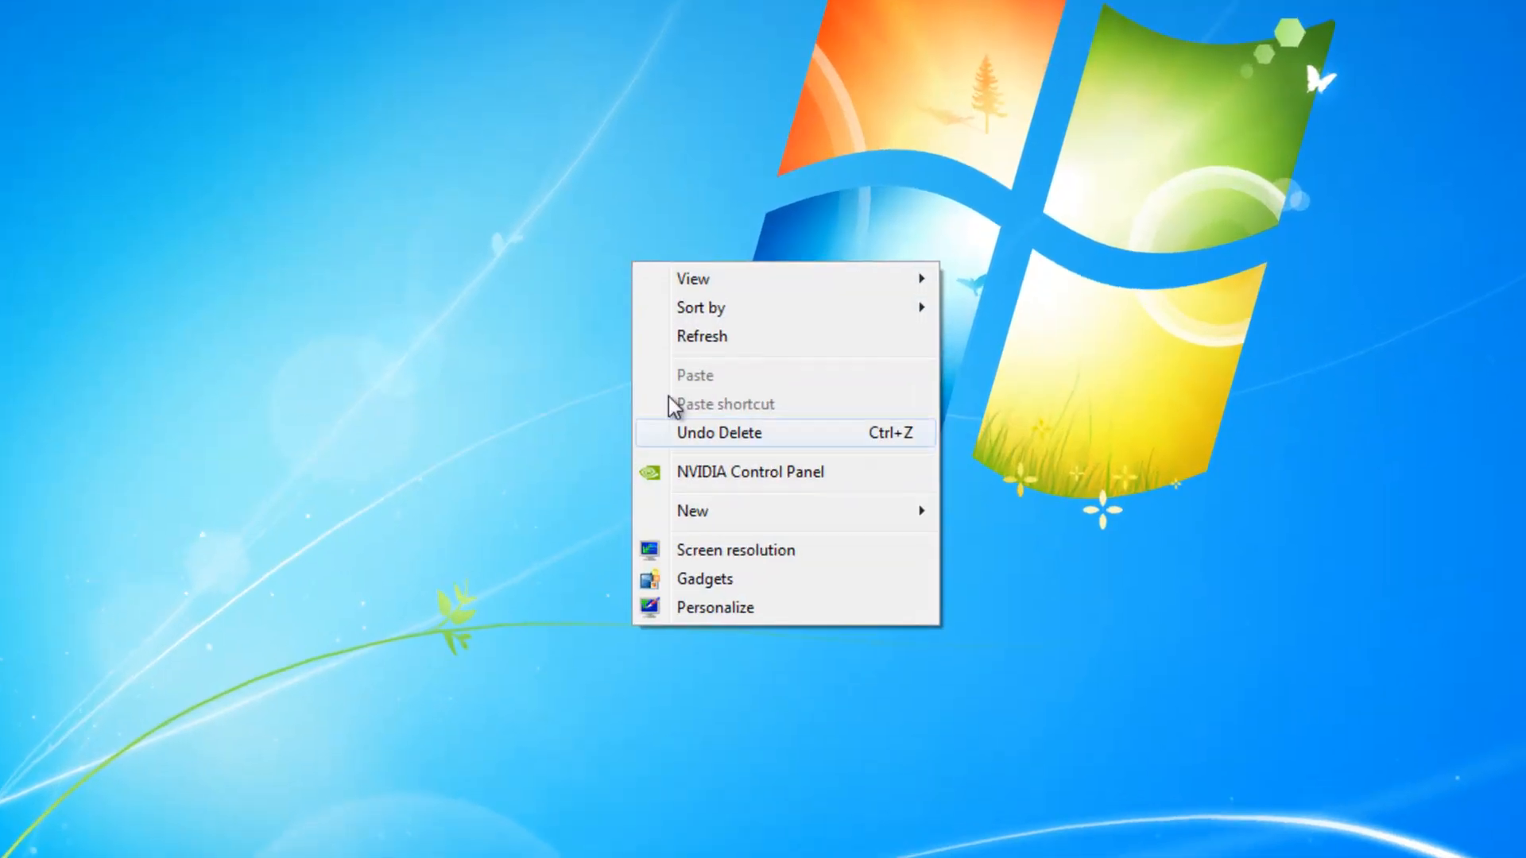
Enter Personalize and its Desktop Background picture settings
click(713, 607)
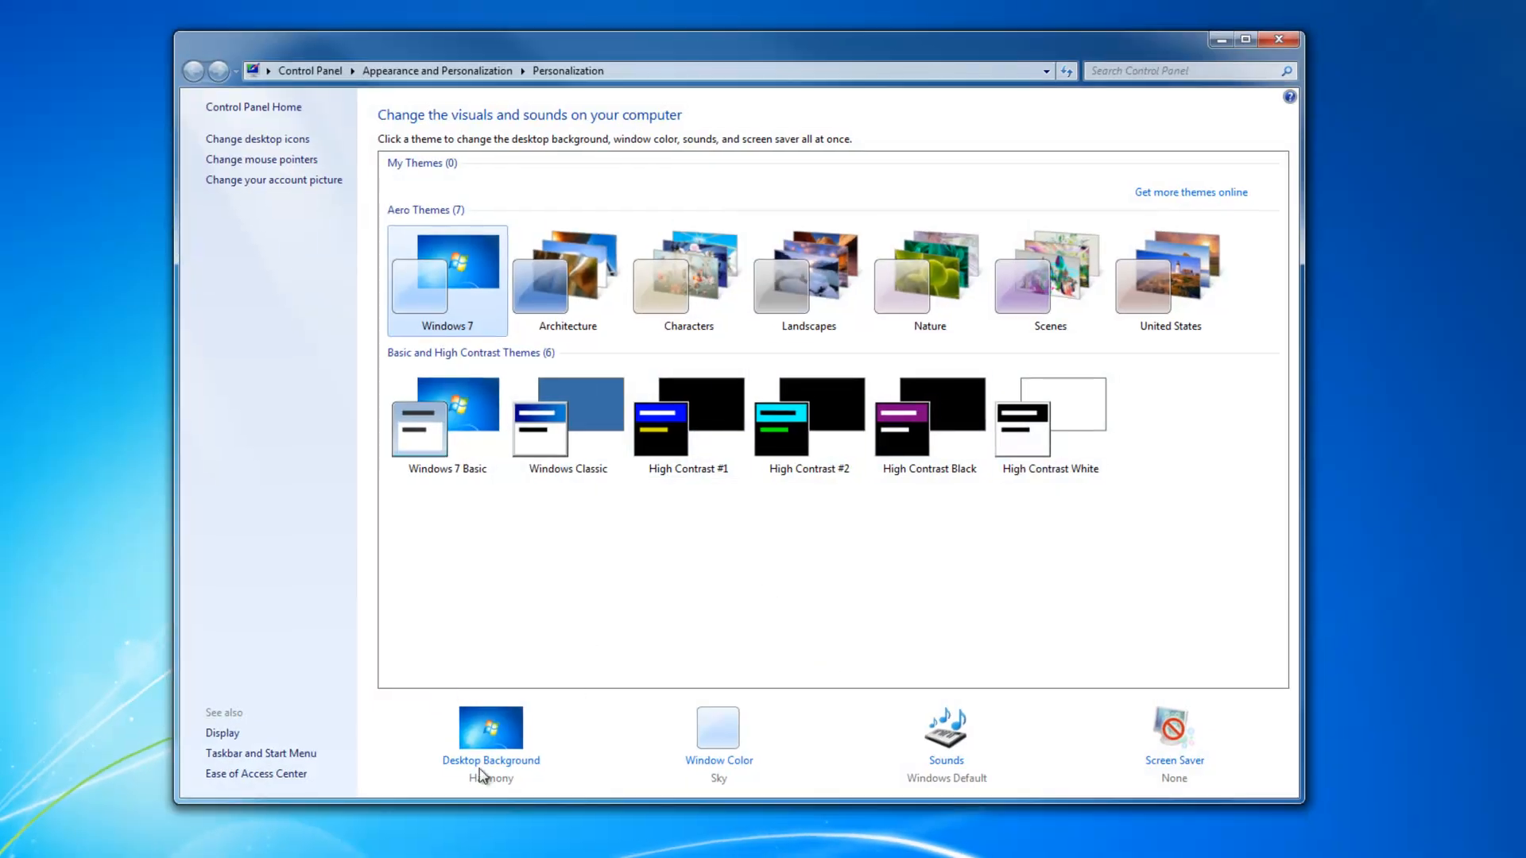
click(491, 737)
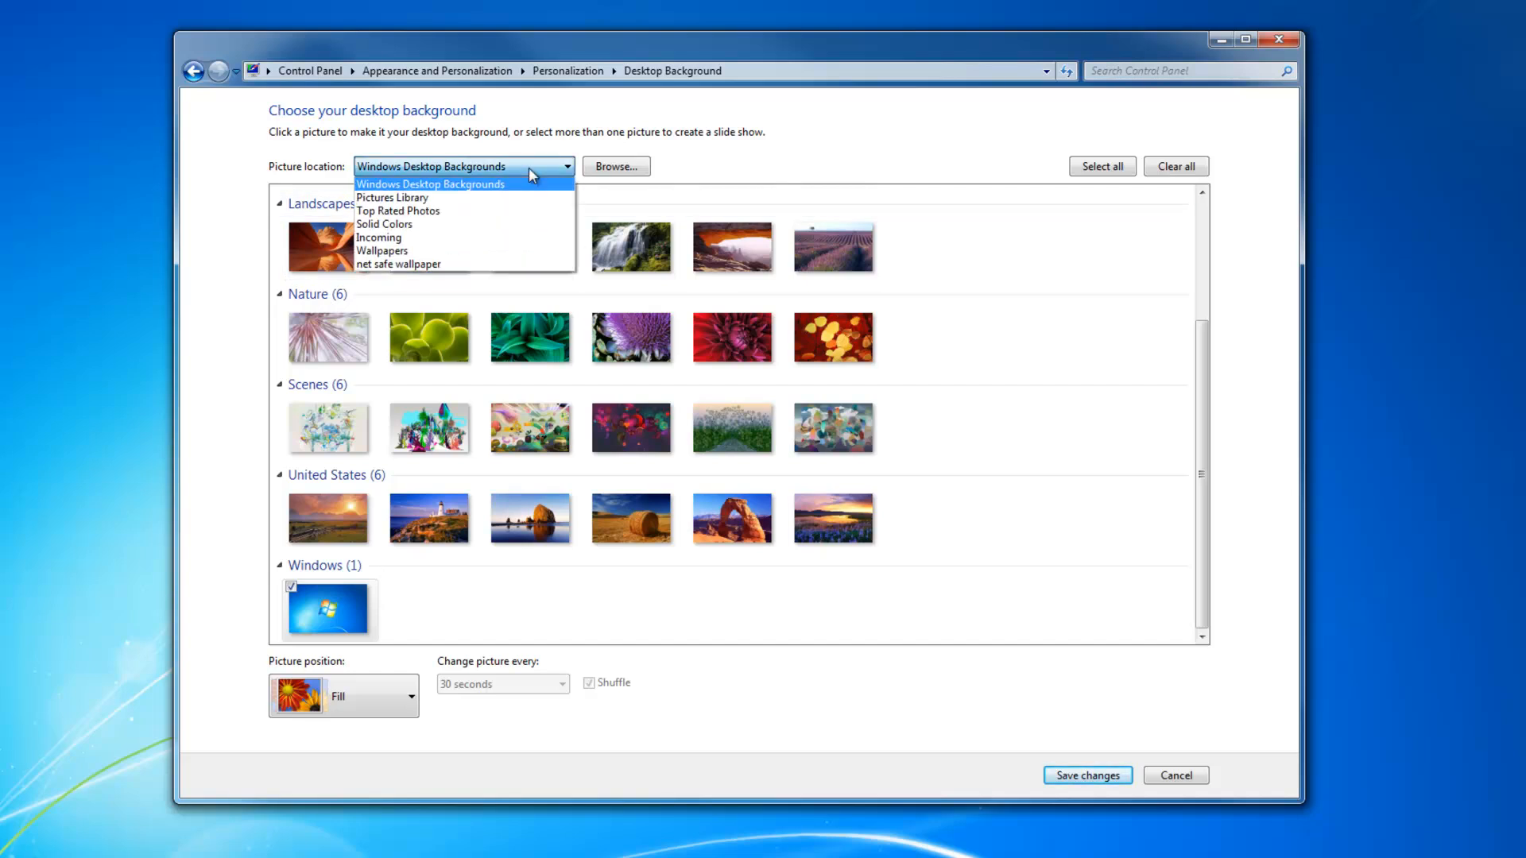
mouse_move(393, 197)
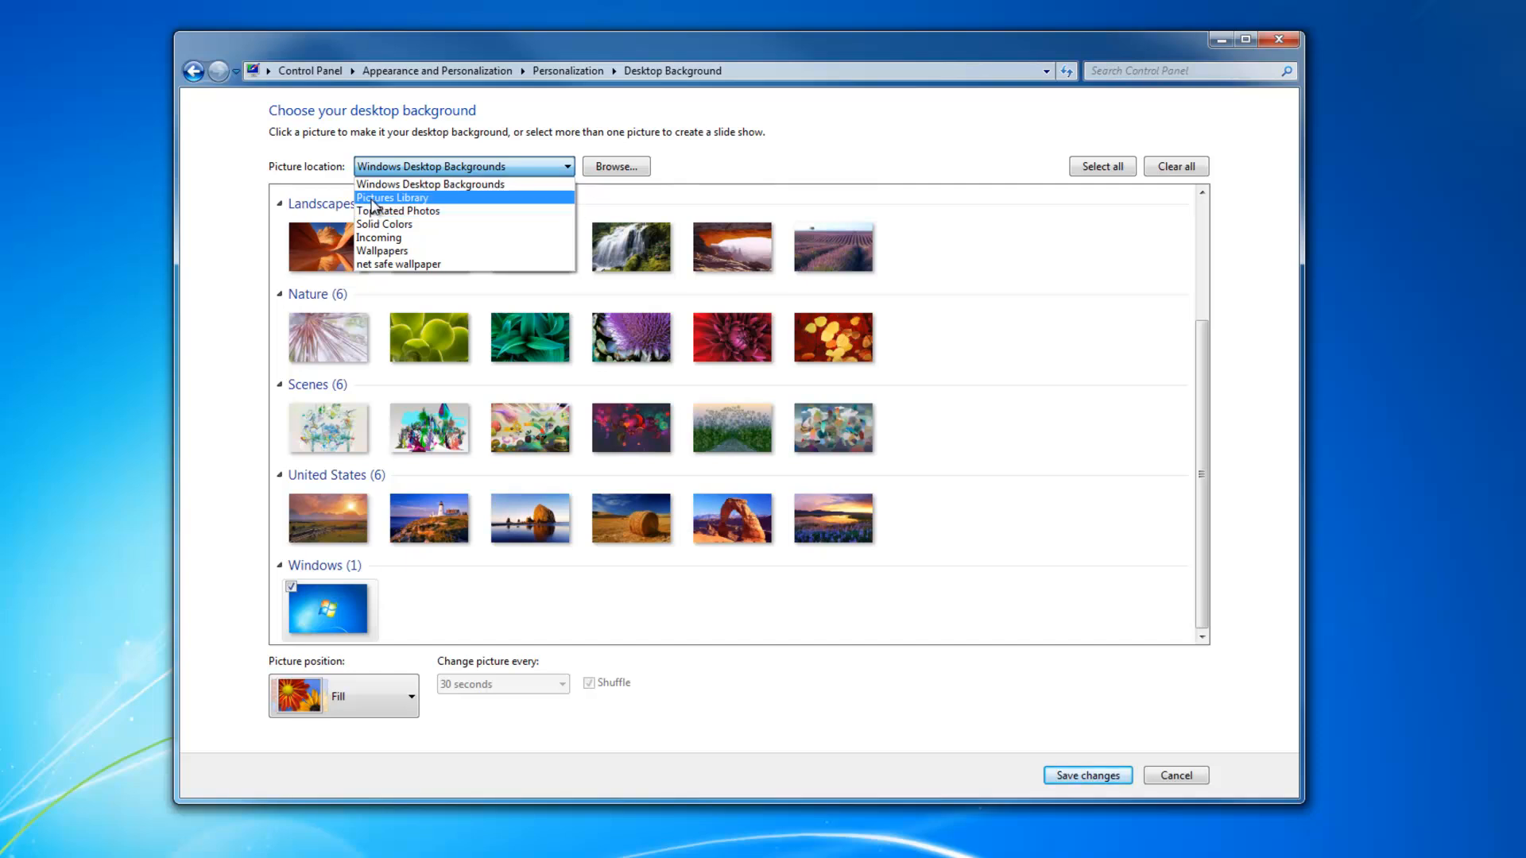
Use the Pictures Library images as a shuffled slideshow changing every 30 seconds
click(392, 197)
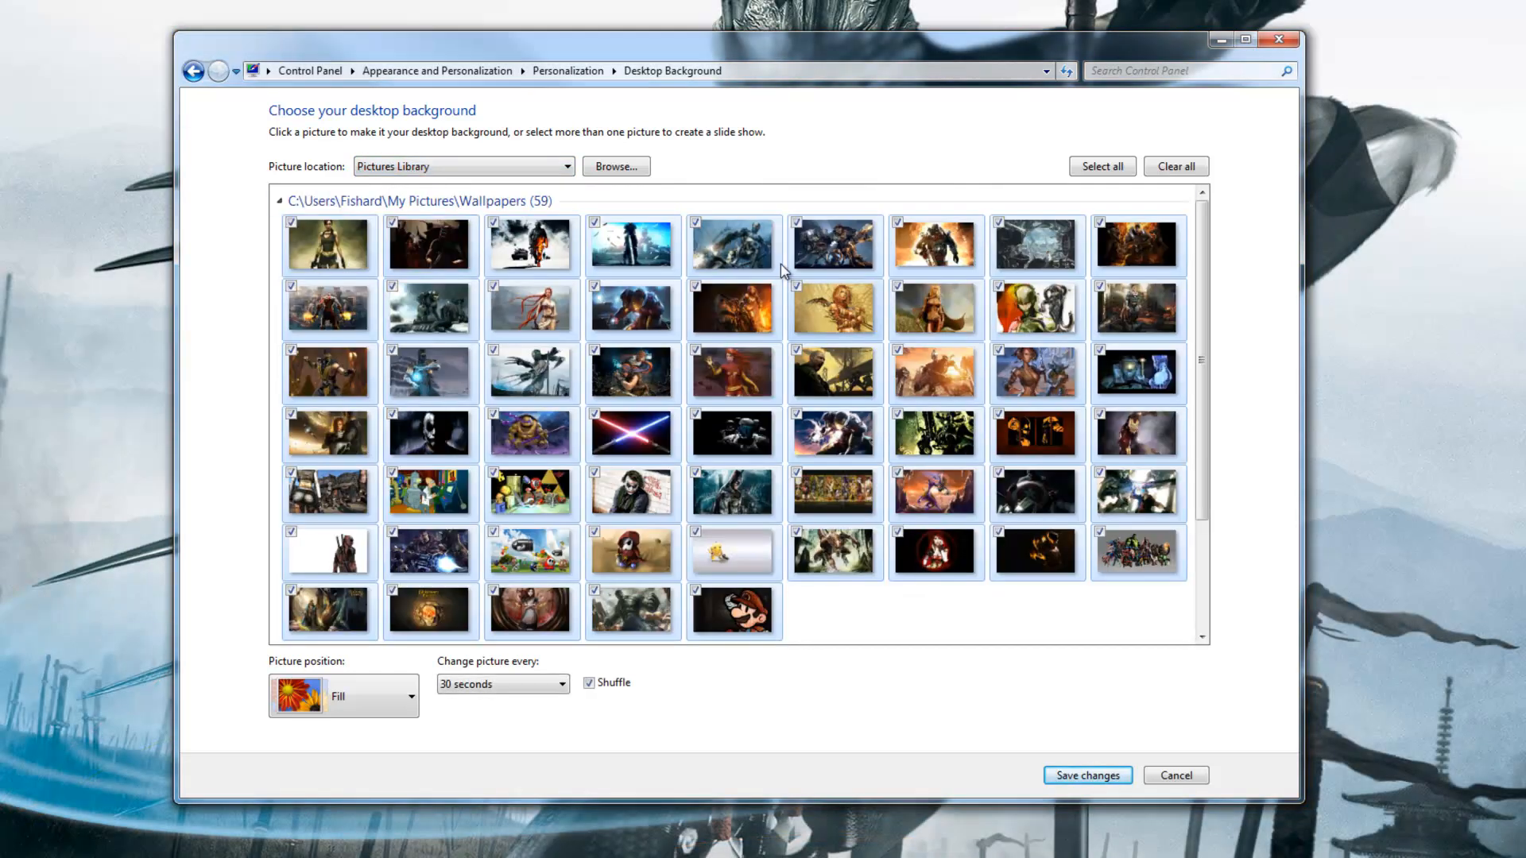
mouse_move(632, 310)
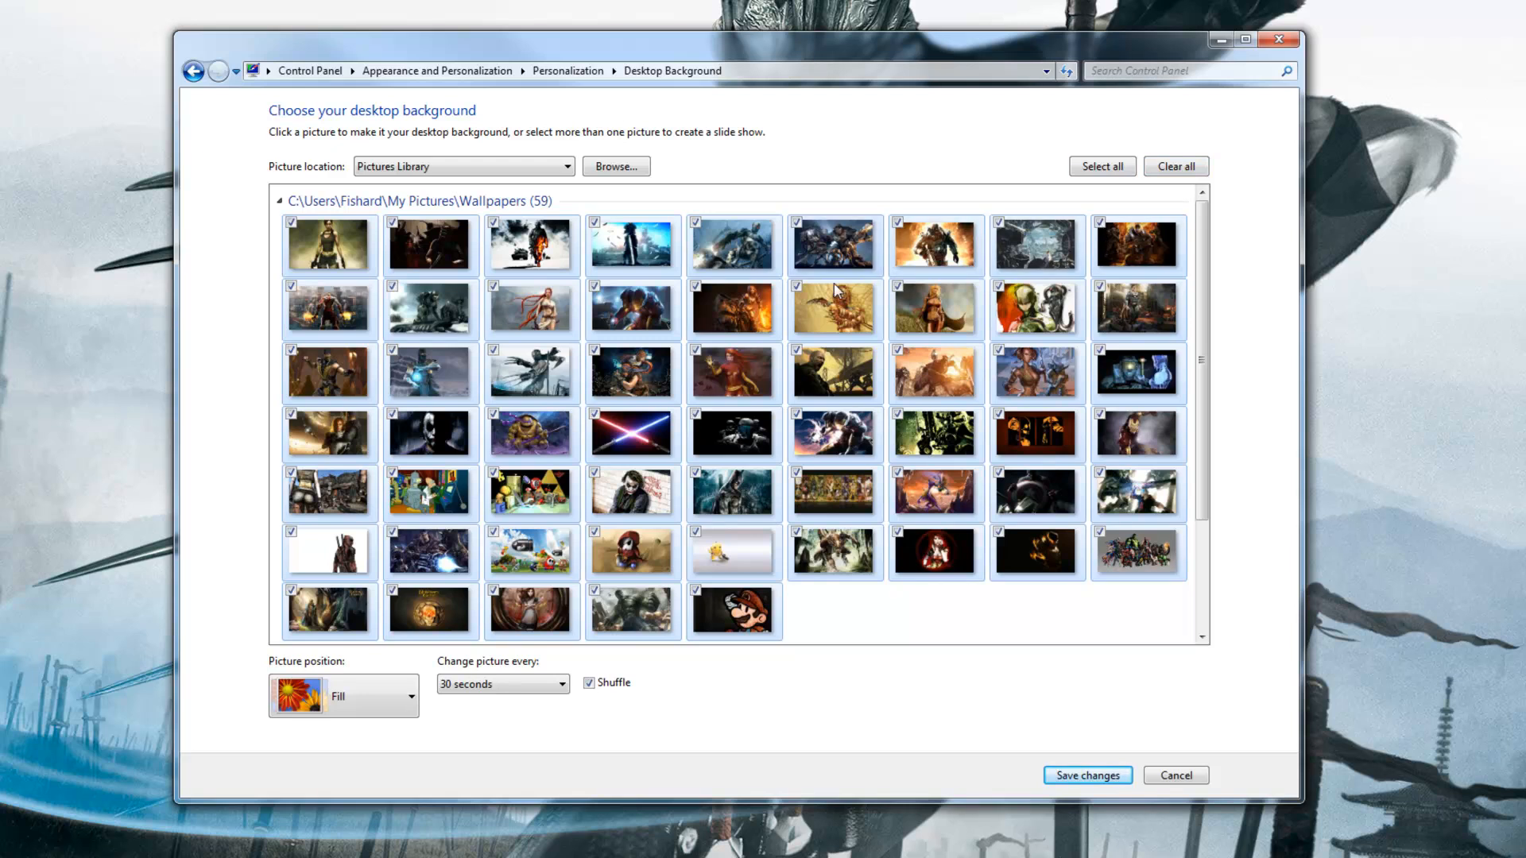
mouse_move(666, 674)
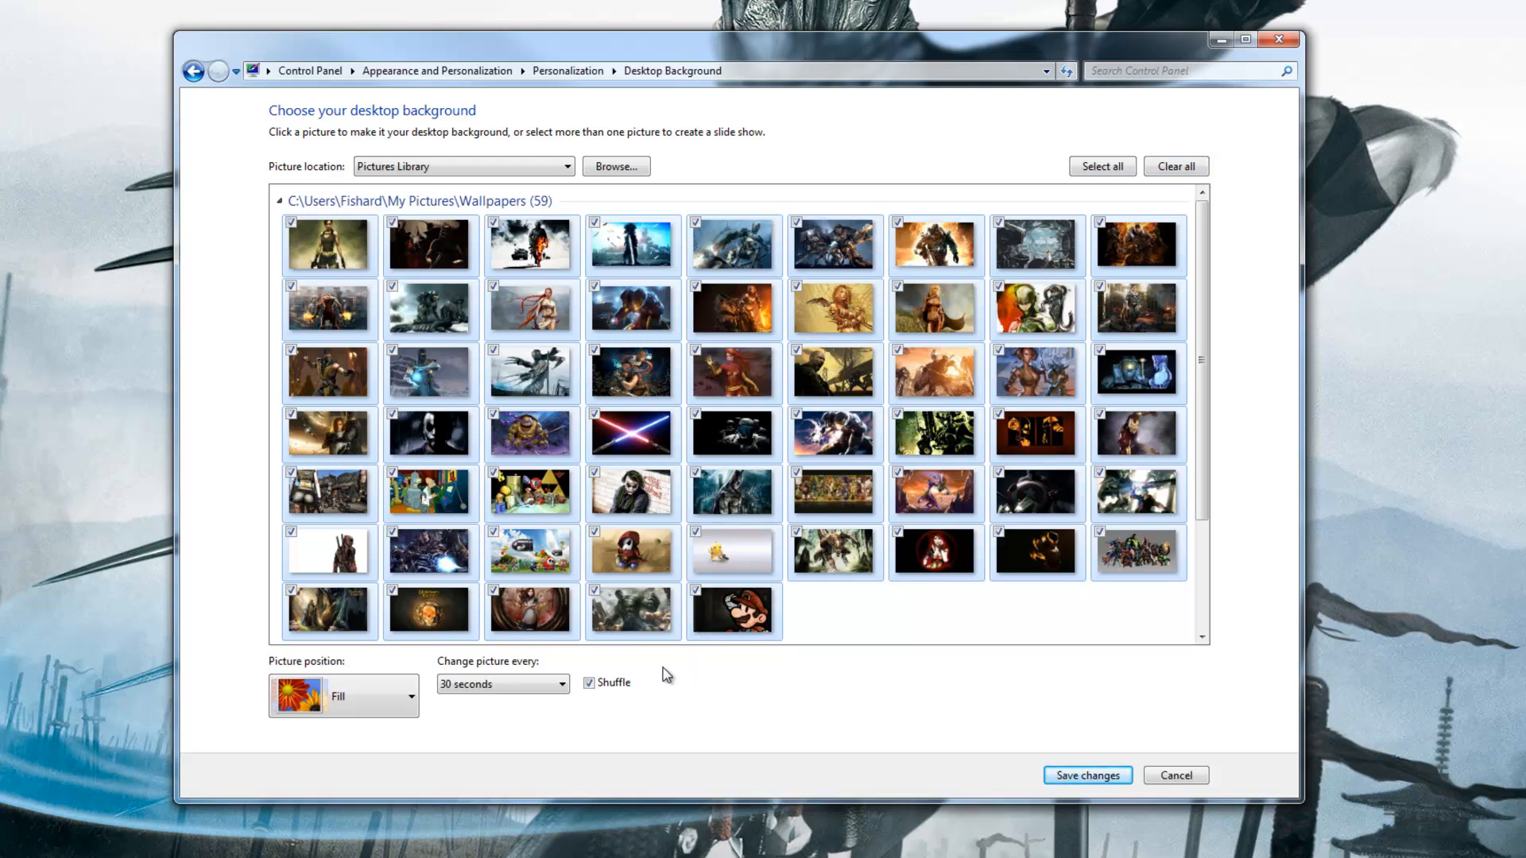
click(563, 684)
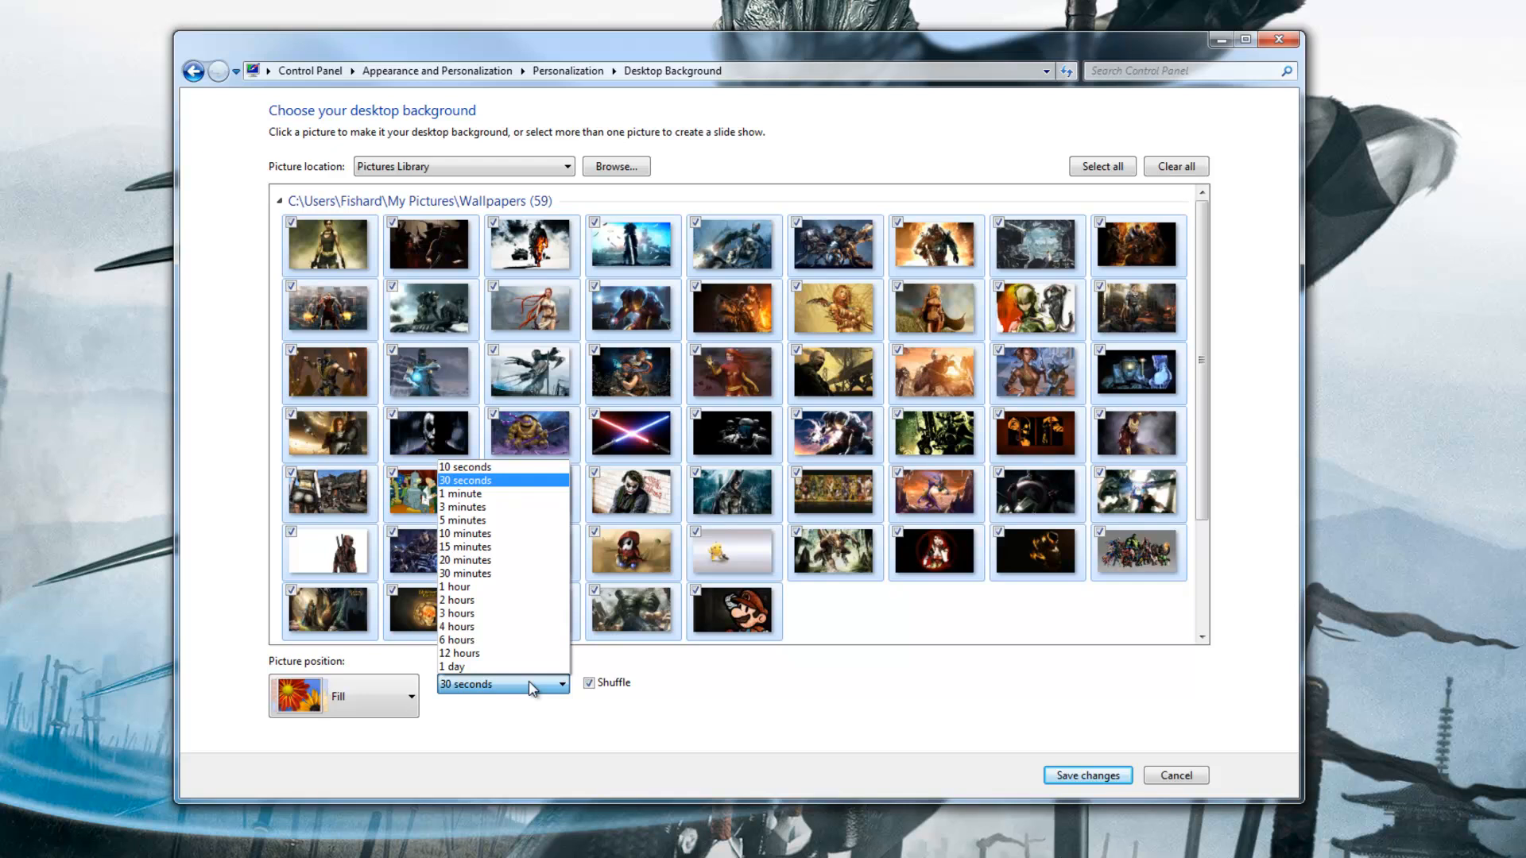
click(466, 480)
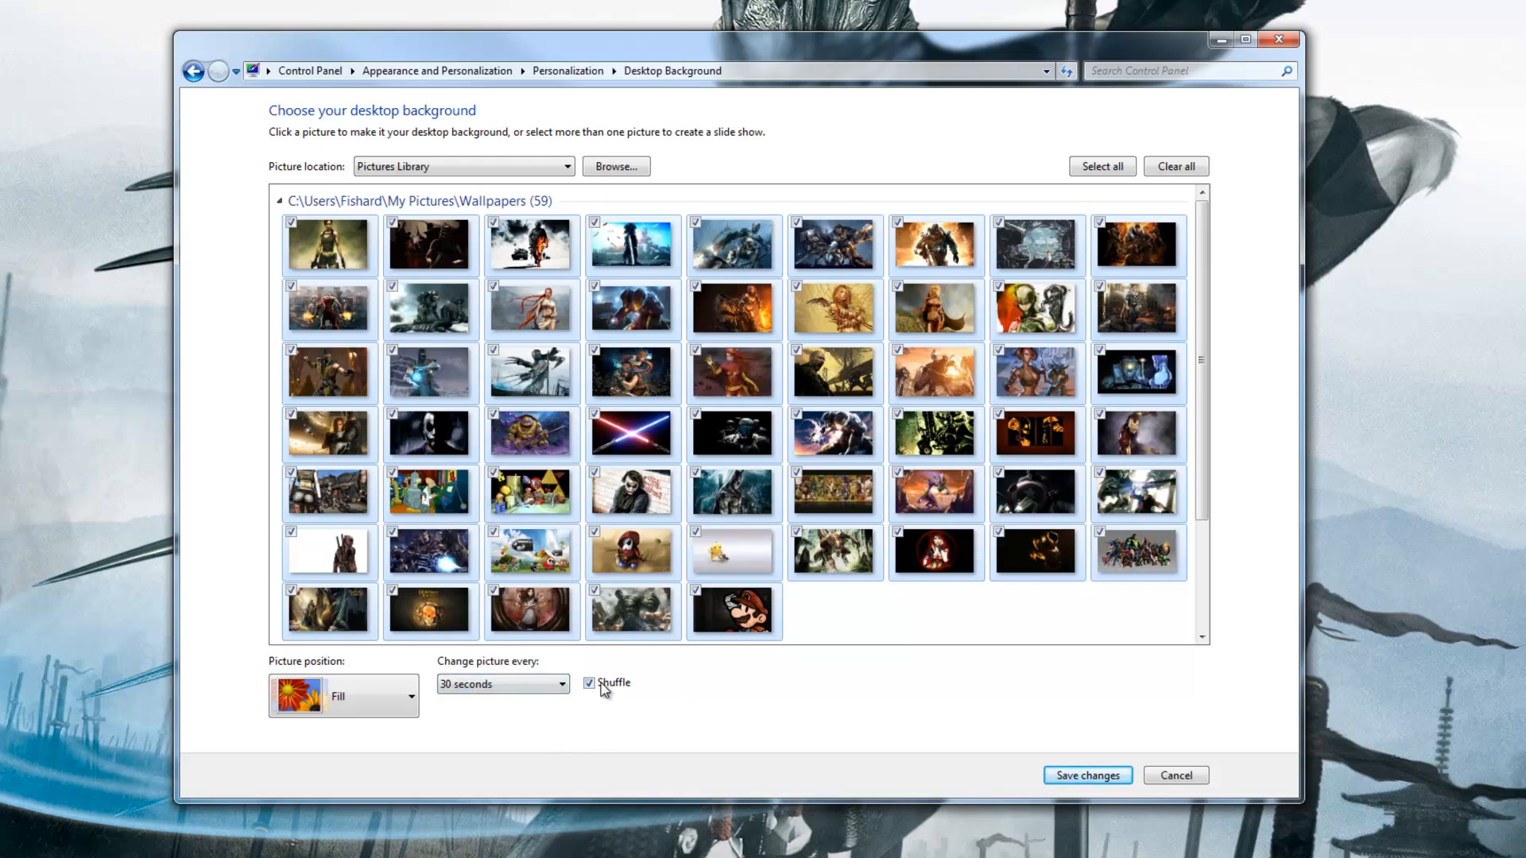
click(343, 696)
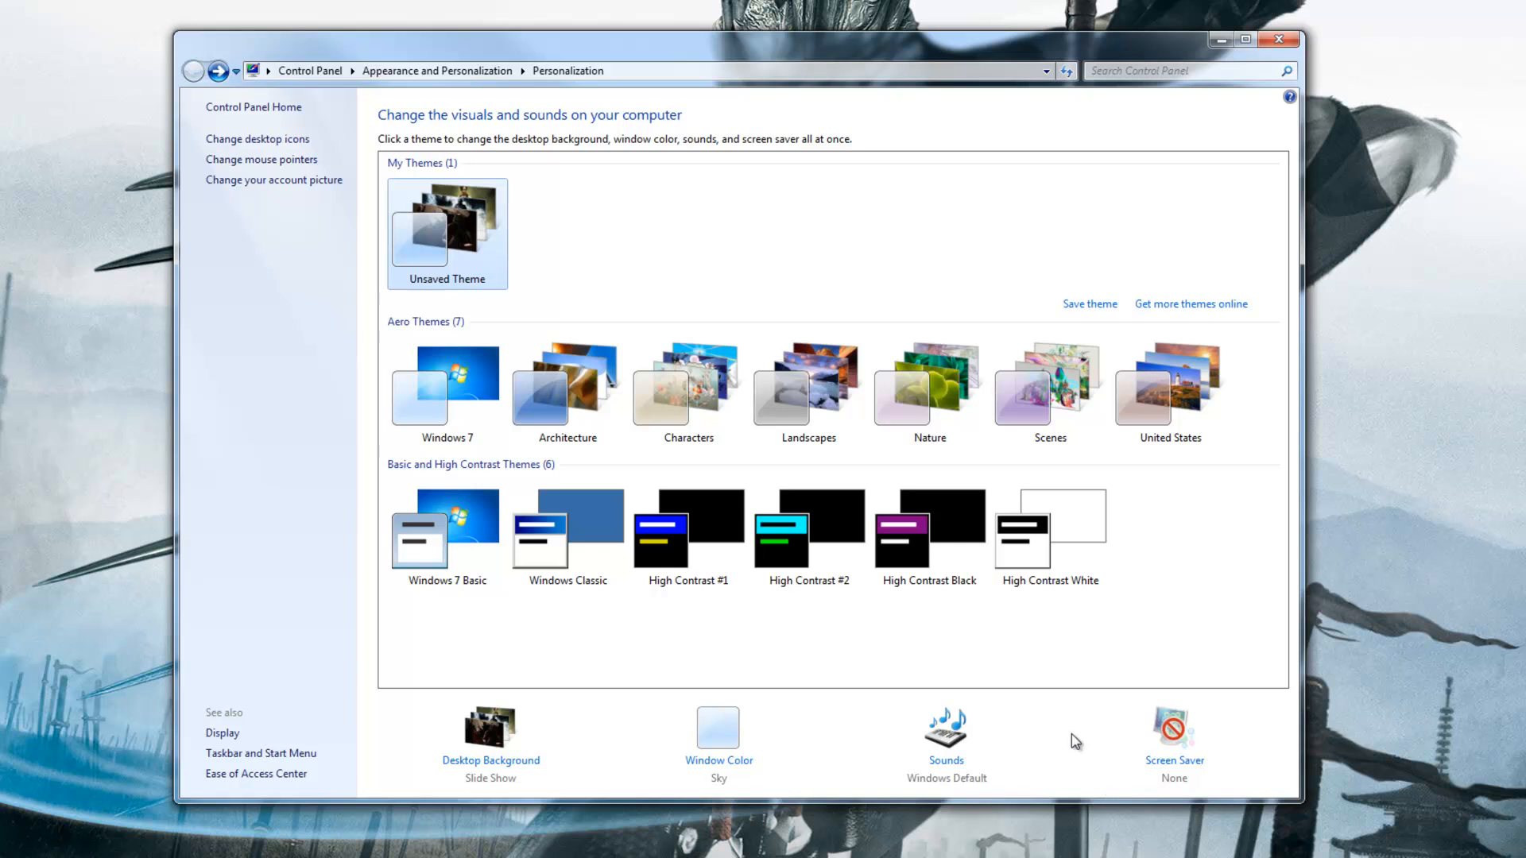
Save the unsaved slideshow theme as 'test' and close Personalization
right_click(447, 224)
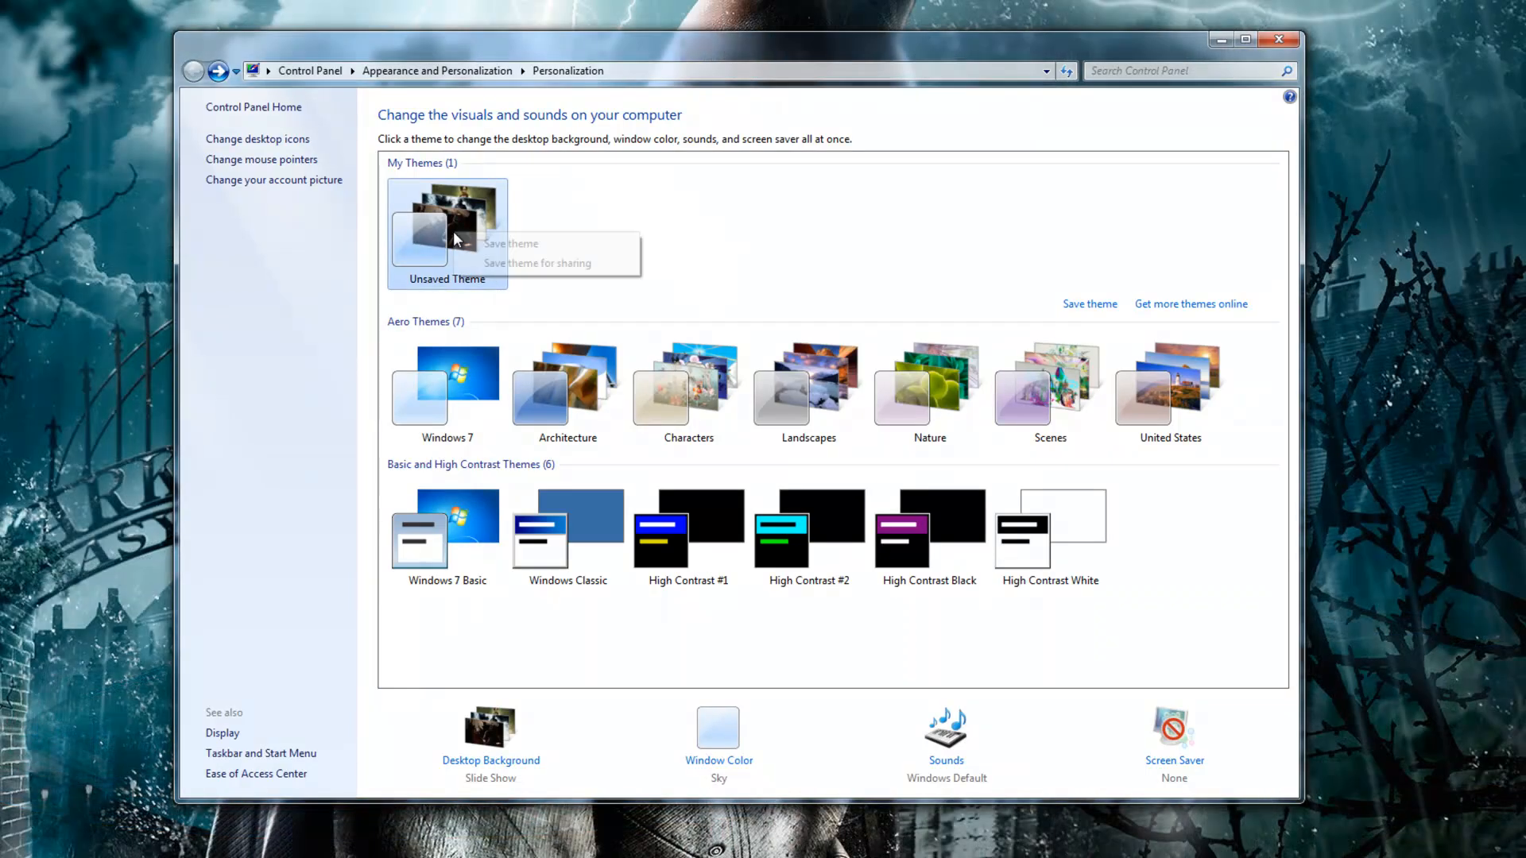
click(510, 243)
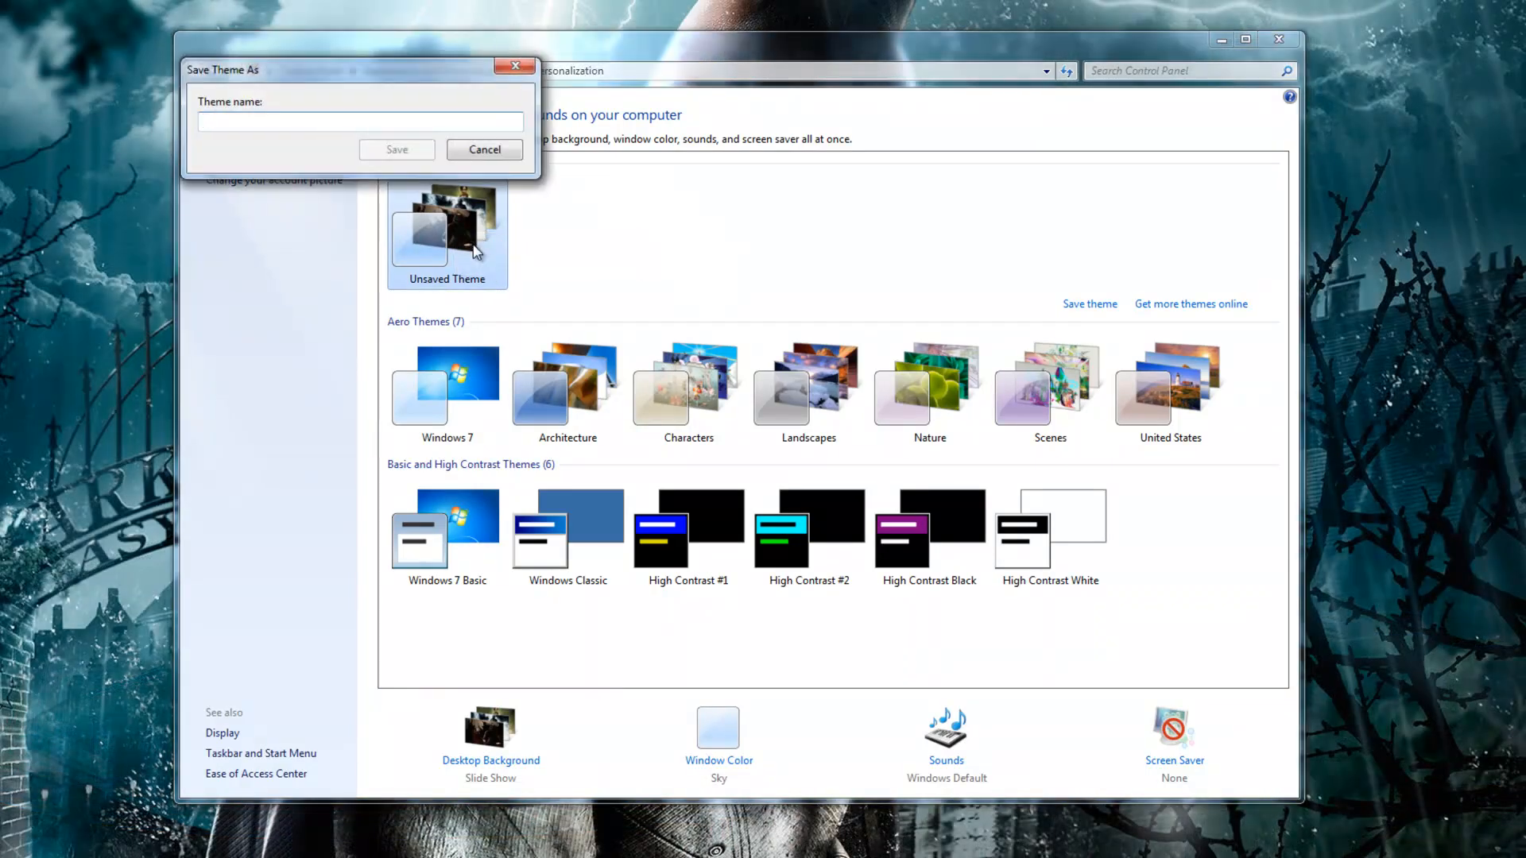
text(s)
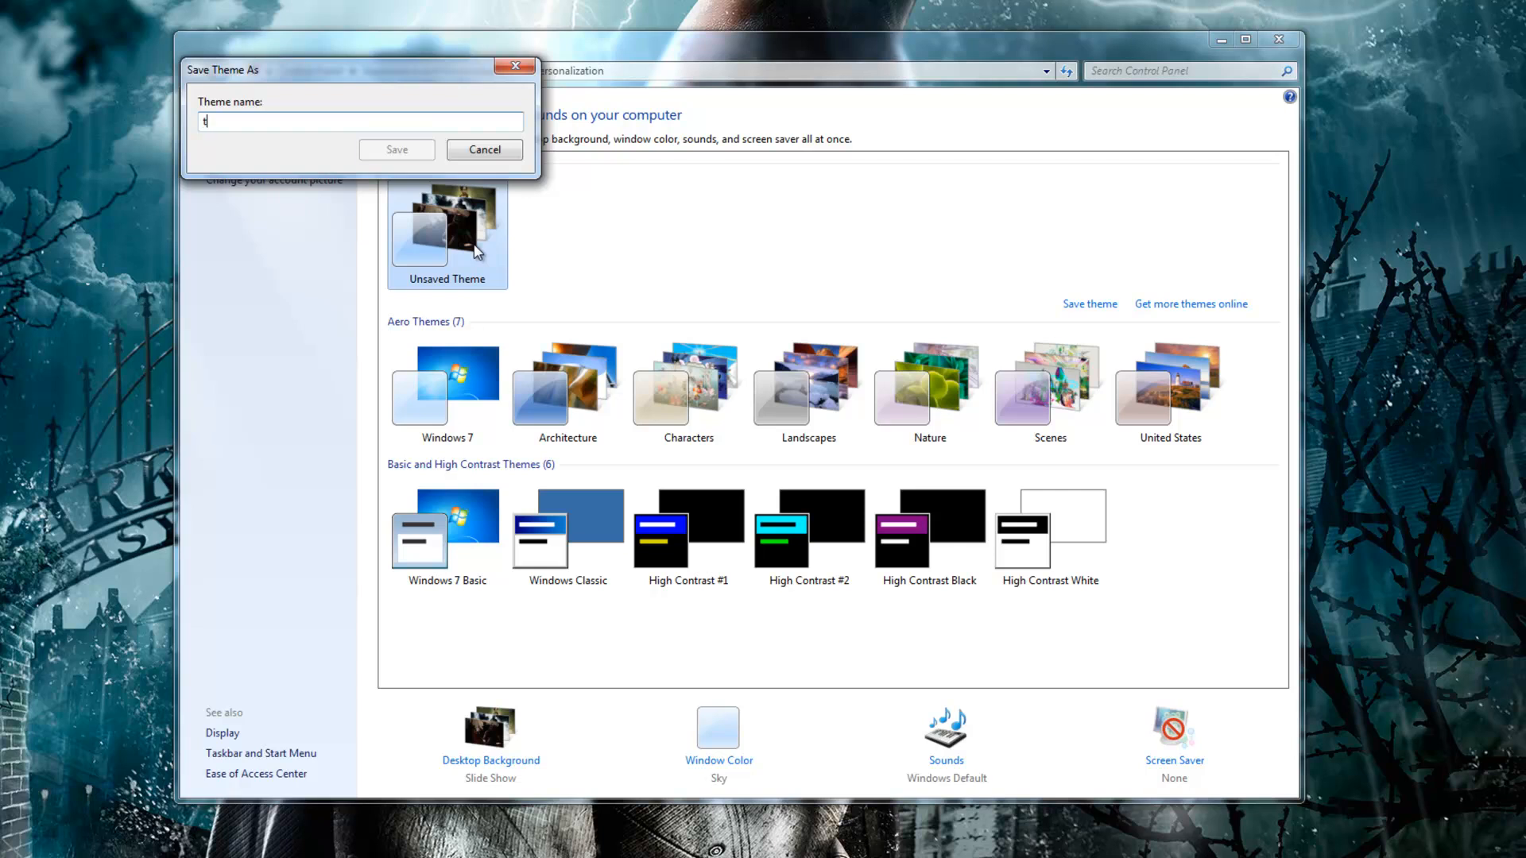
text(test)
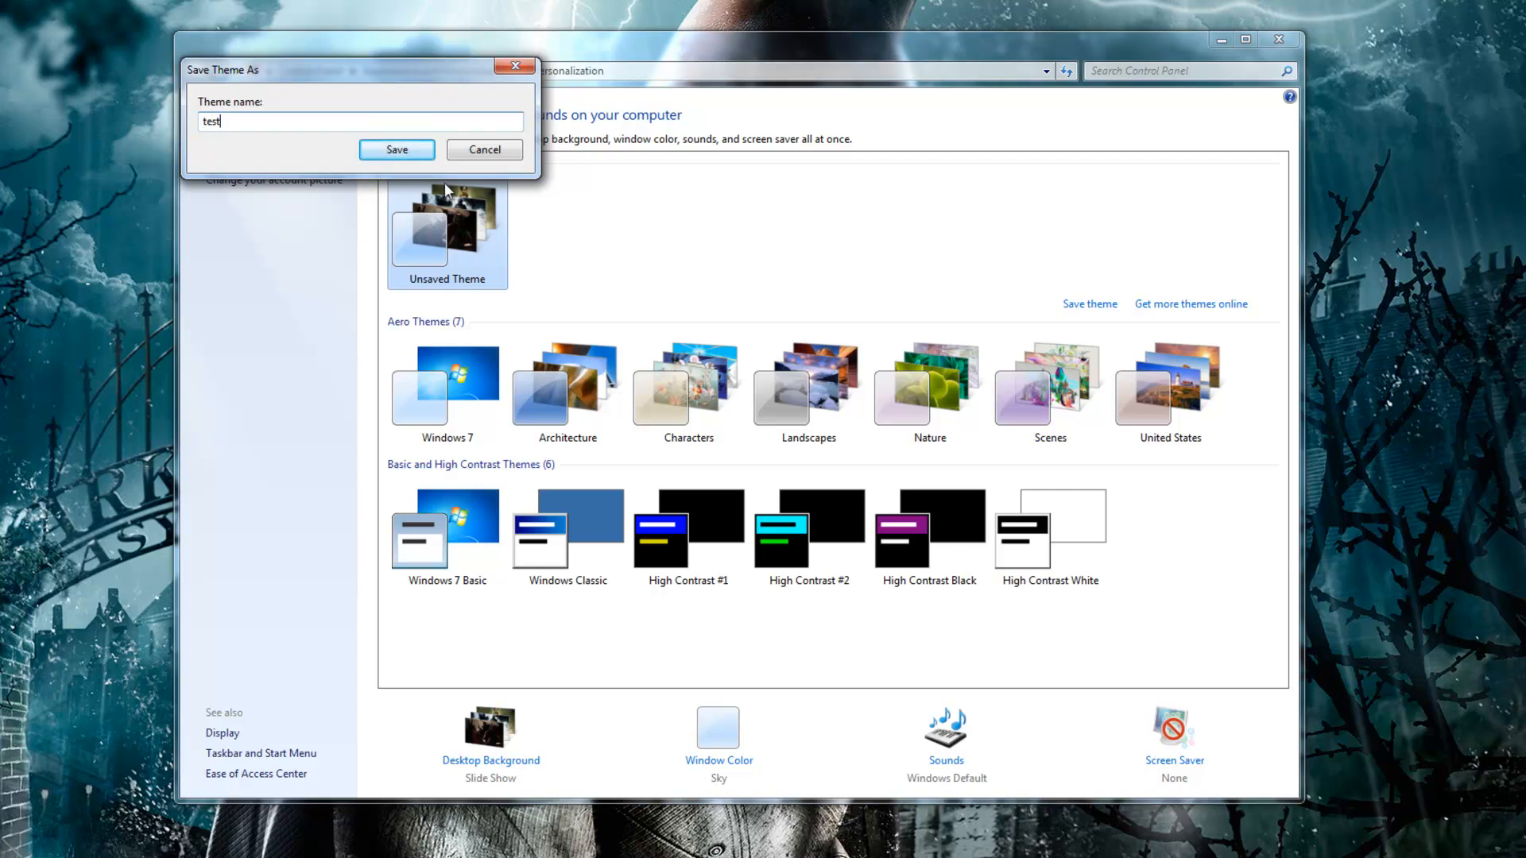
click(395, 149)
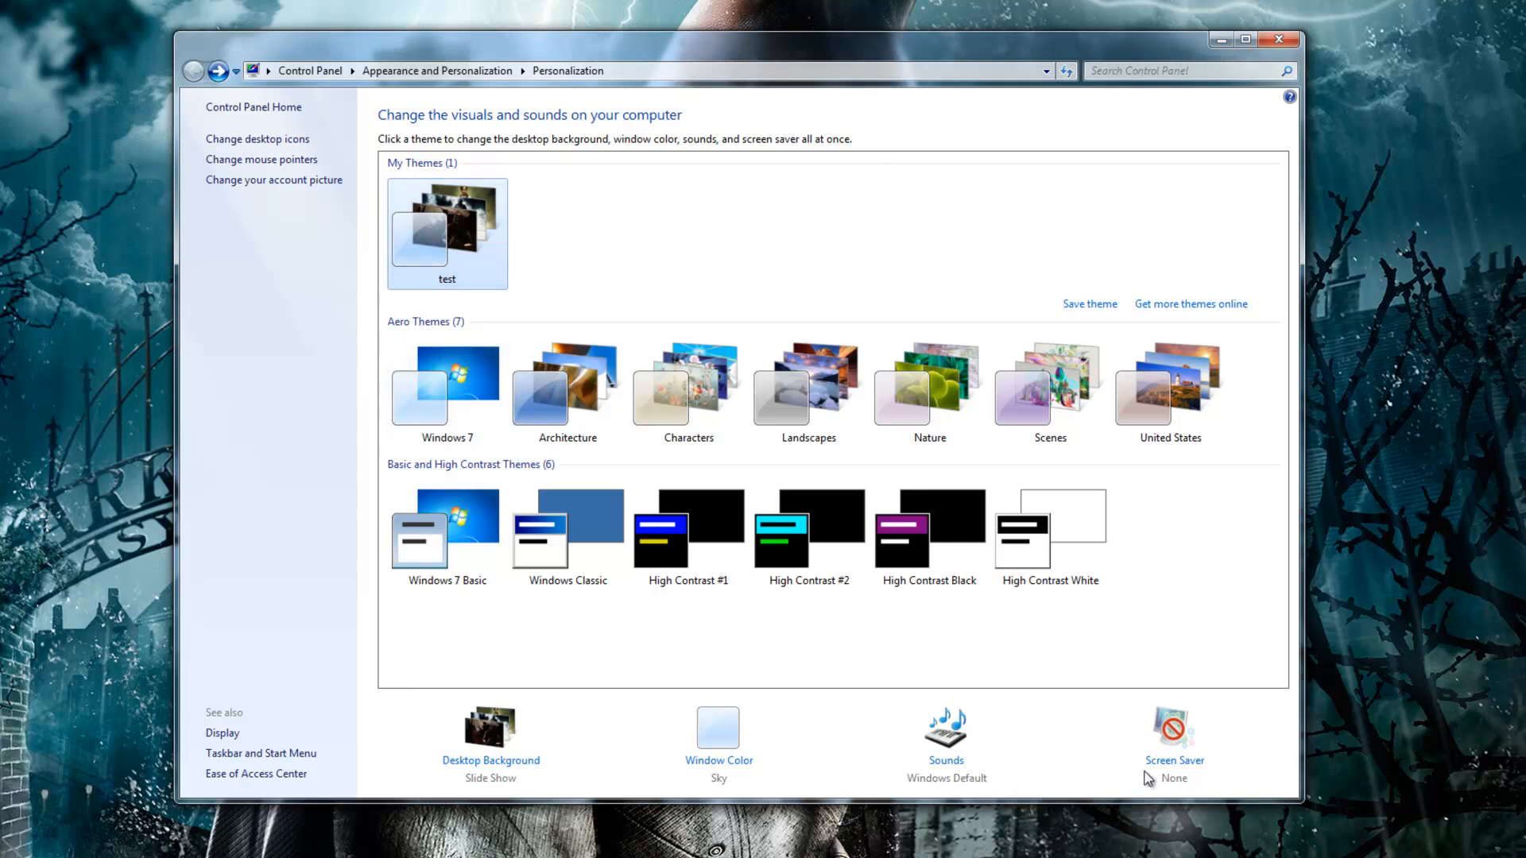
click(1277, 40)
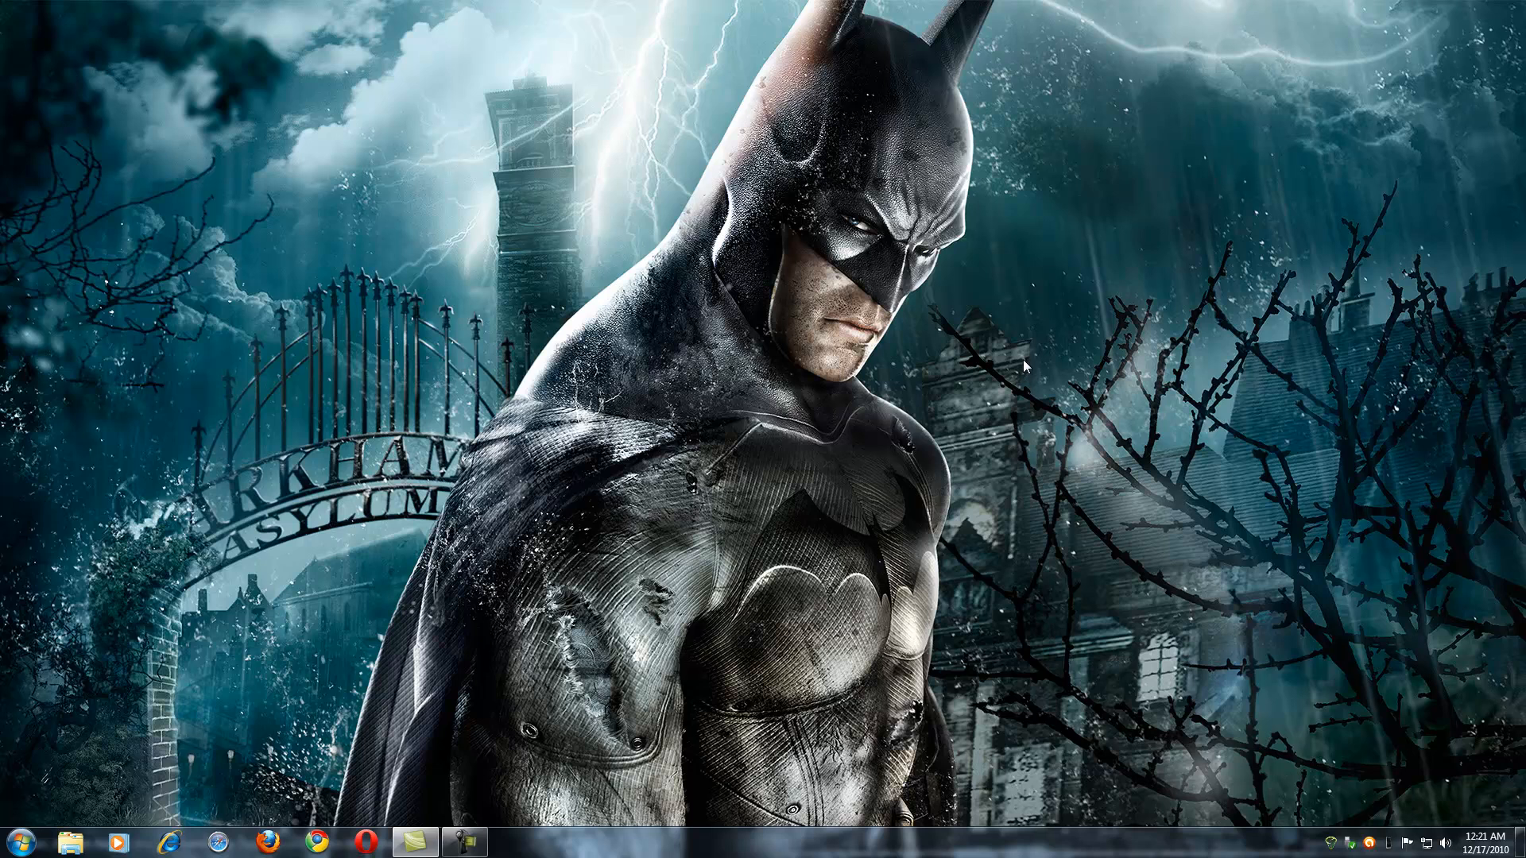
mouse_move(1028, 357)
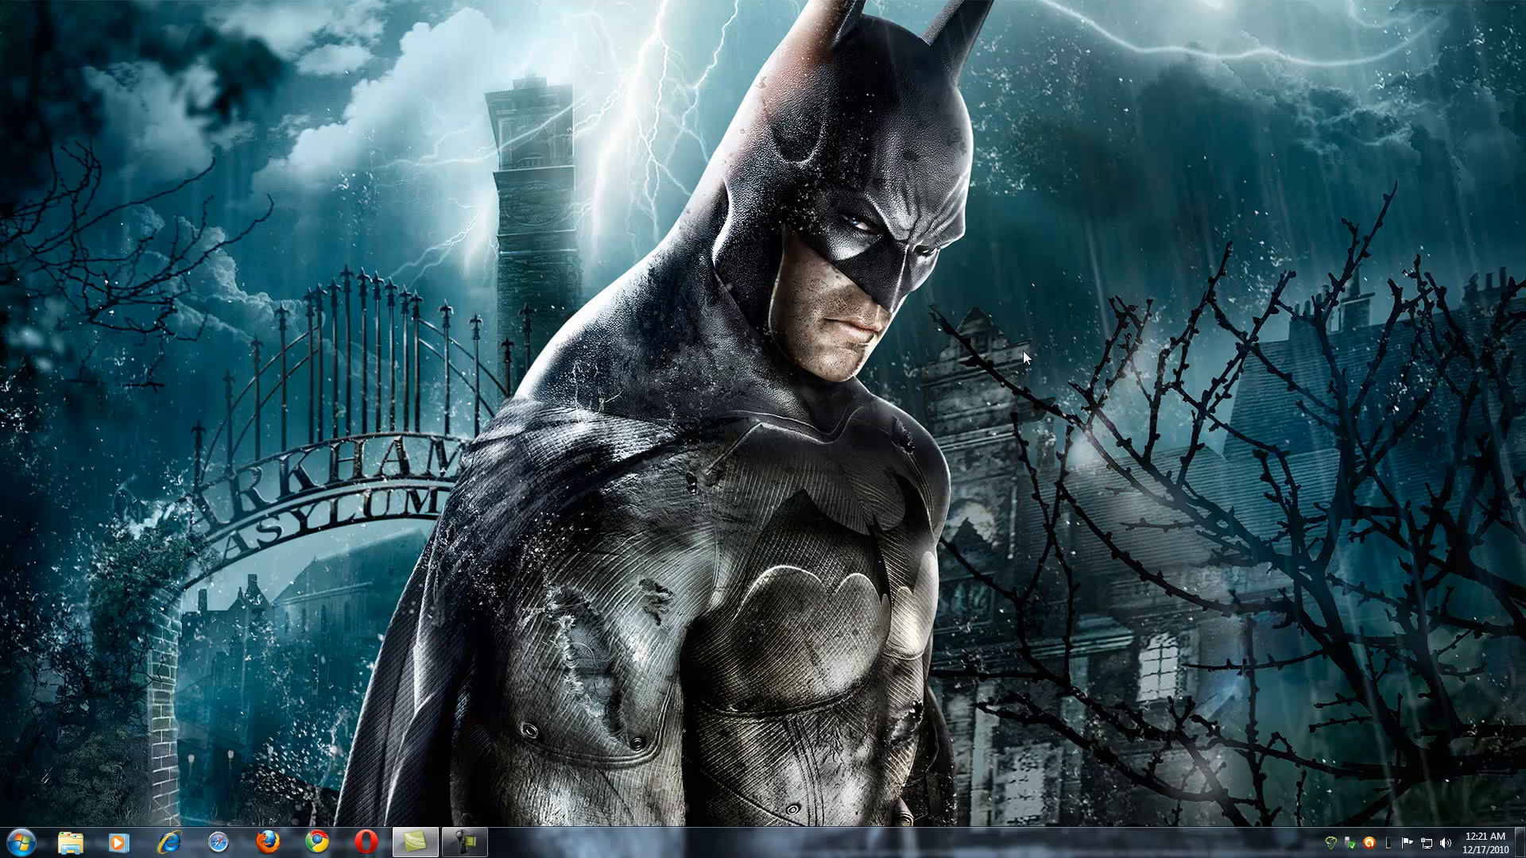
mouse_move(720, 486)
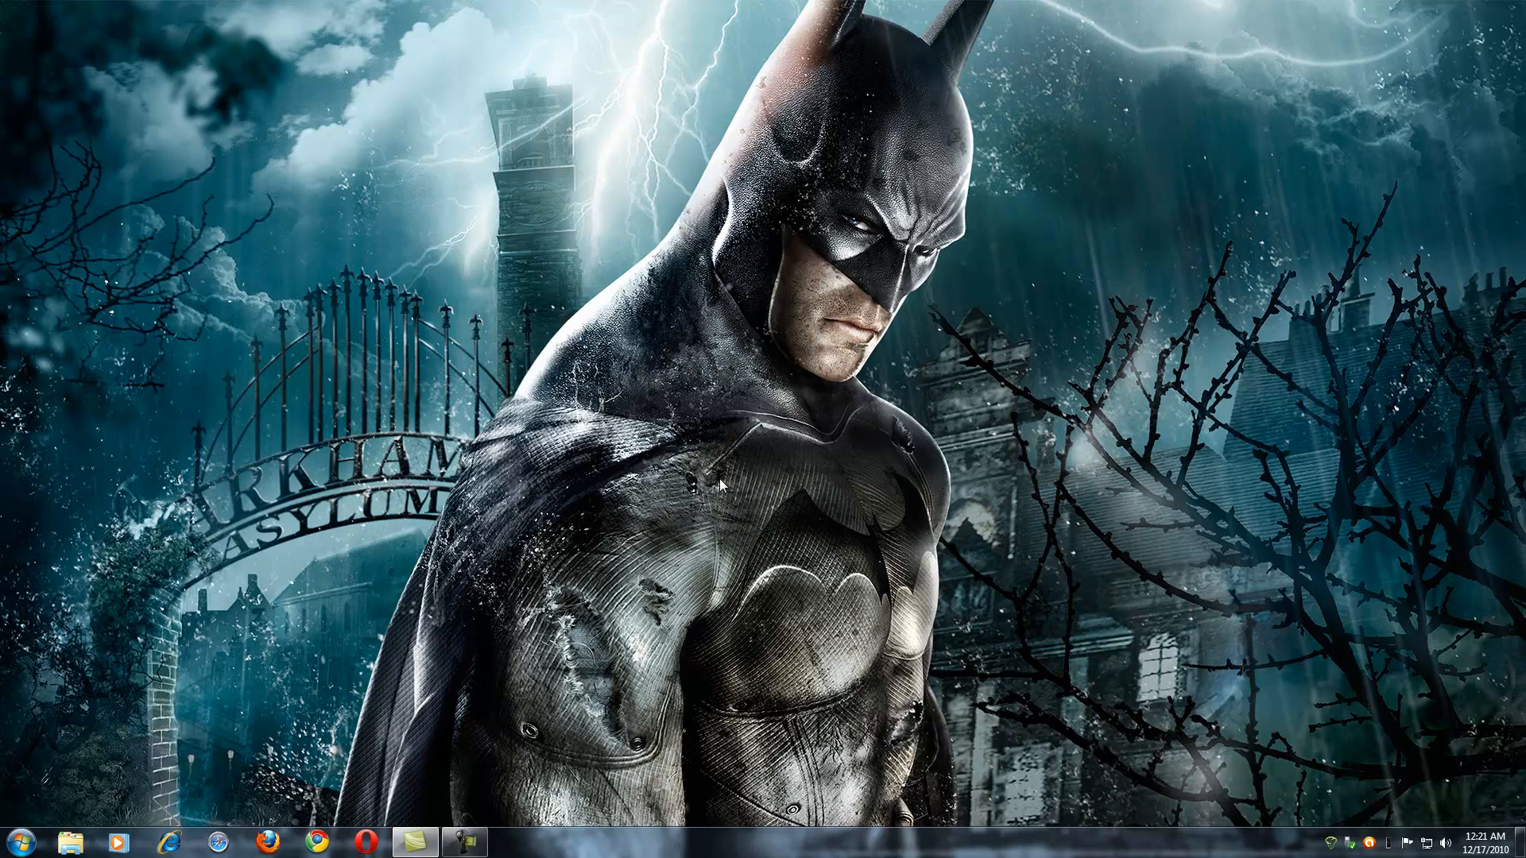
mouse_move(1064, 477)
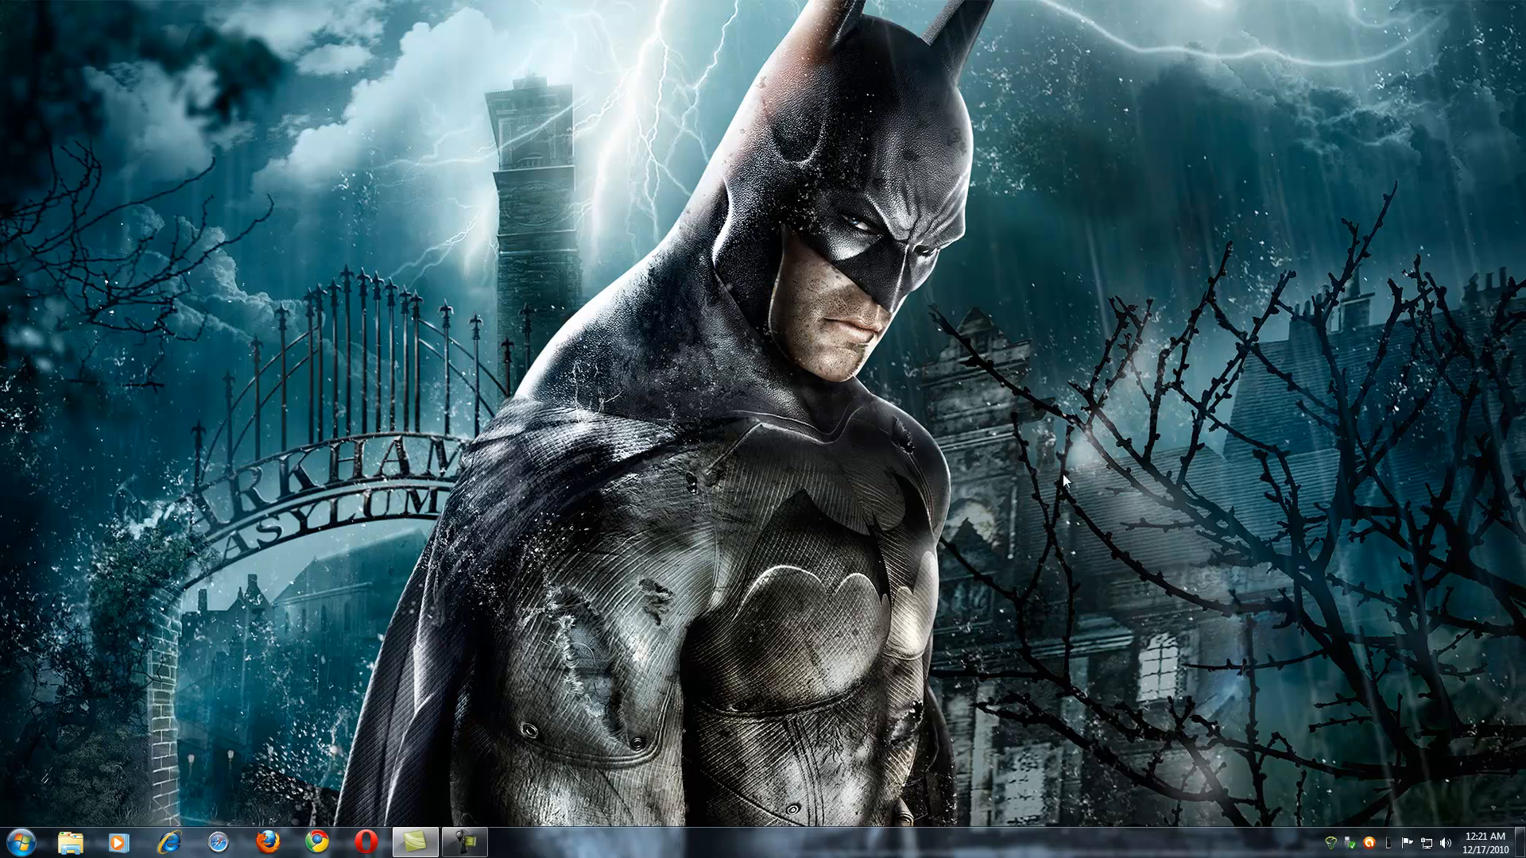